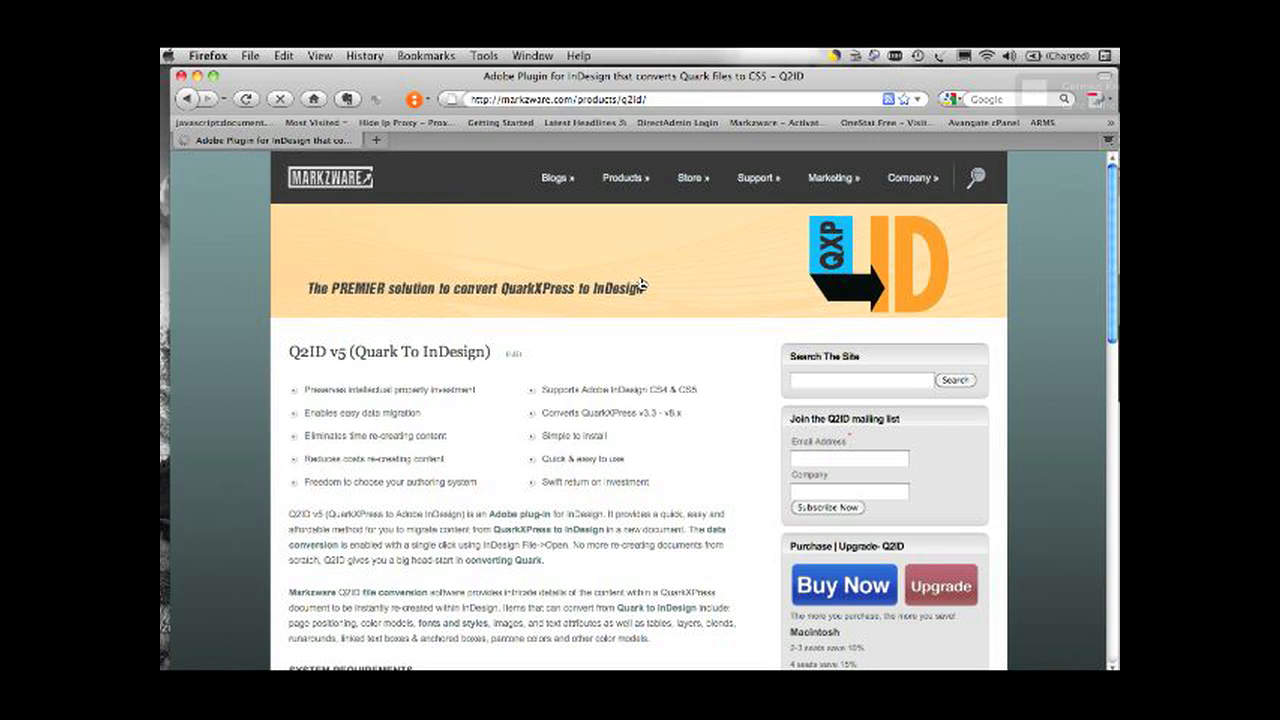
mouse_move(628, 280)
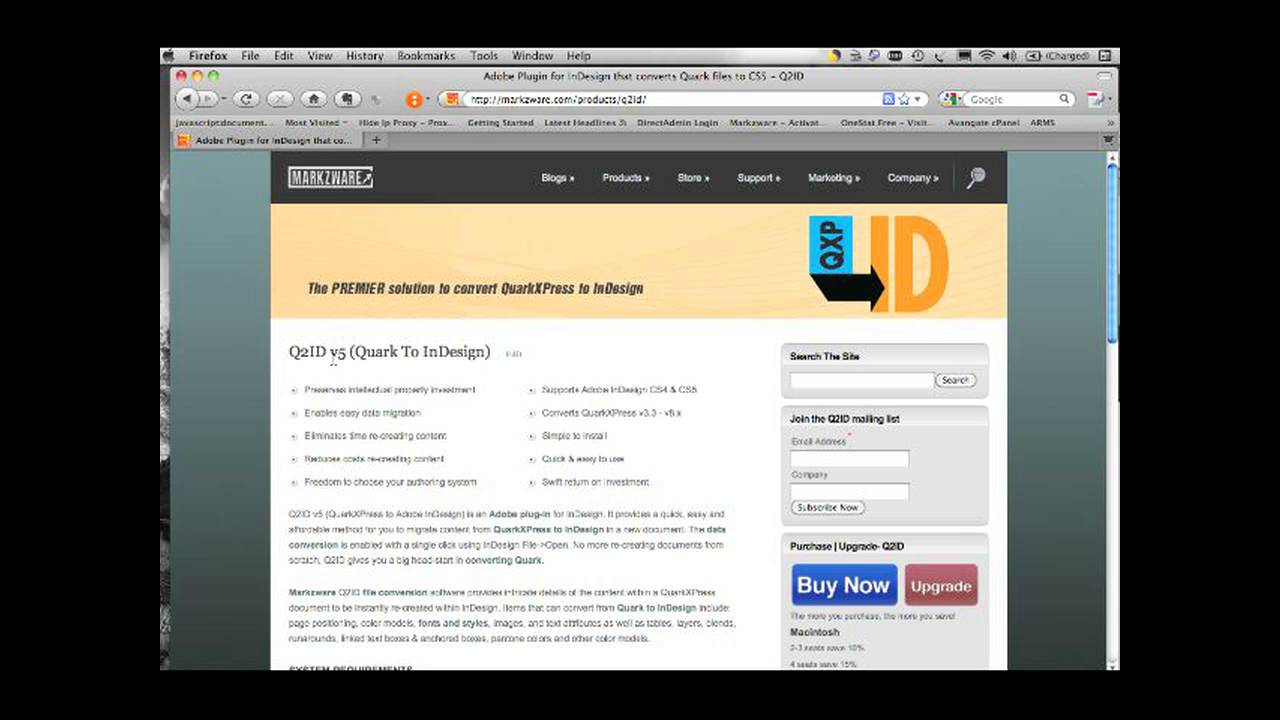
mouse_move(730, 188)
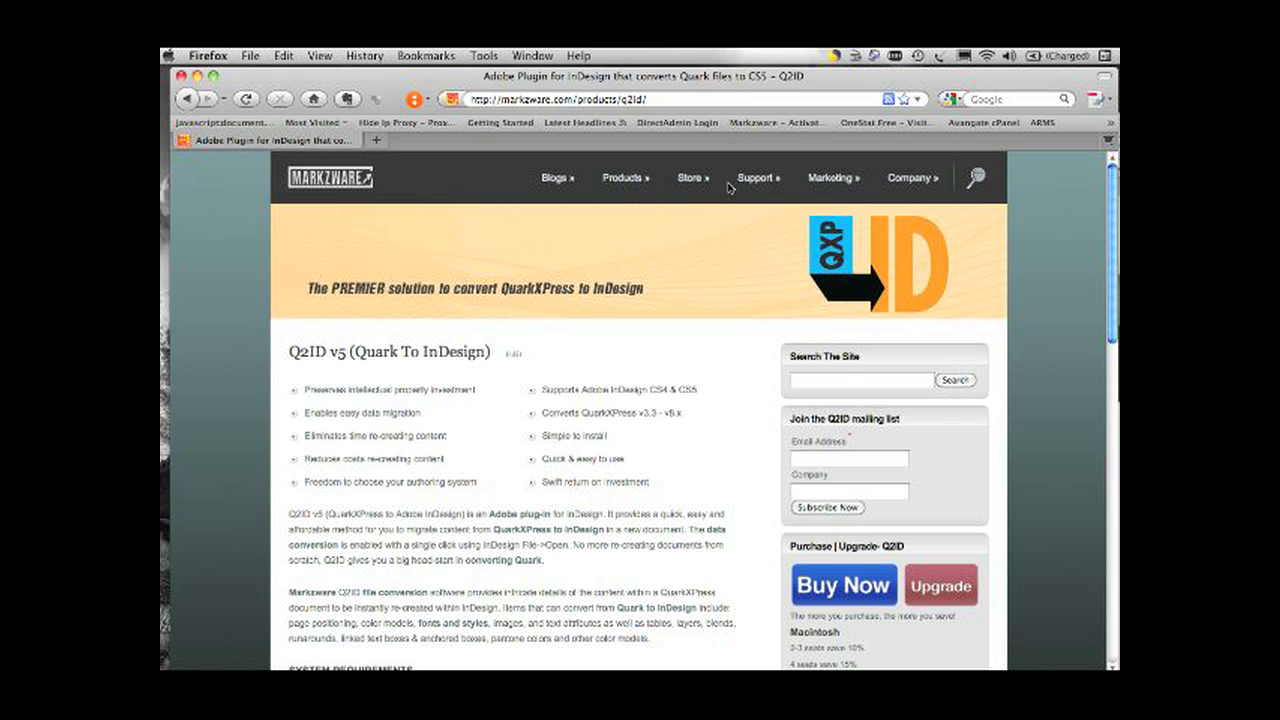
Go to Markzware's technical support page from the Q2ID product page
left_click(754, 176)
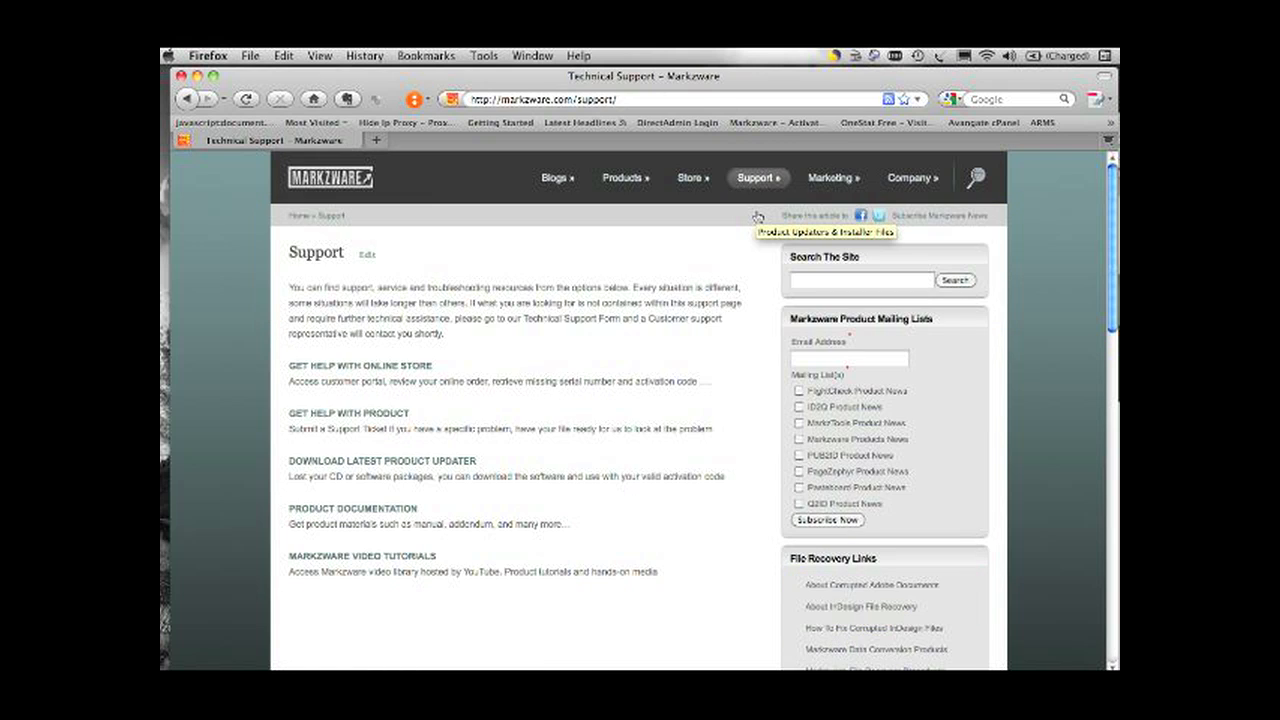
From Product Updaters & Installer Files, download the Q2ID updater for version 5 Mac users
left_click(756, 176)
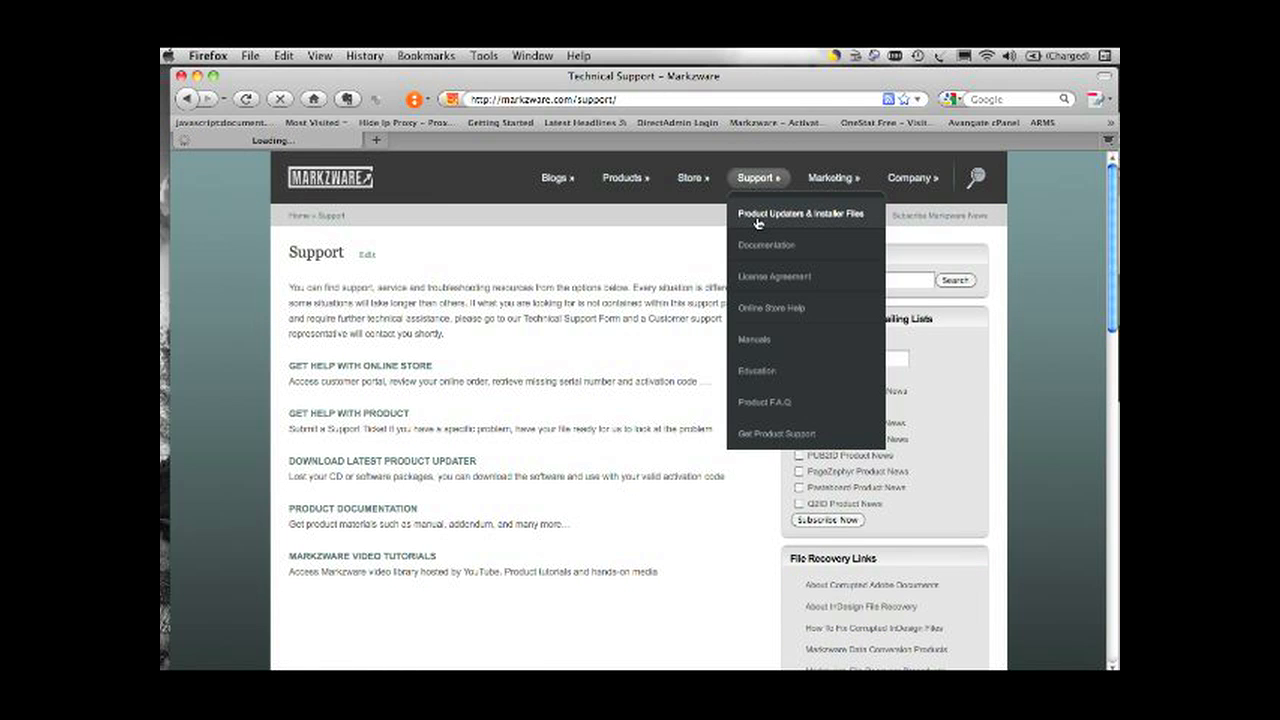
mouse_move(740, 222)
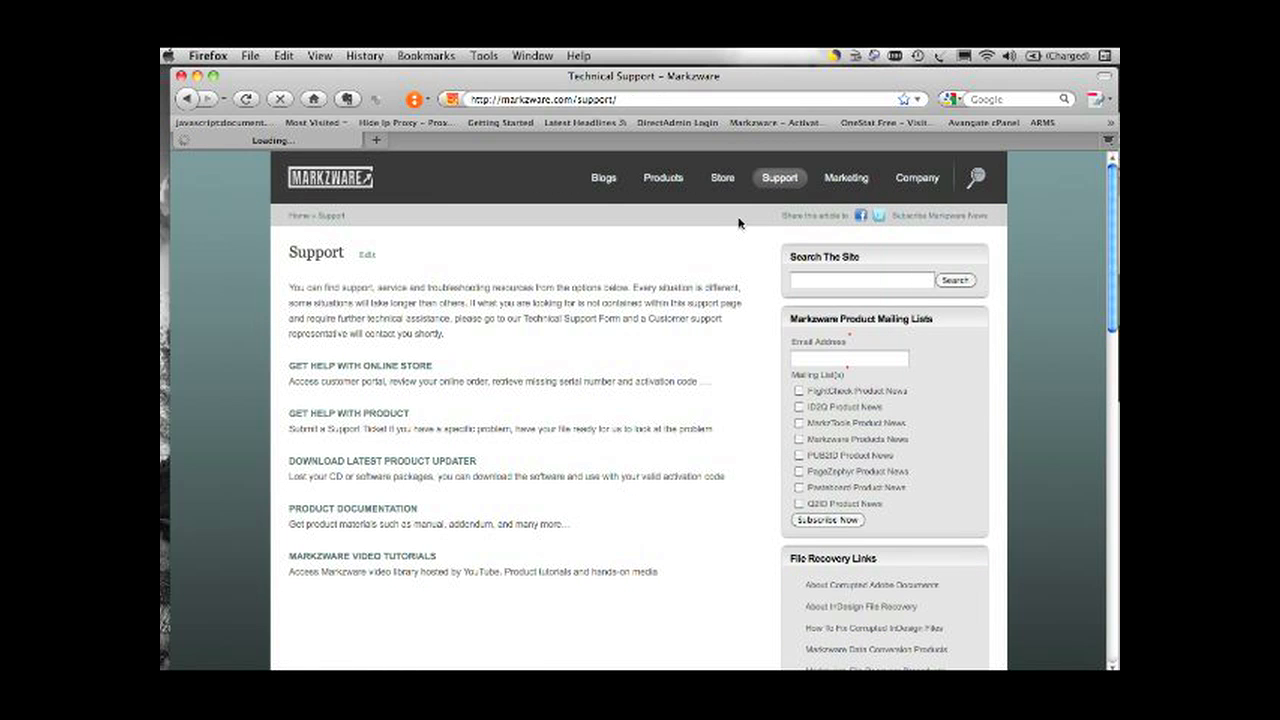
left_click(382, 460)
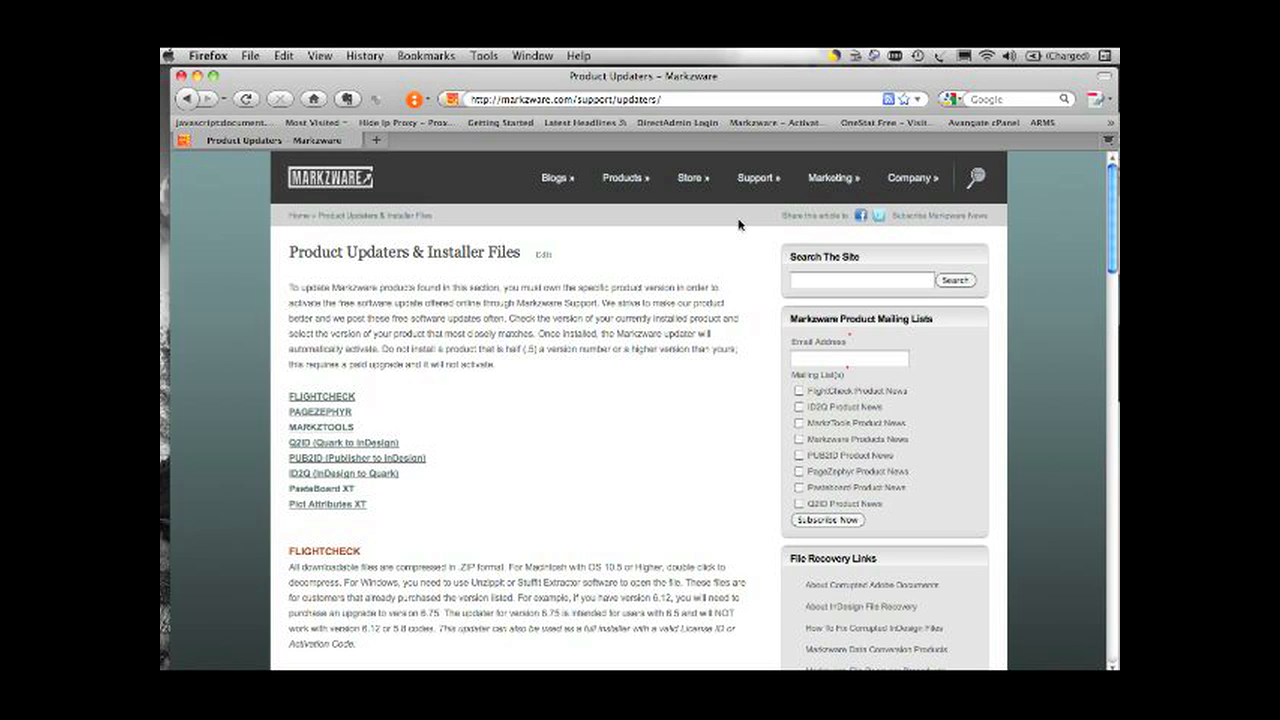
mouse_move(1084, 228)
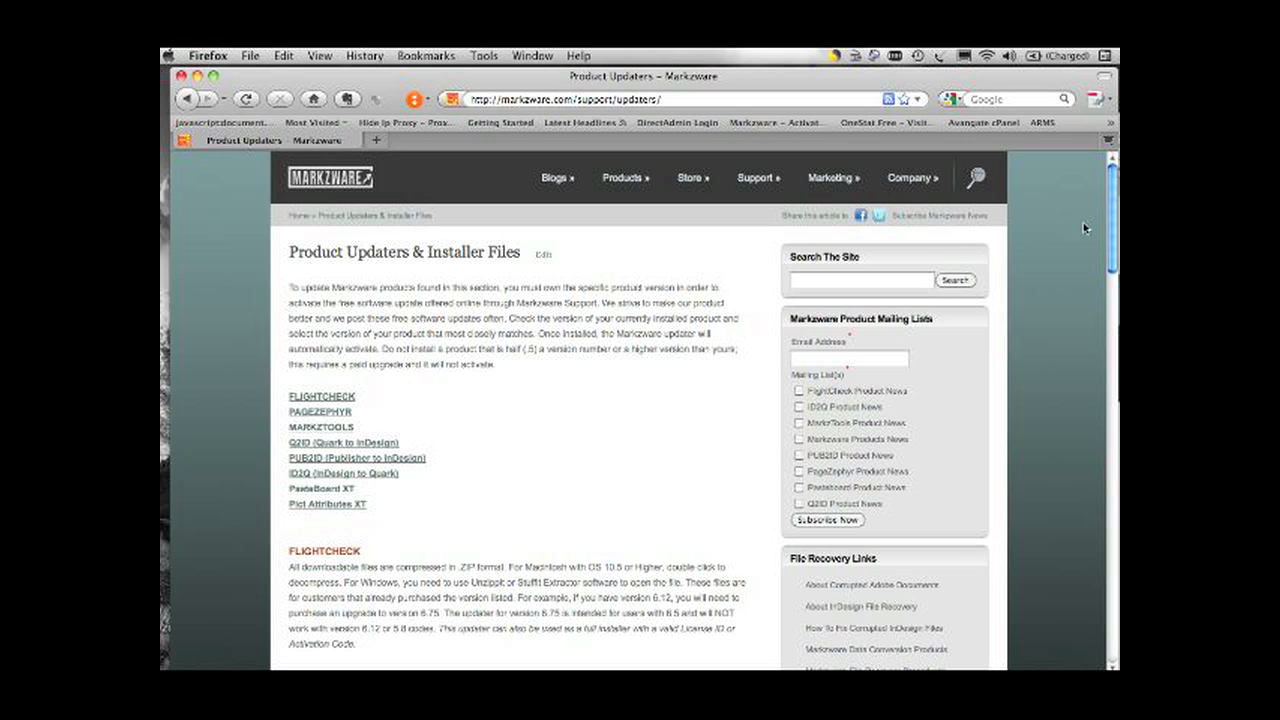
scroll("down", 3)
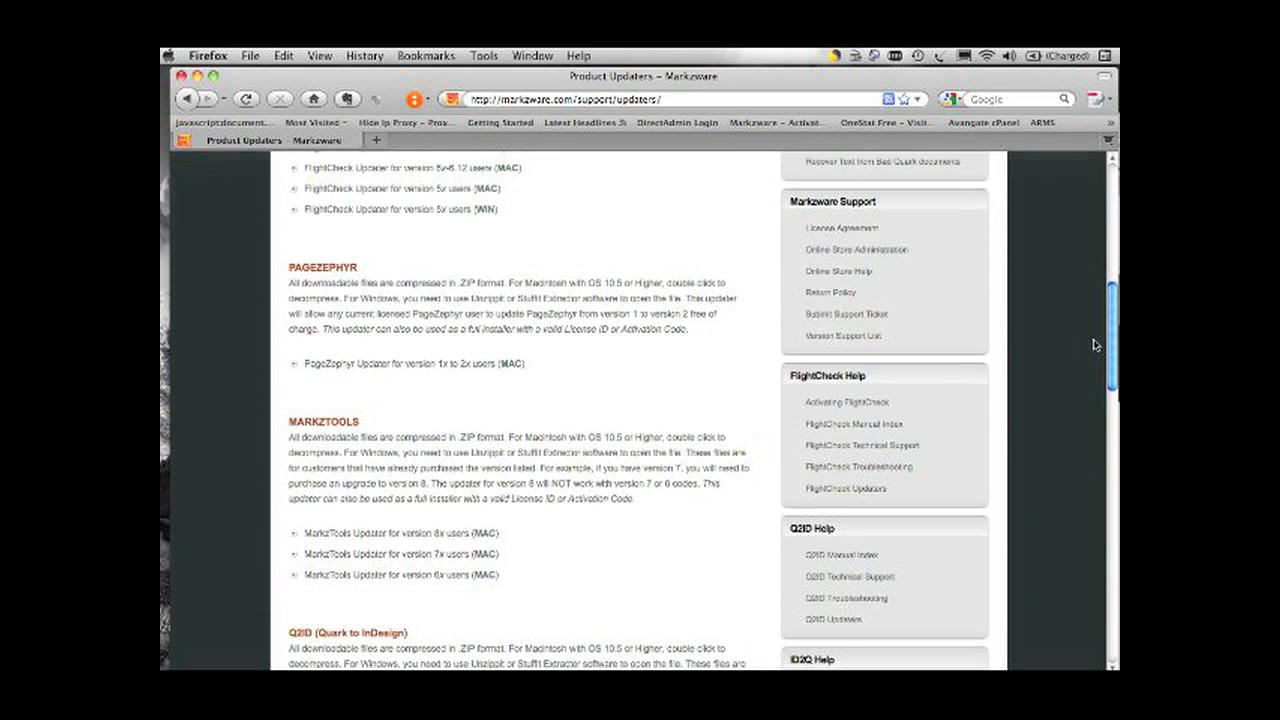
scroll("down", 3)
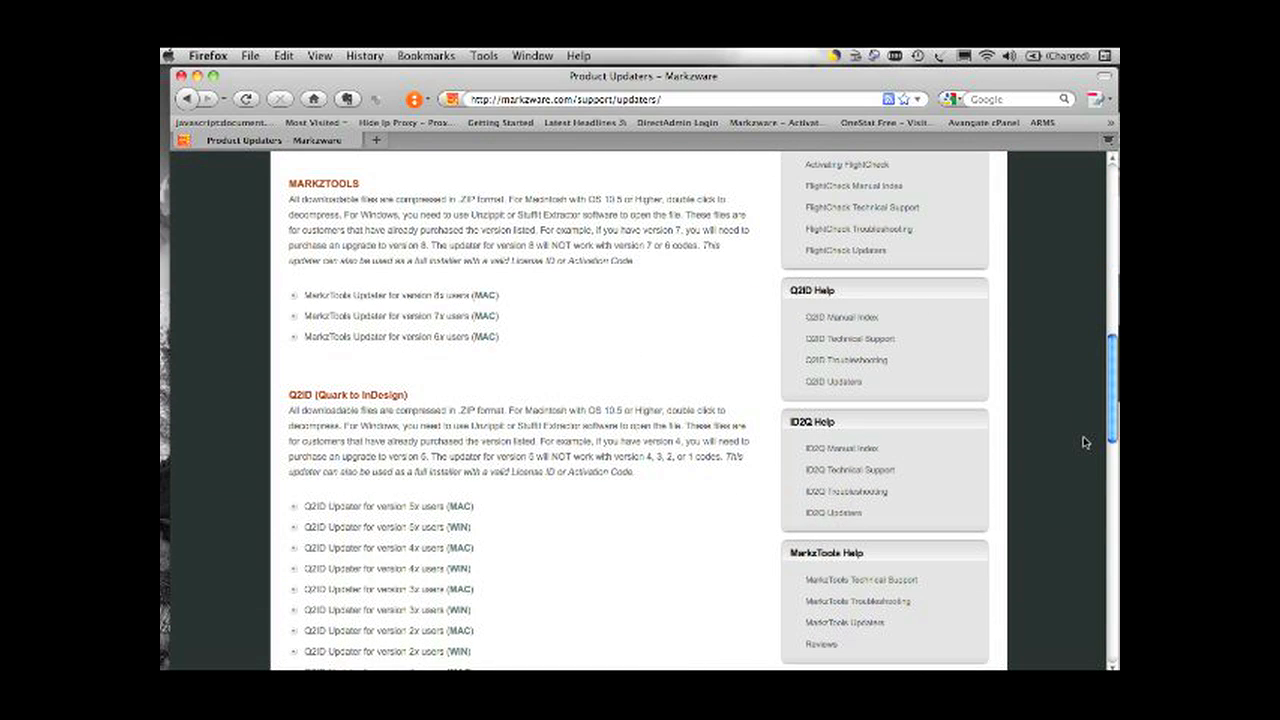
scroll("down", 3)
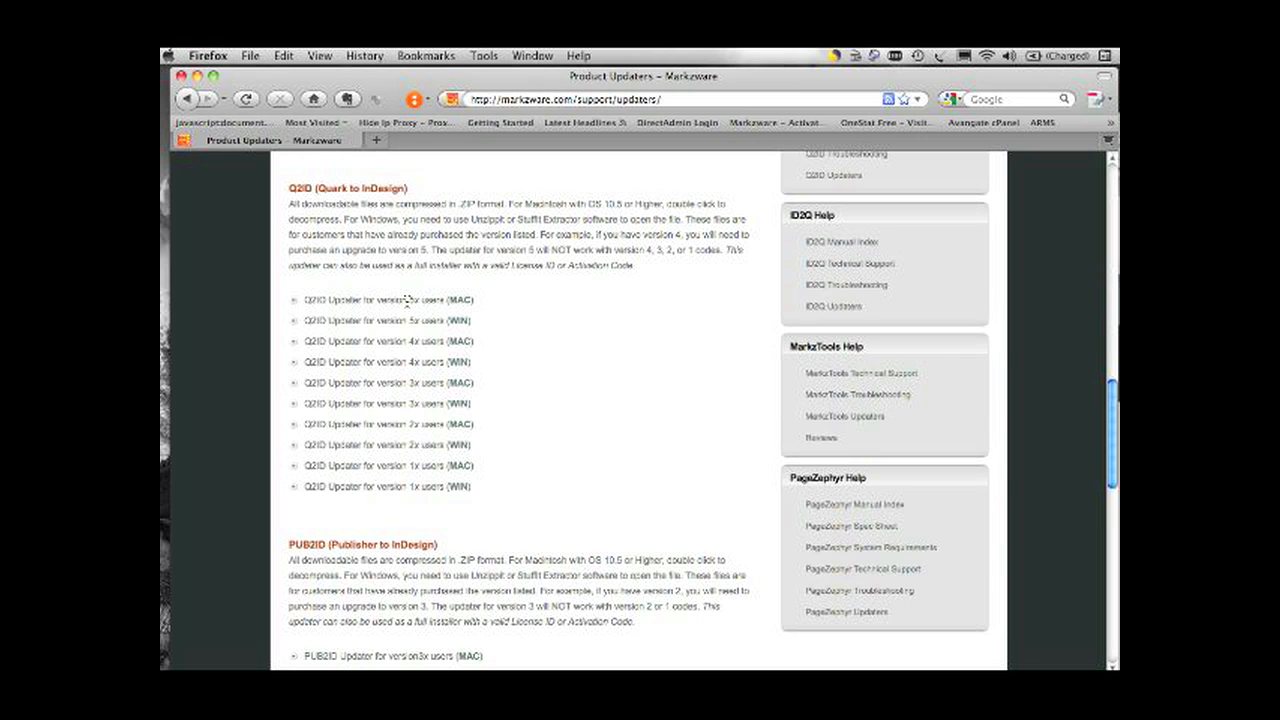
mouse_move(416, 300)
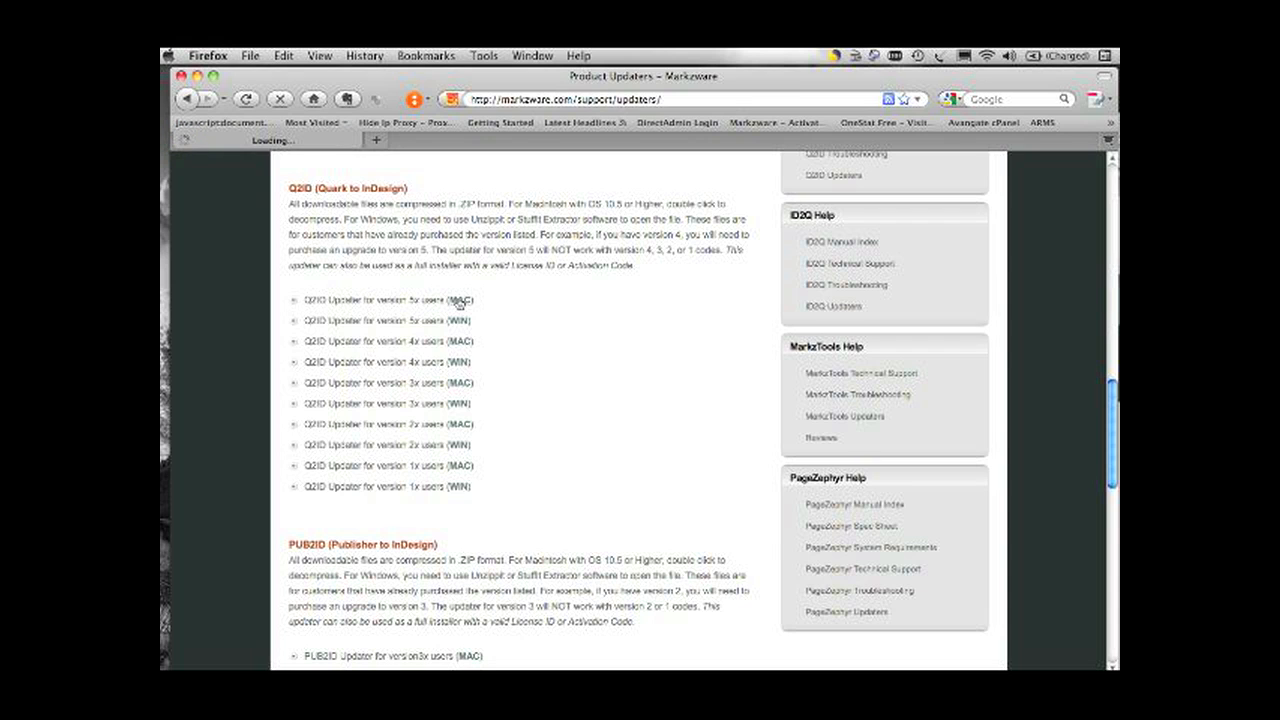
left_click(396, 300)
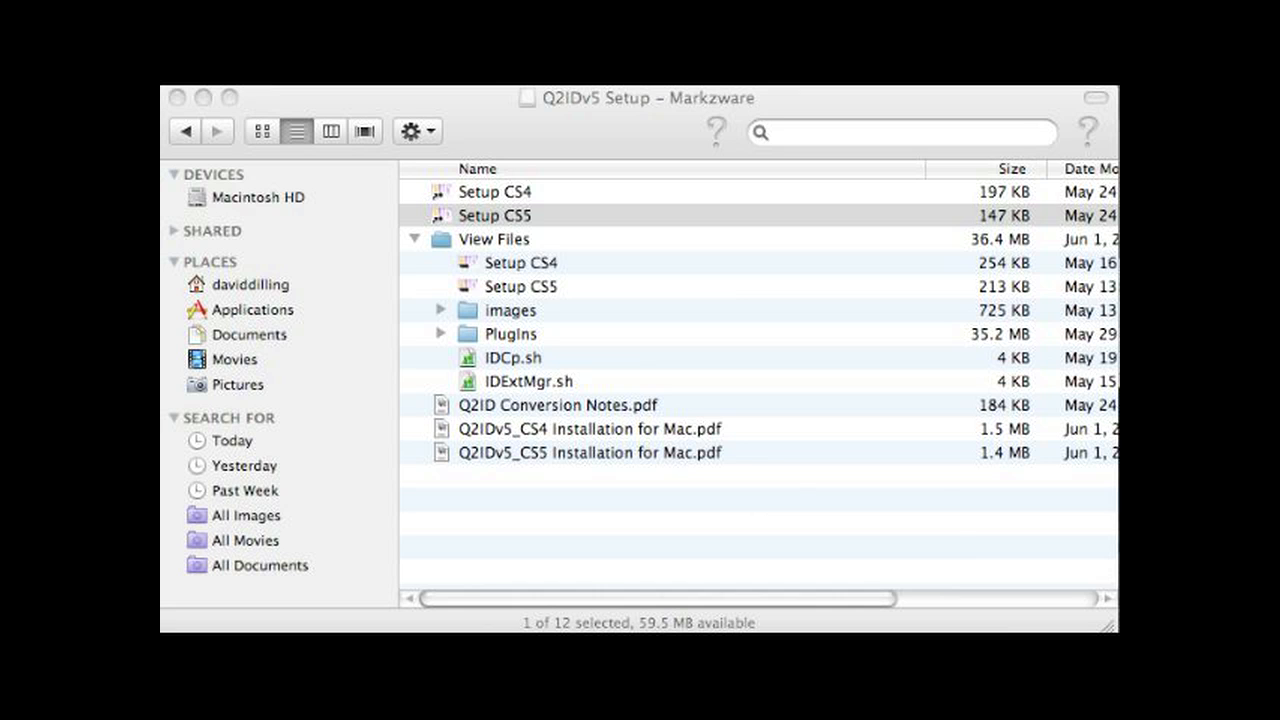
Launch the Setup CS5 installer from the Q2IDv5 setup folder
left_click(494, 216)
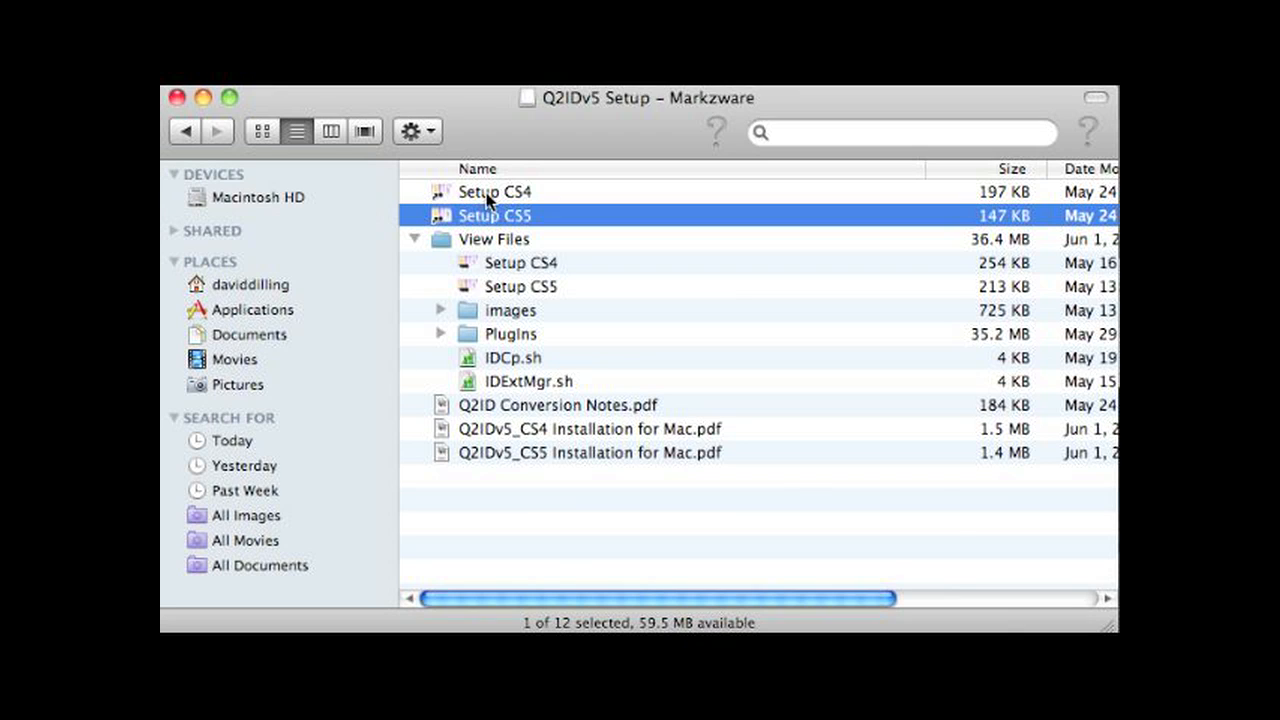
left_click(494, 192)
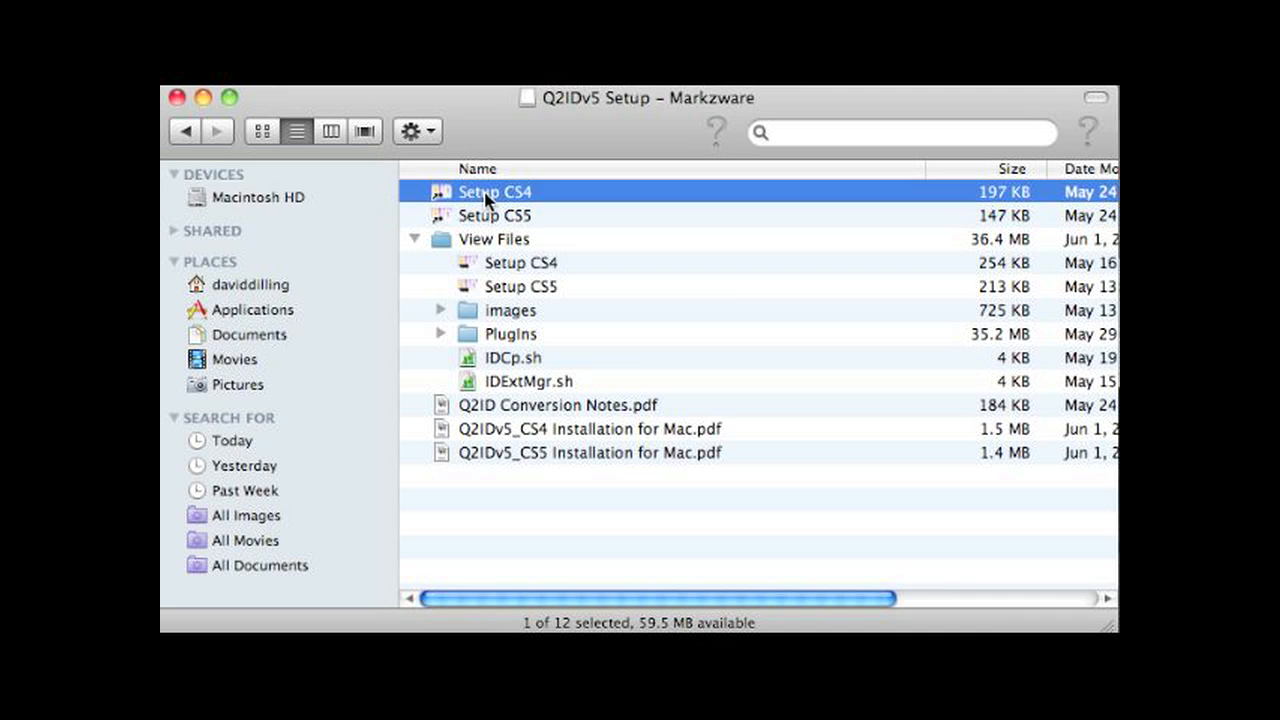
left_click(494, 216)
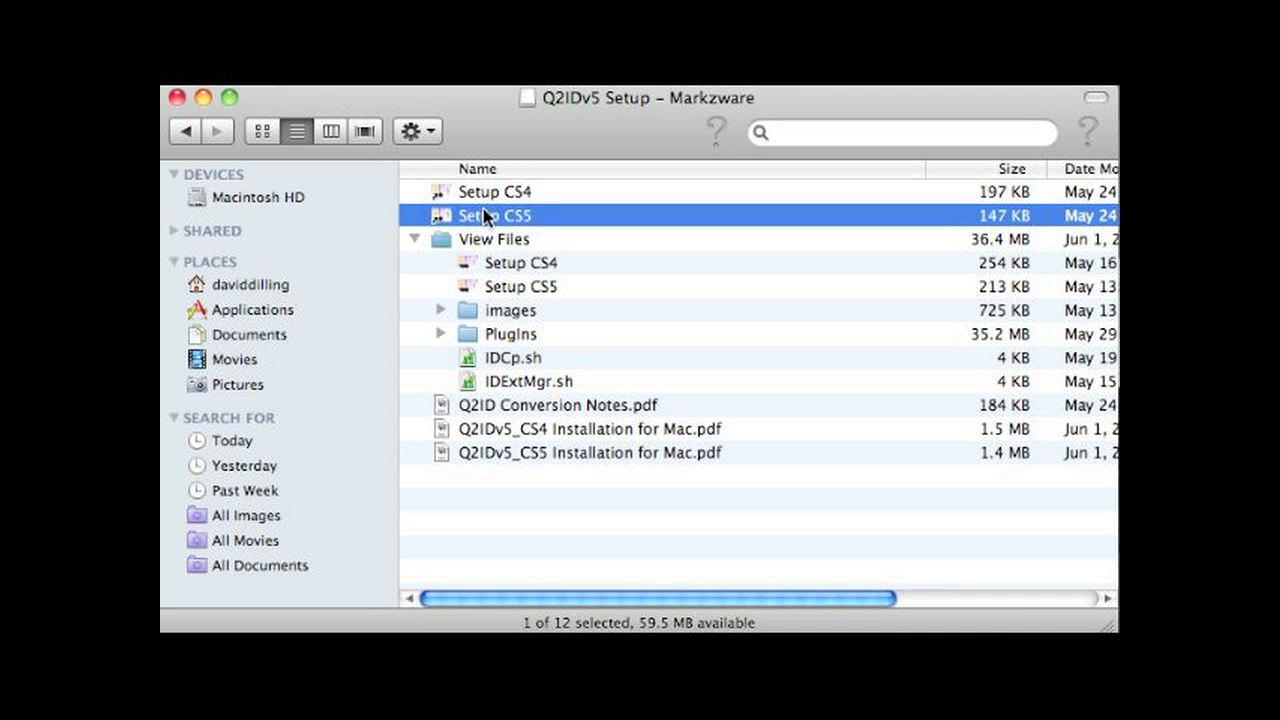
mouse_move(620, 398)
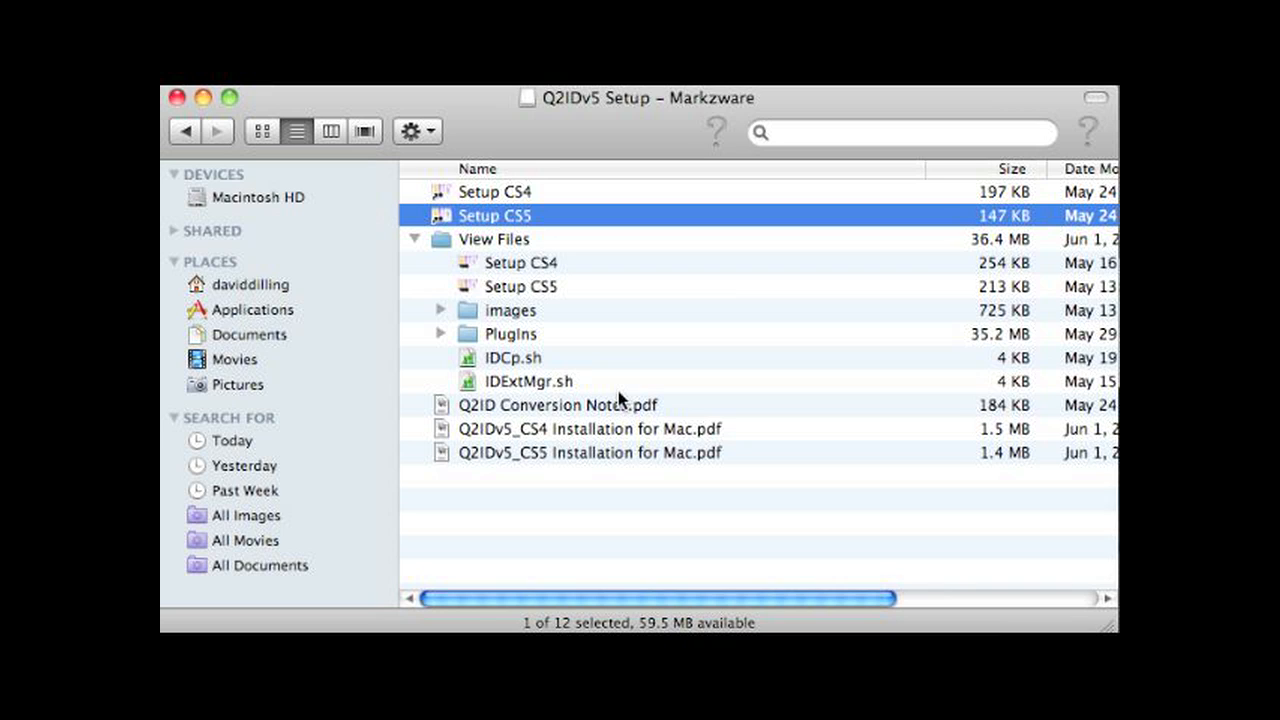
left_click(588, 428)
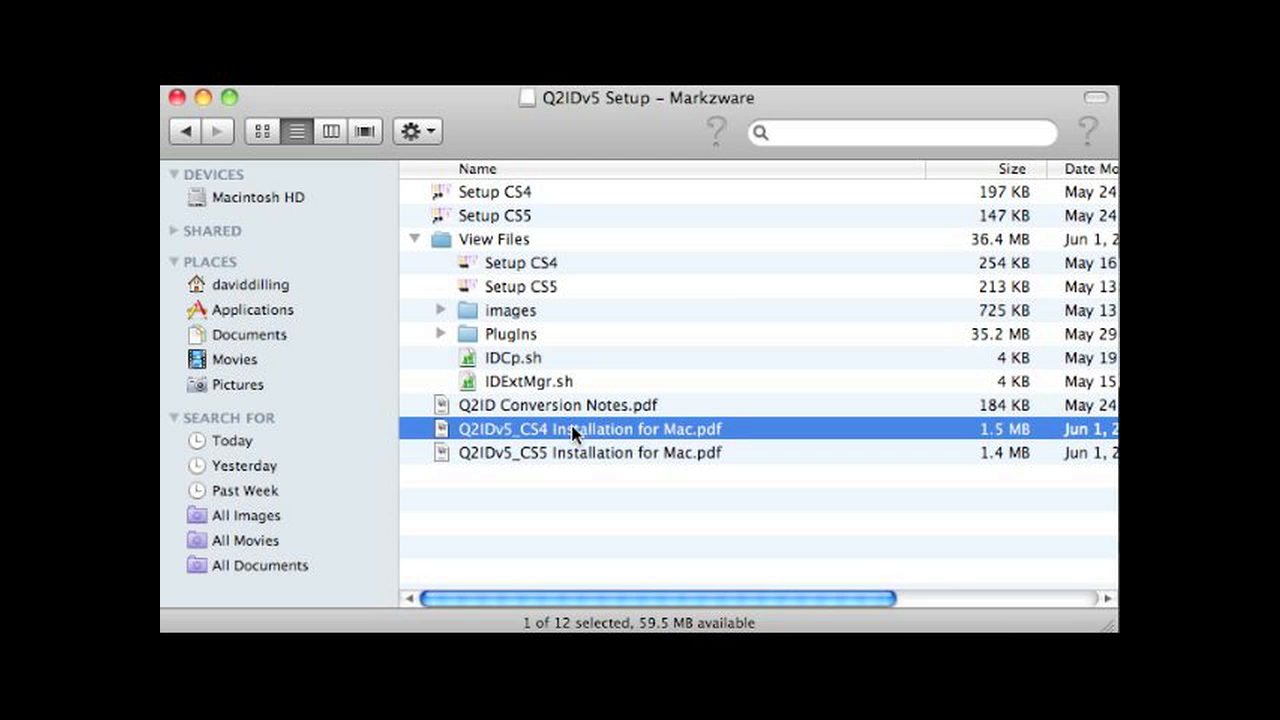
mouse_move(538, 160)
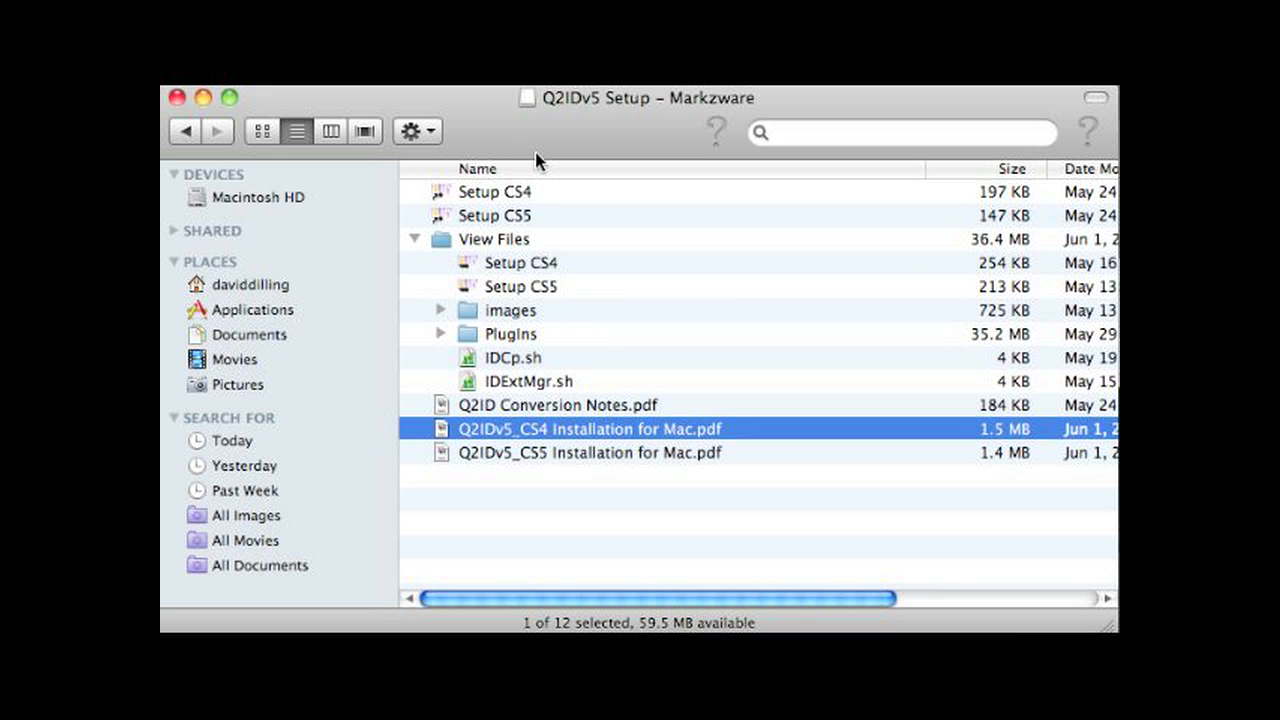
left_click(494, 216)
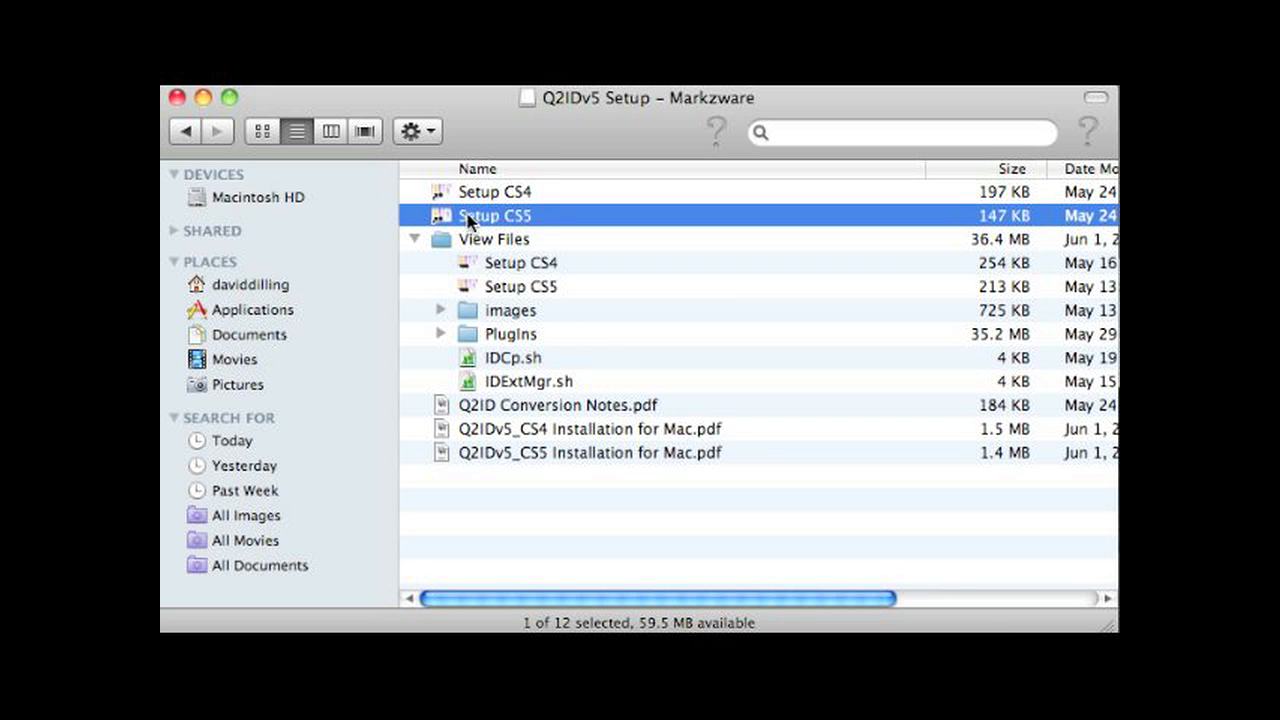
double_click(494, 216)
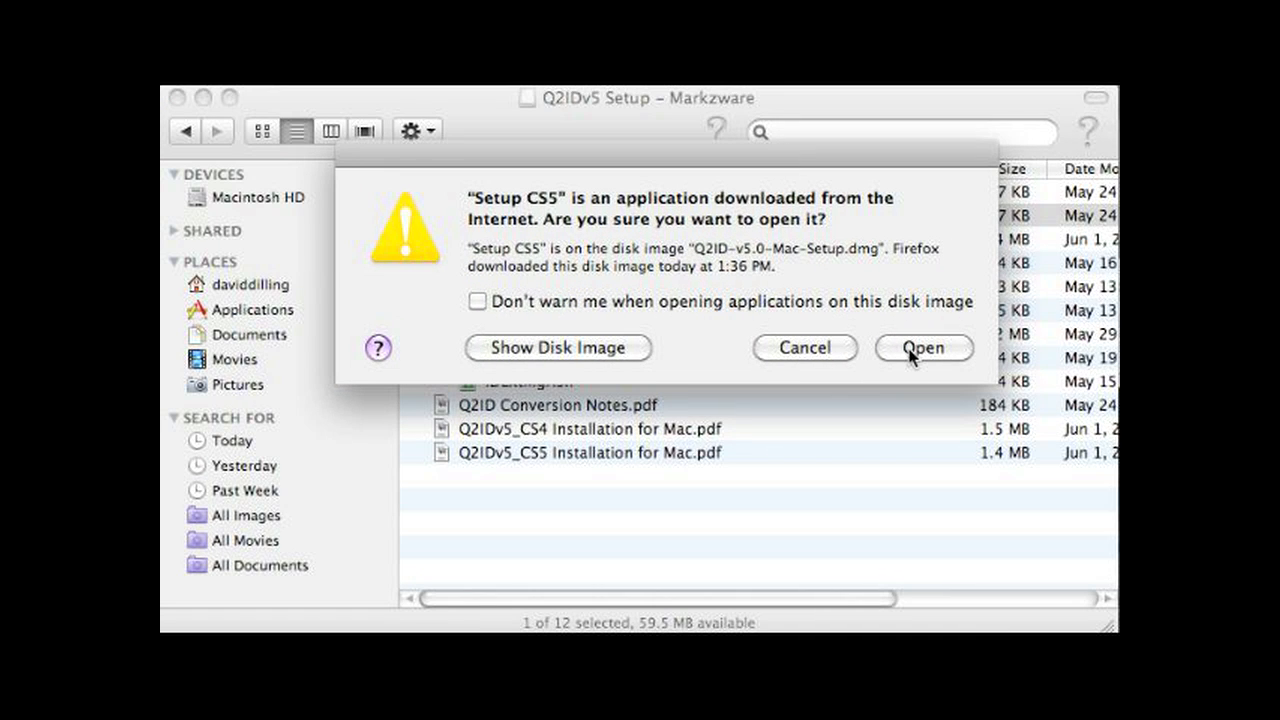
Allow the downloaded installer to open and install Q2IDv5 for InDesign CS5
left_click(922, 348)
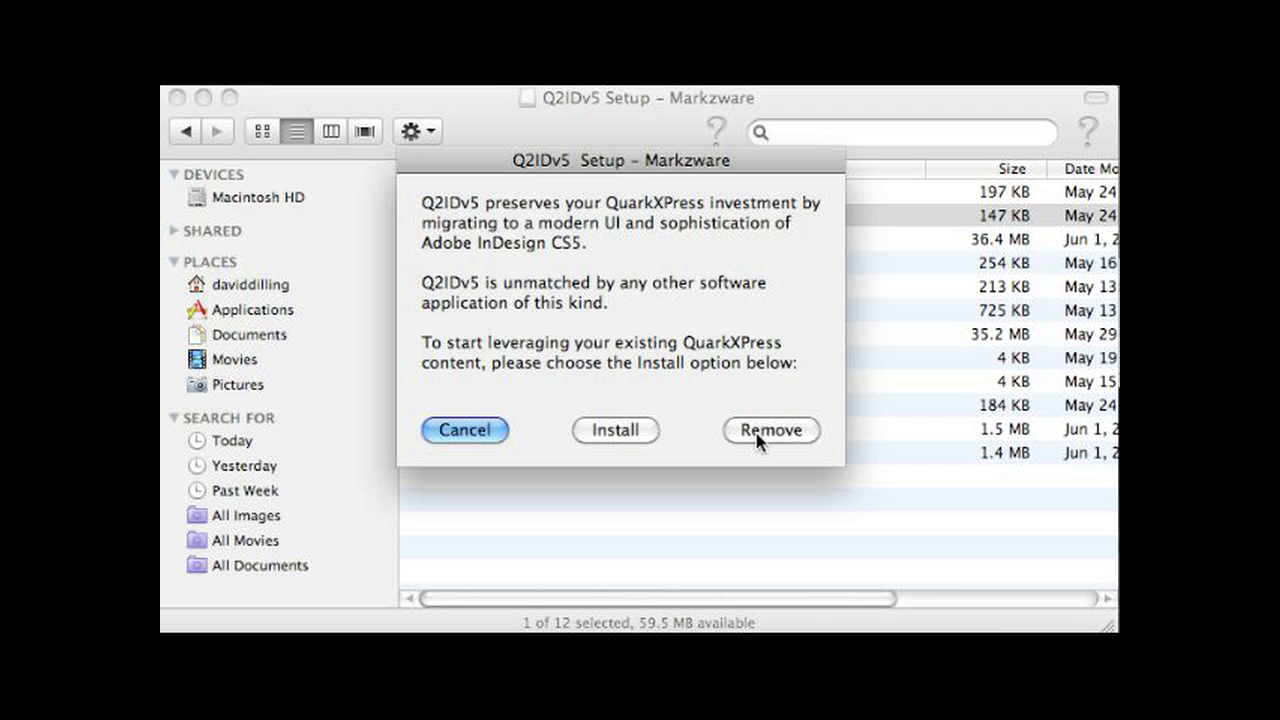
mouse_move(608, 432)
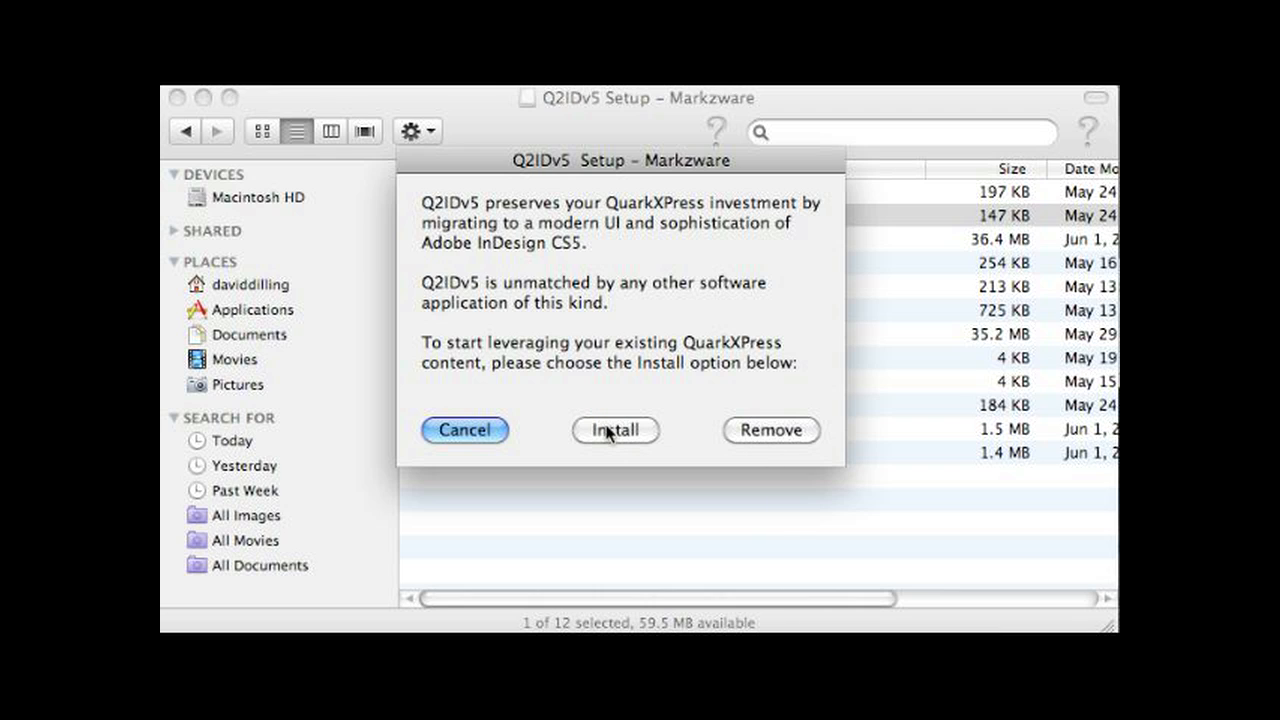
left_click(464, 430)
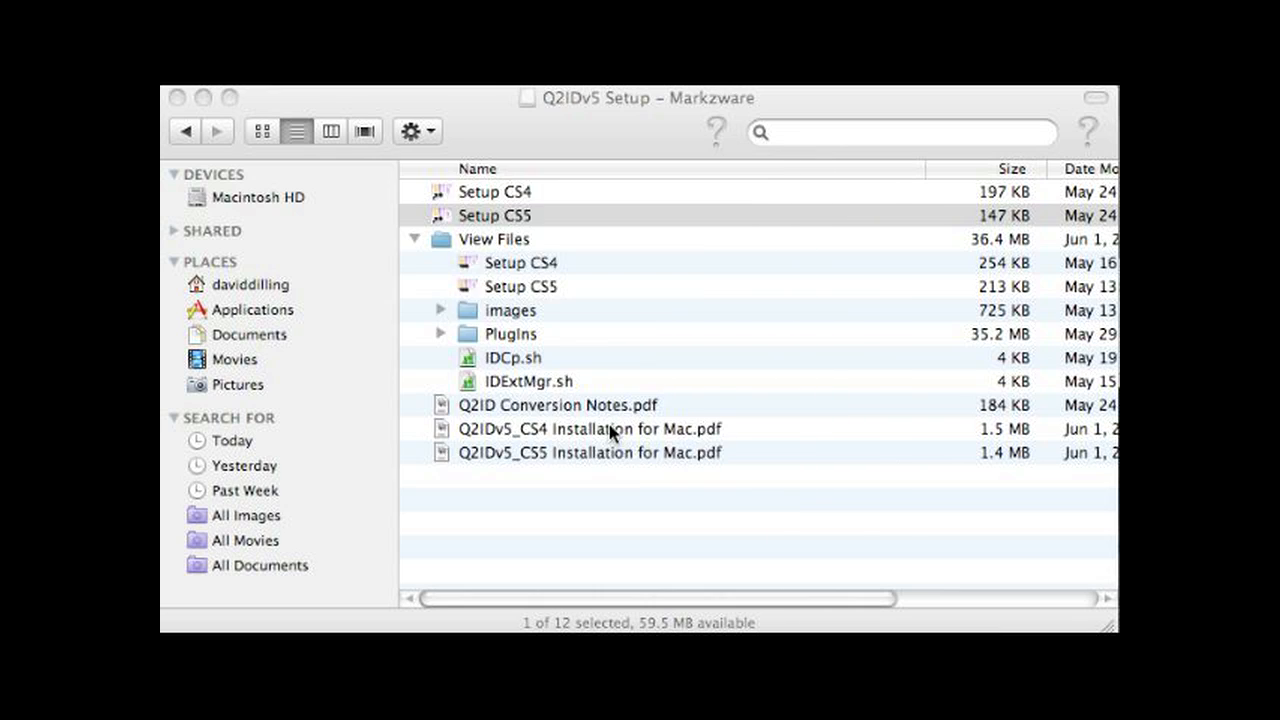
mouse_move(560, 212)
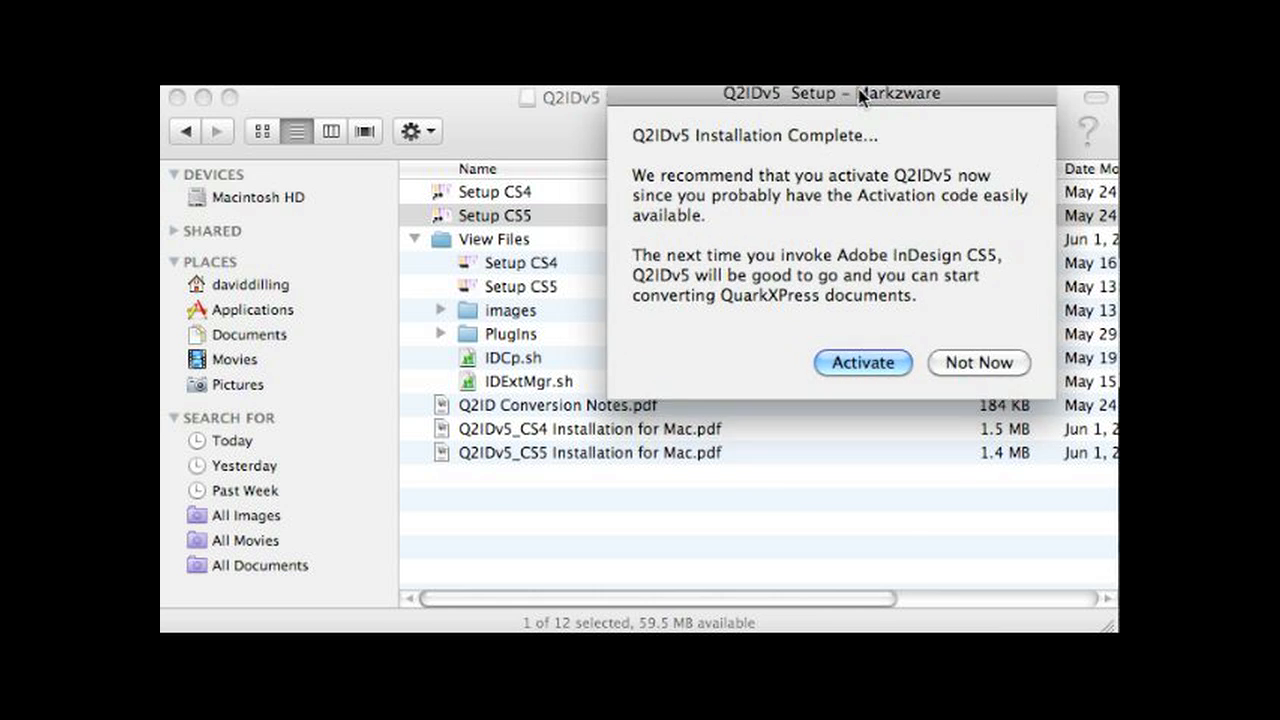
Reposition the Installation Complete message before activating Q2IDv5
left_click_drag(830, 94, 624, 156)
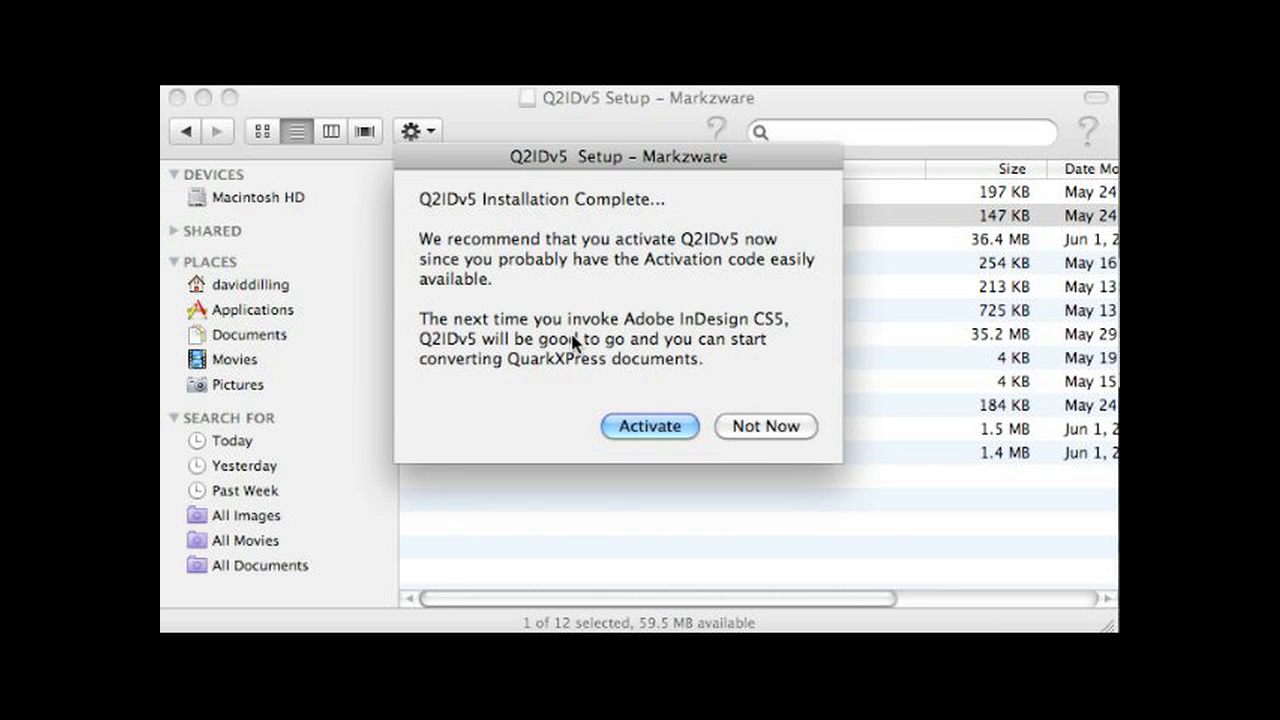
mouse_move(570, 344)
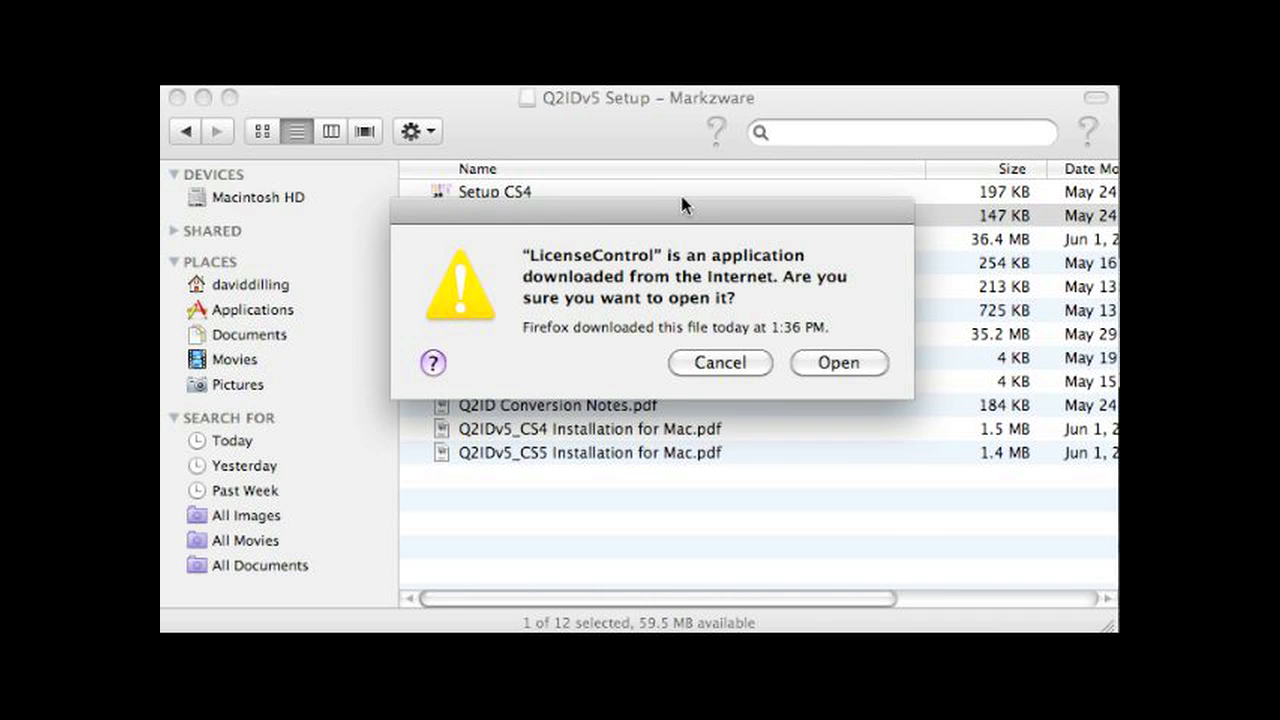
mouse_move(632, 264)
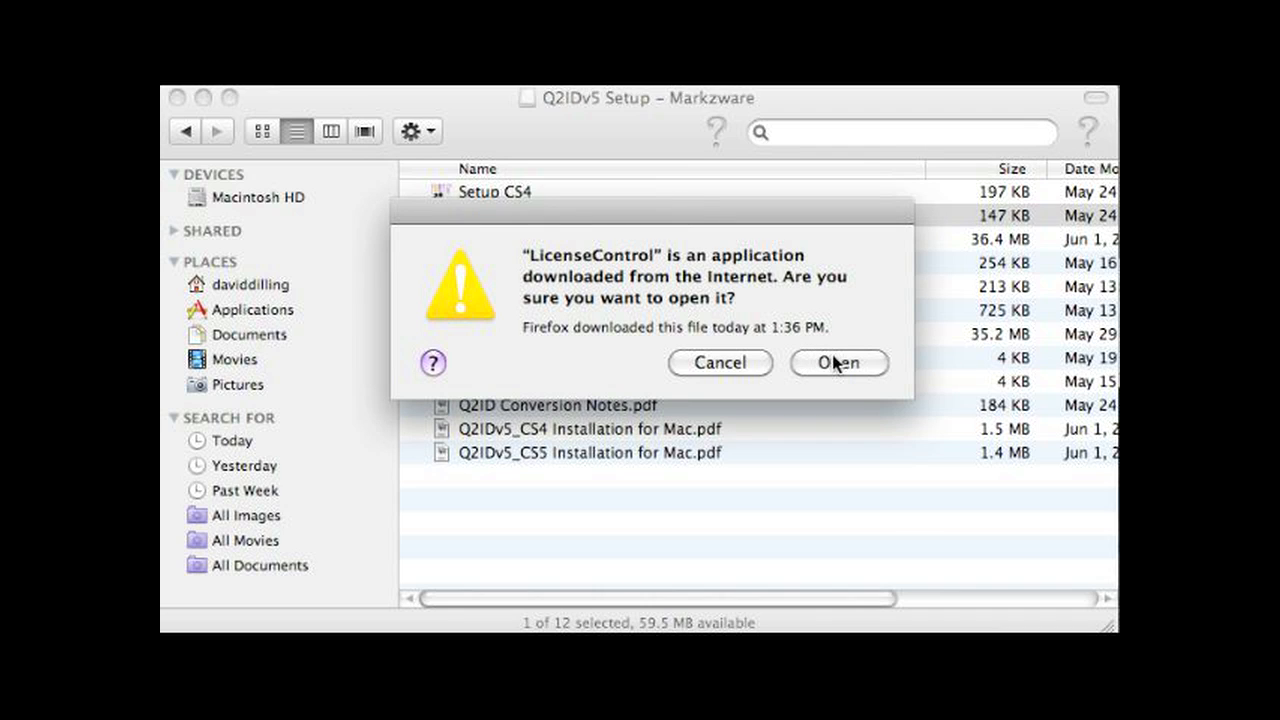
Allow the downloaded LicenseControl application to open
left_click(838, 364)
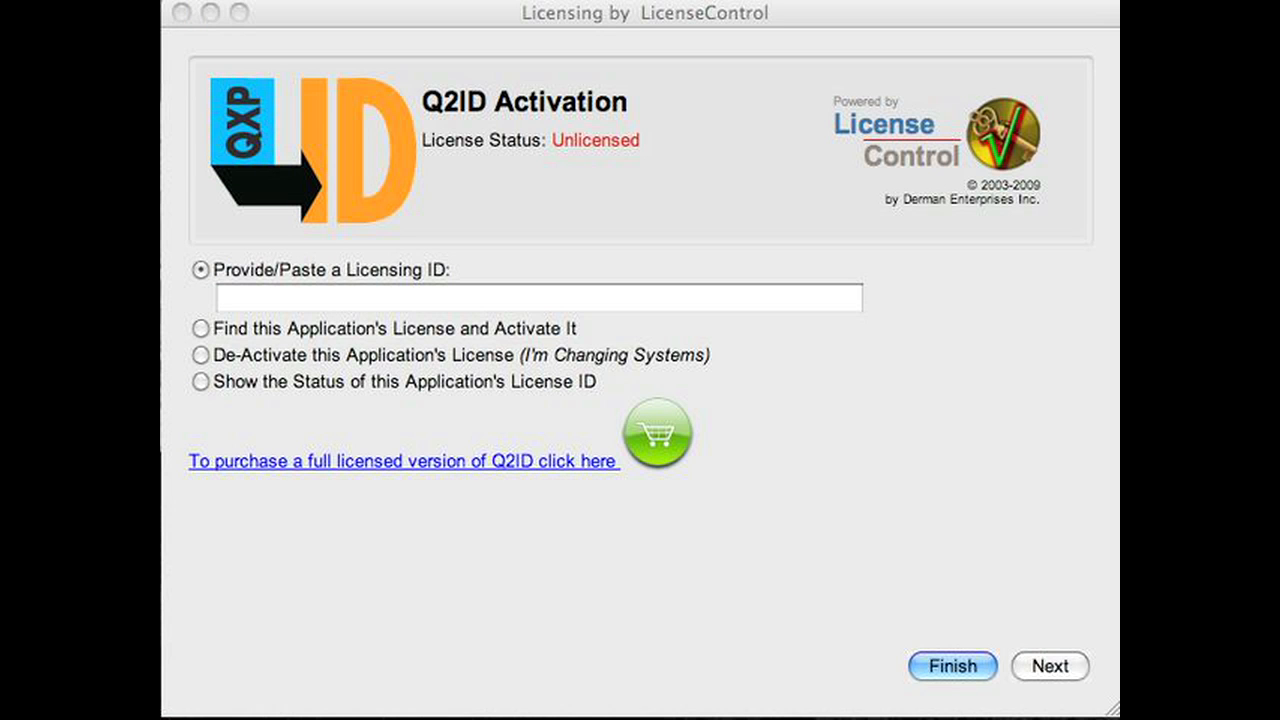
mouse_move(408, 596)
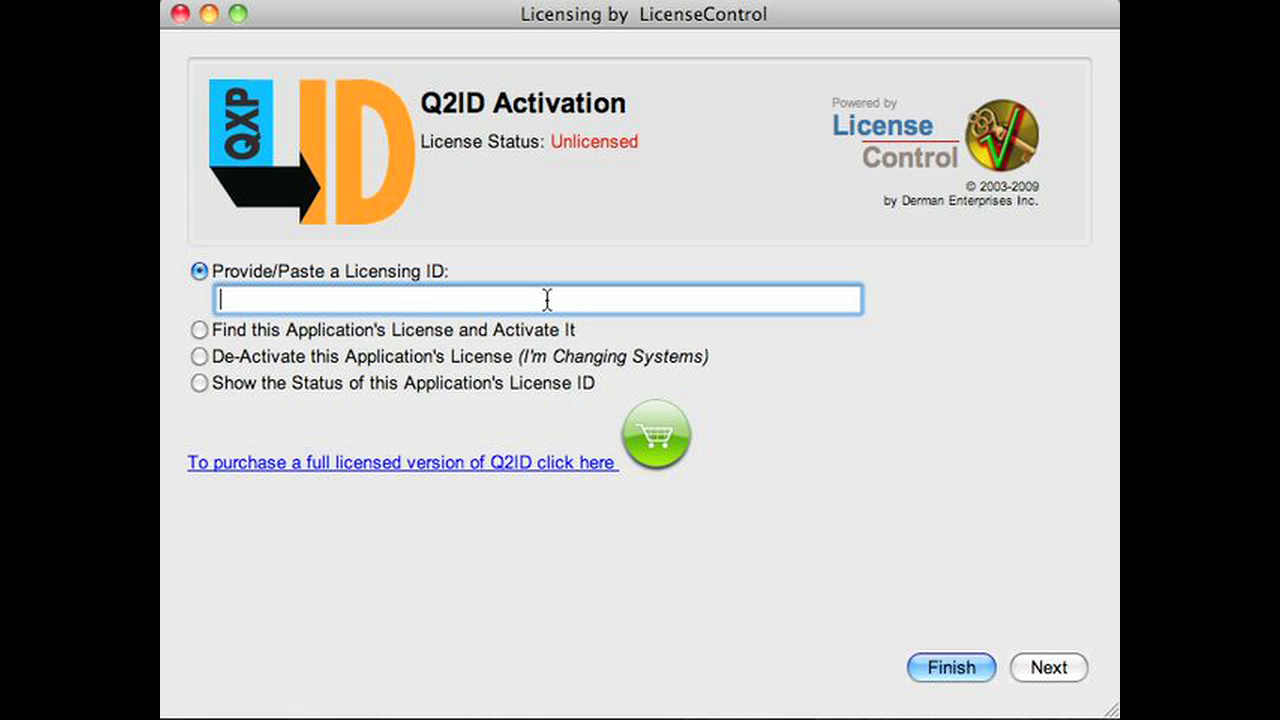
mouse_move(616, 300)
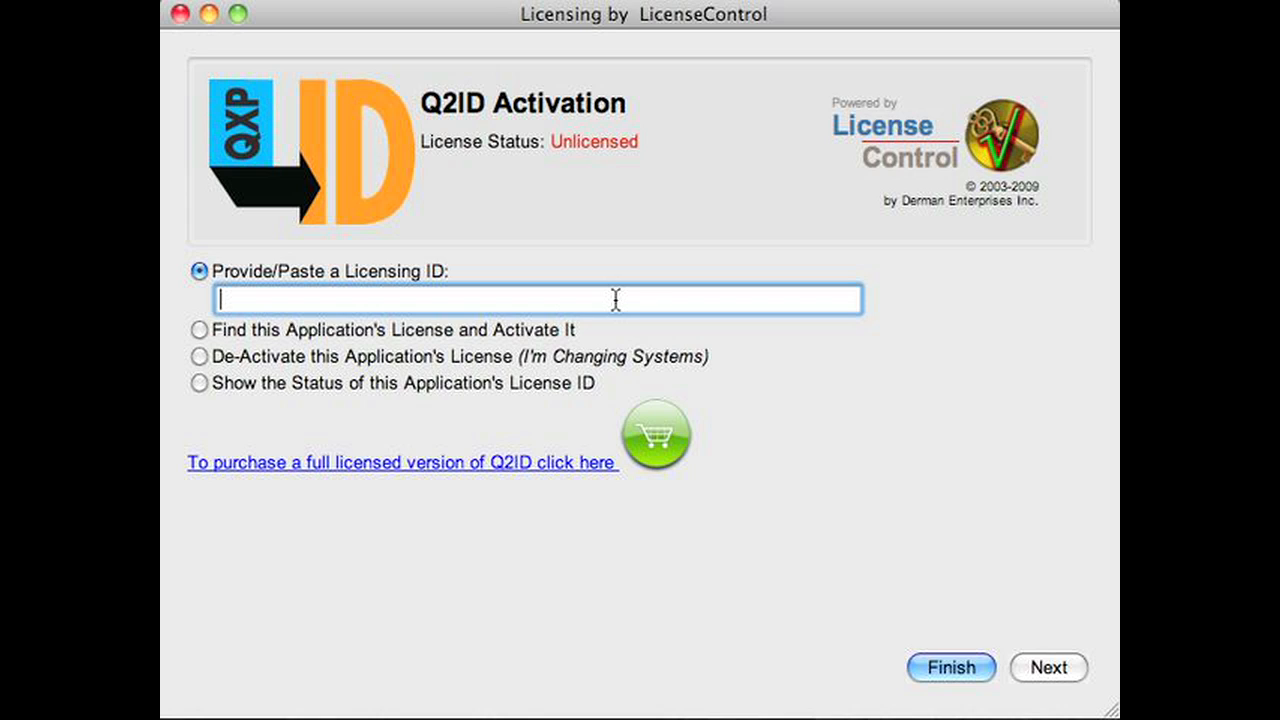
left_click(200, 330)
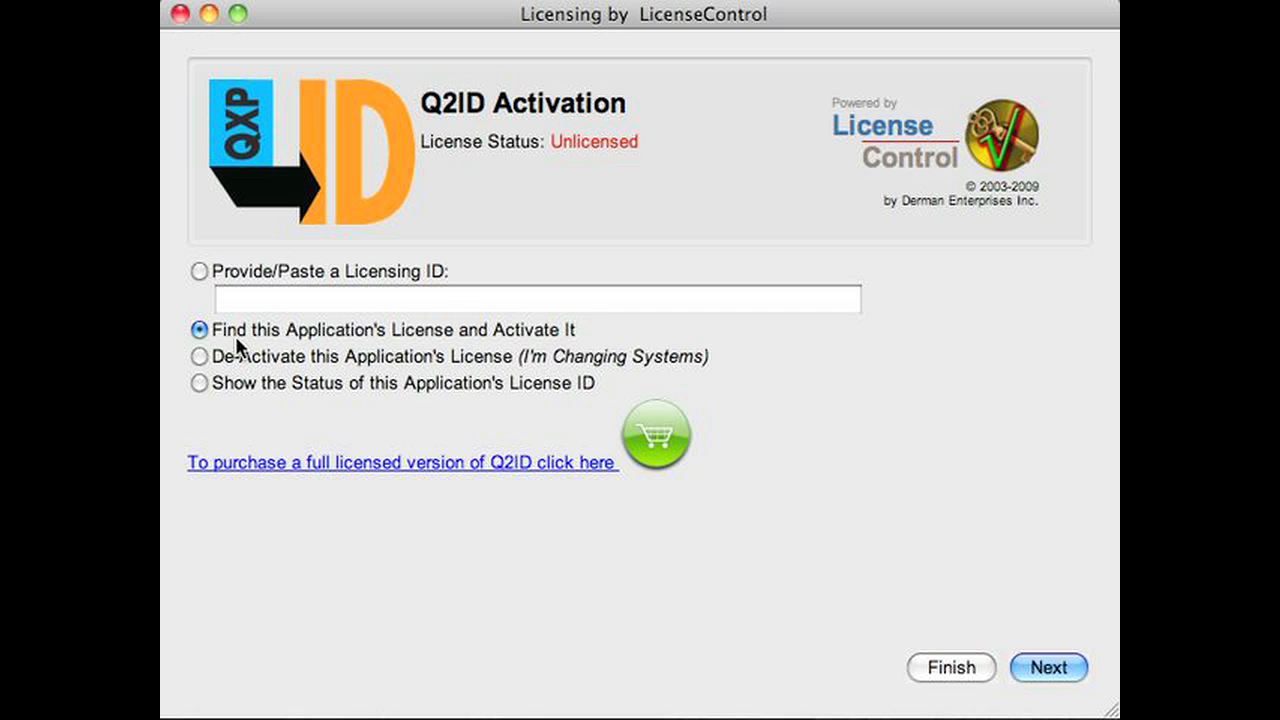
mouse_move(296, 344)
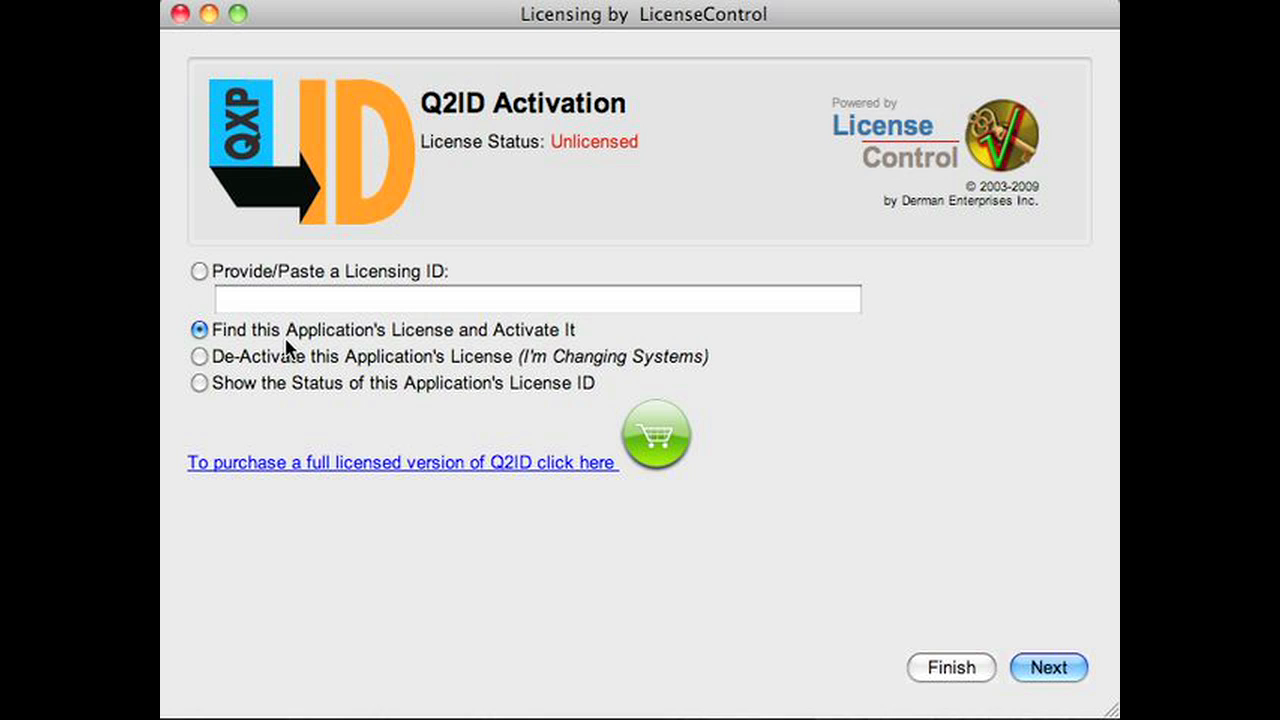
mouse_move(236, 388)
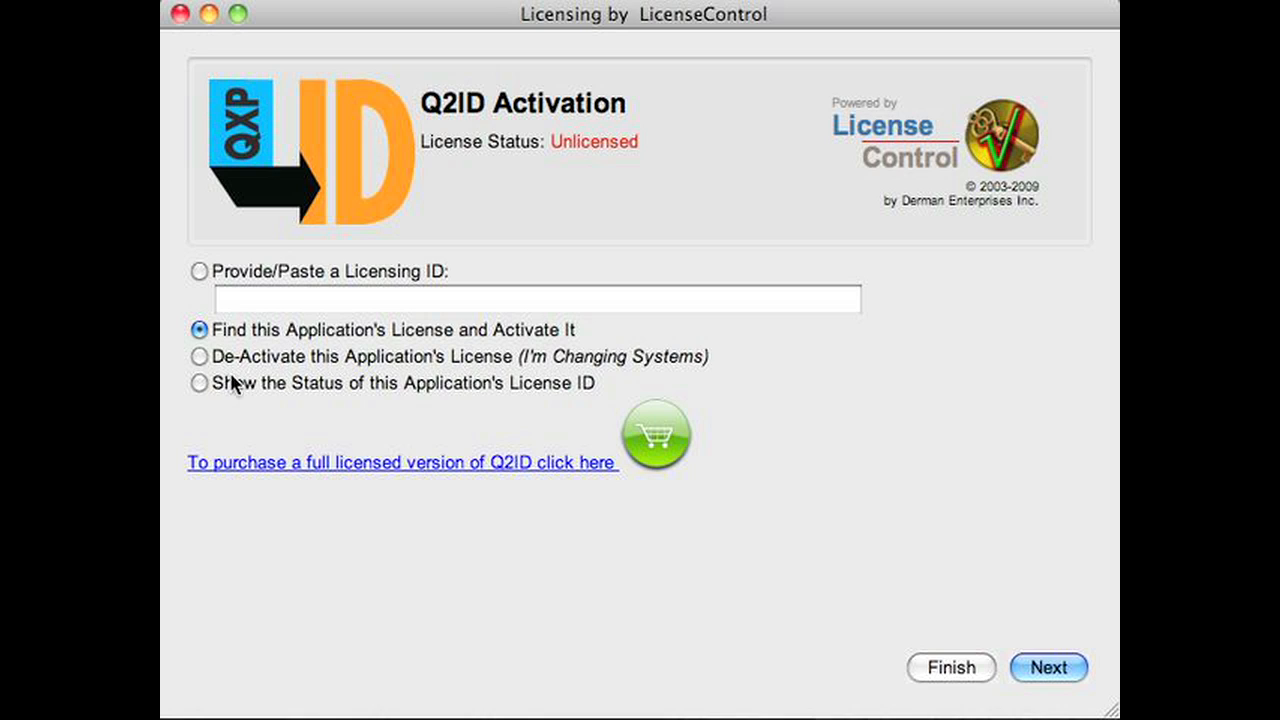
left_click(200, 356)
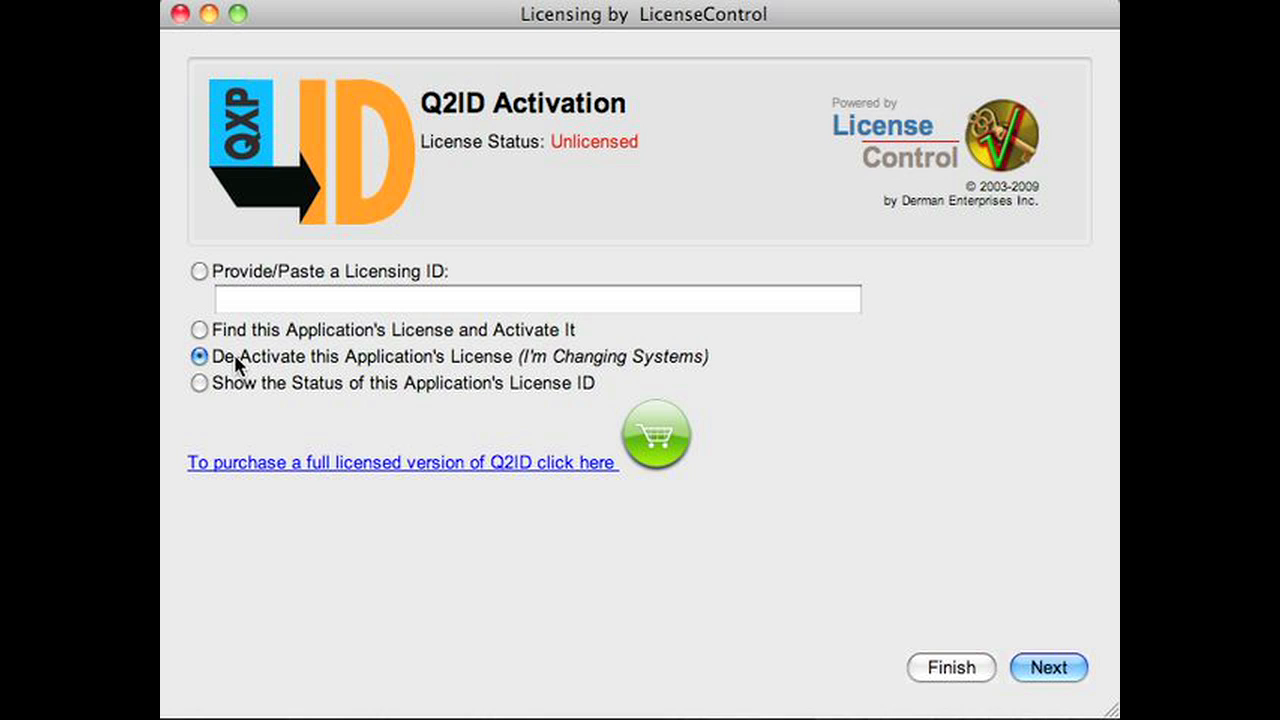
mouse_move(288, 368)
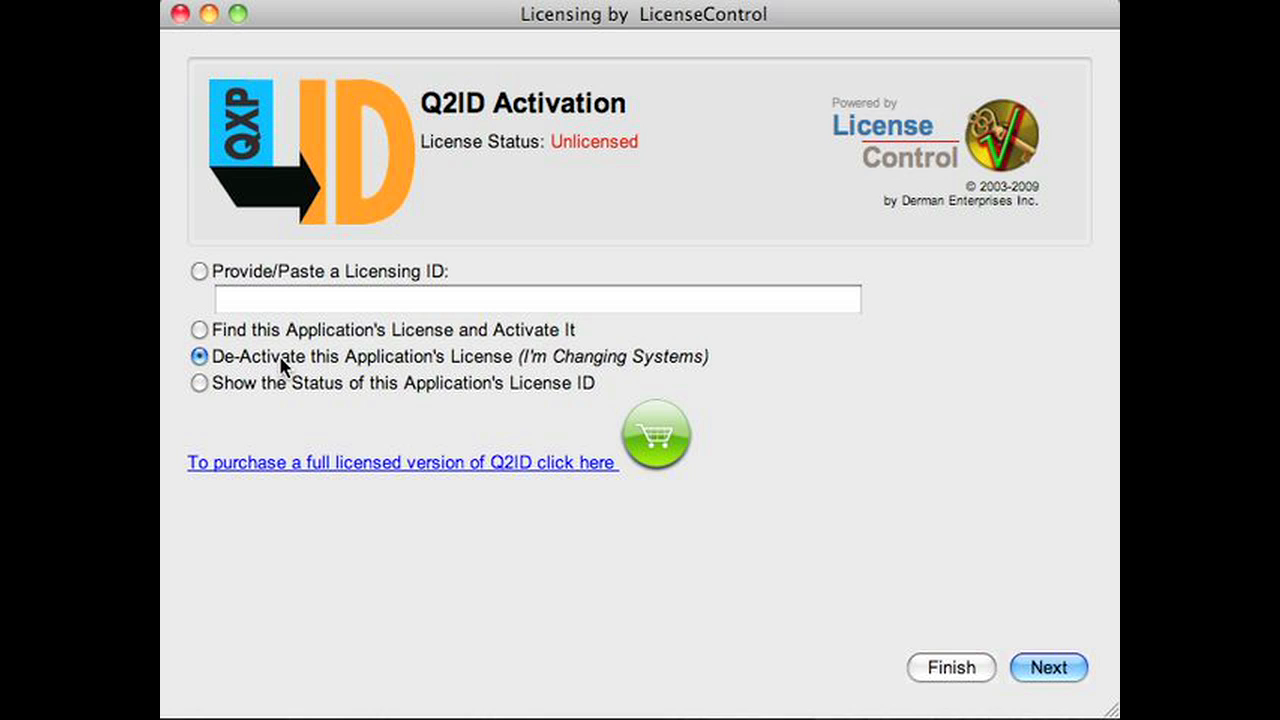
mouse_move(458, 476)
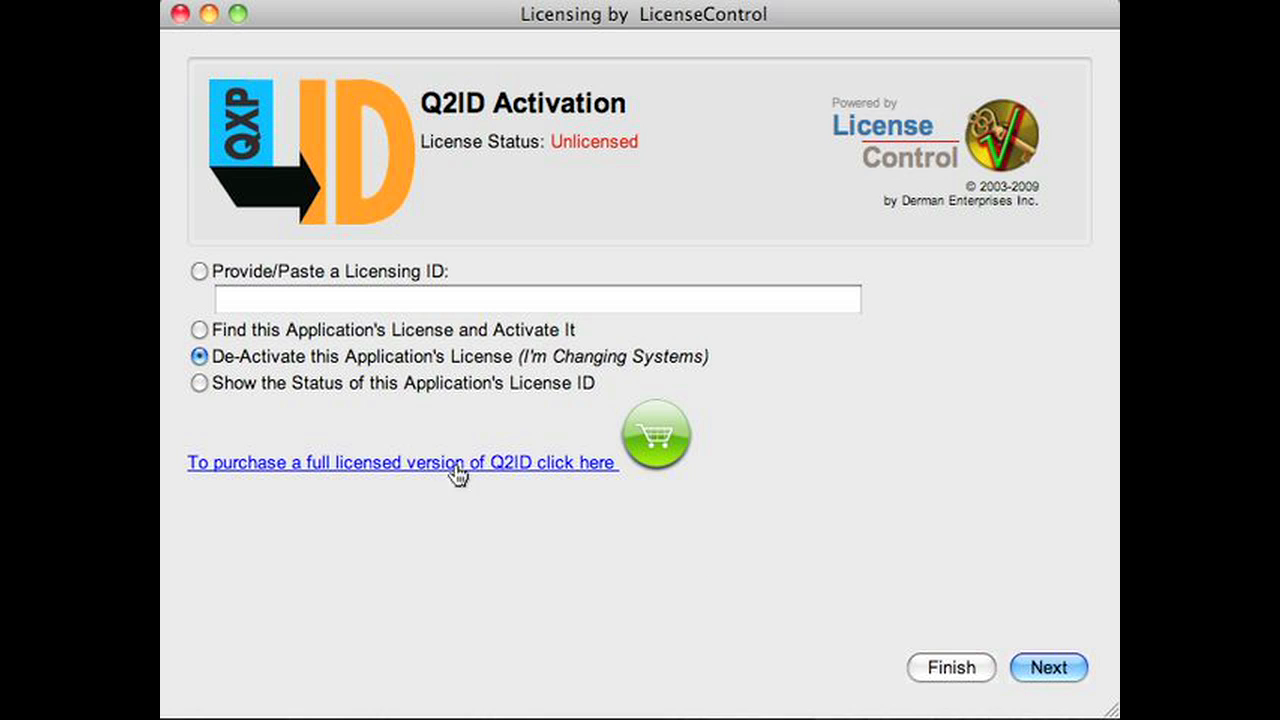
mouse_move(244, 368)
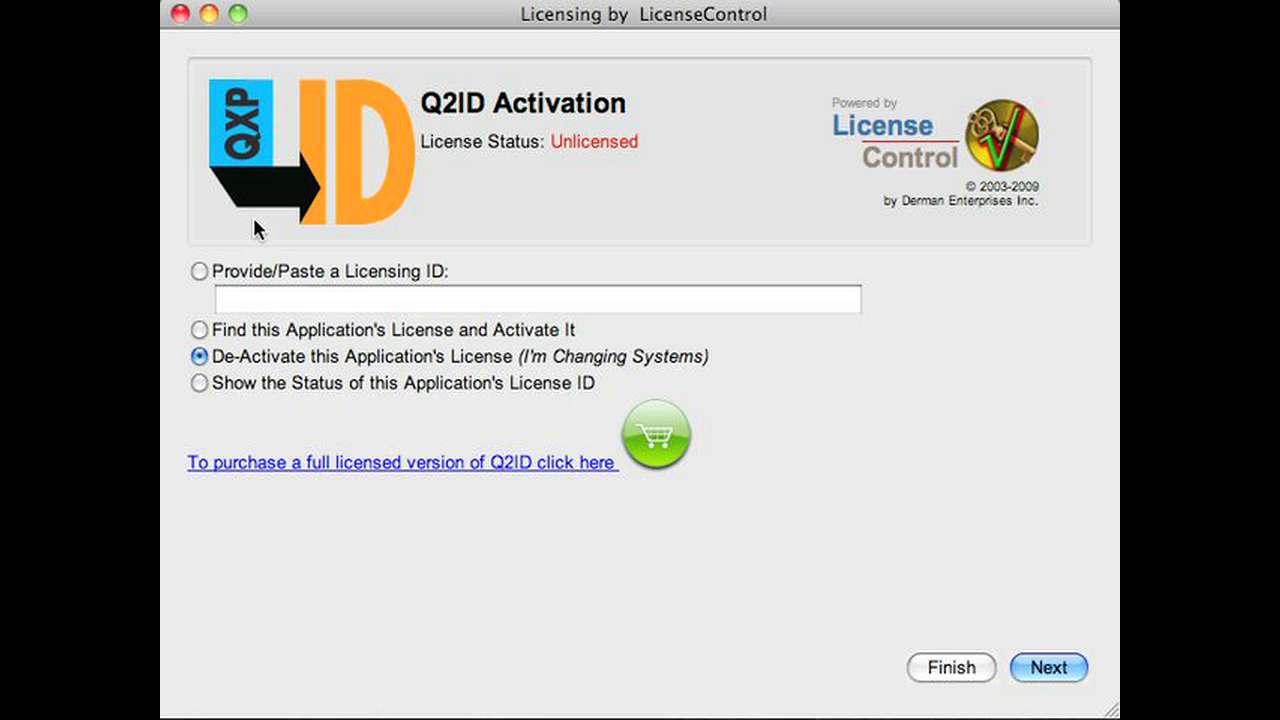
mouse_move(250, 280)
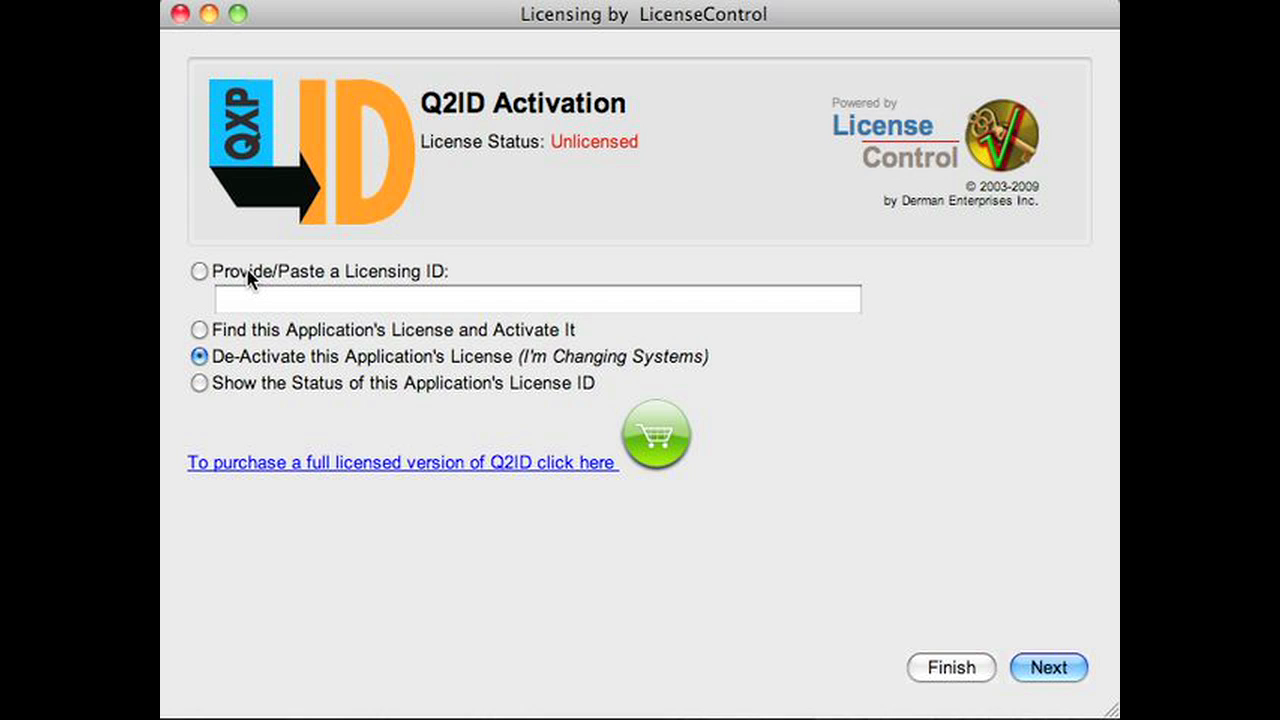
mouse_move(250, 364)
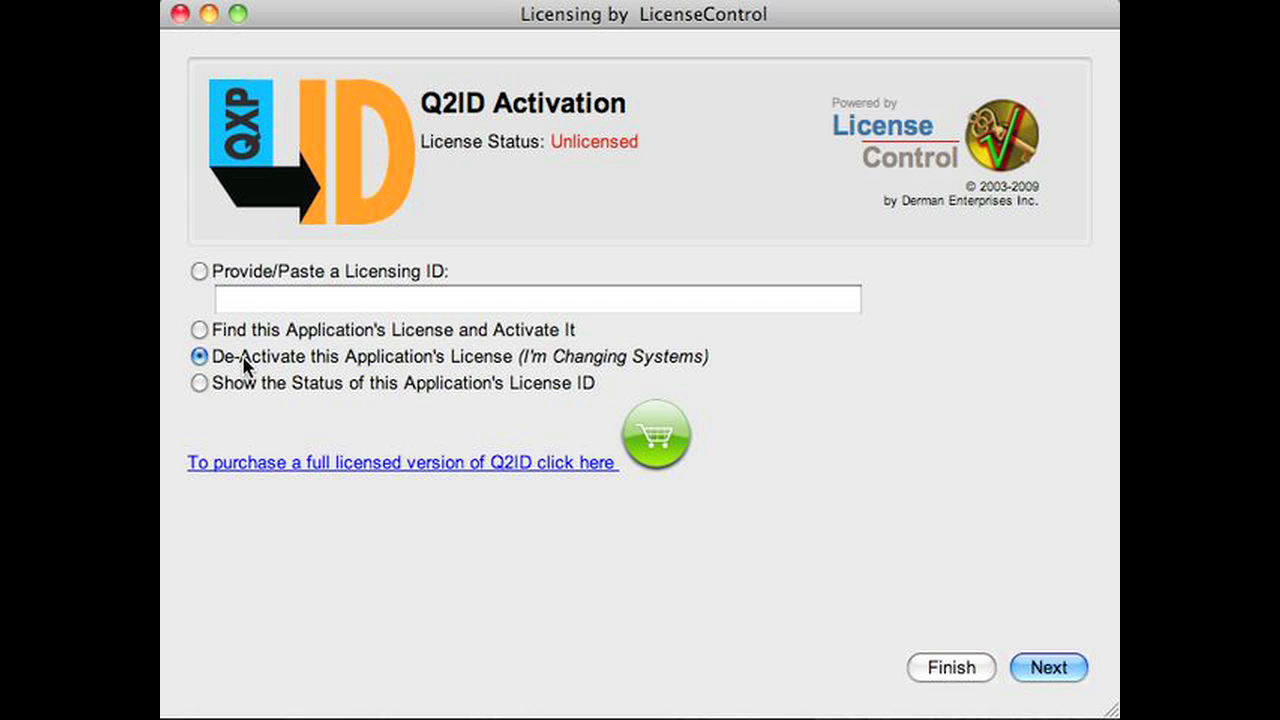
mouse_move(270, 364)
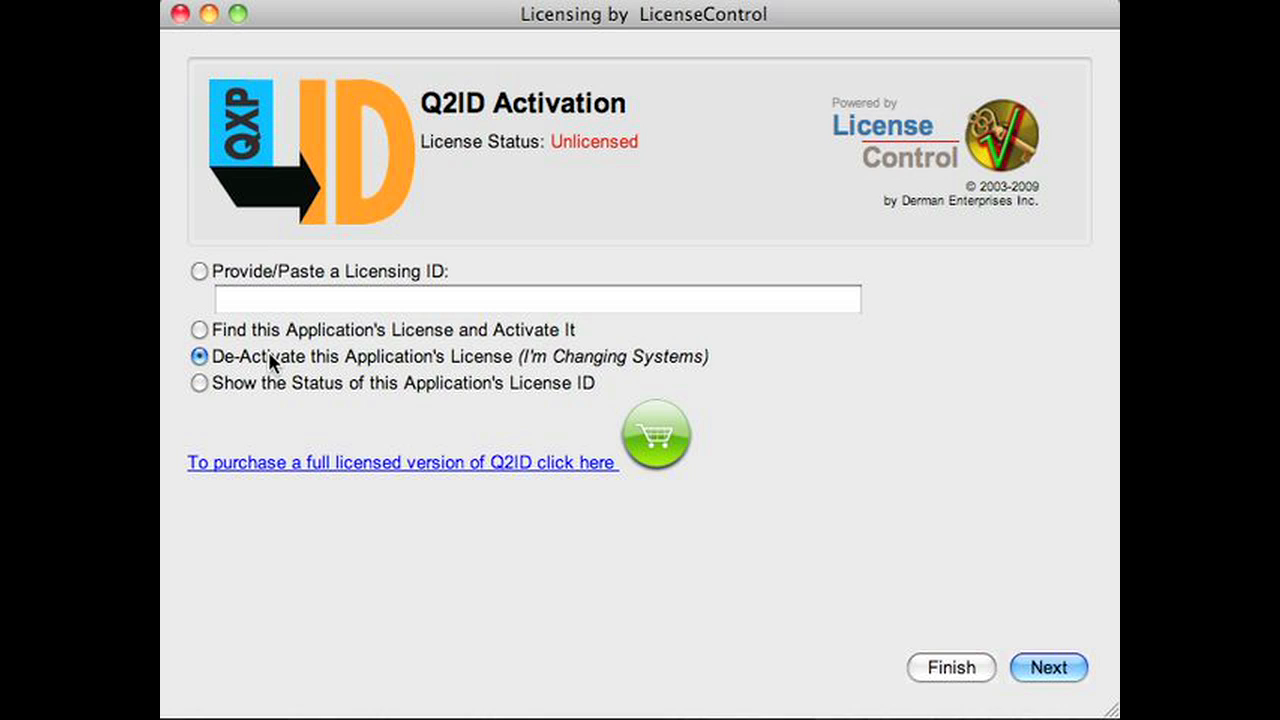
mouse_move(244, 392)
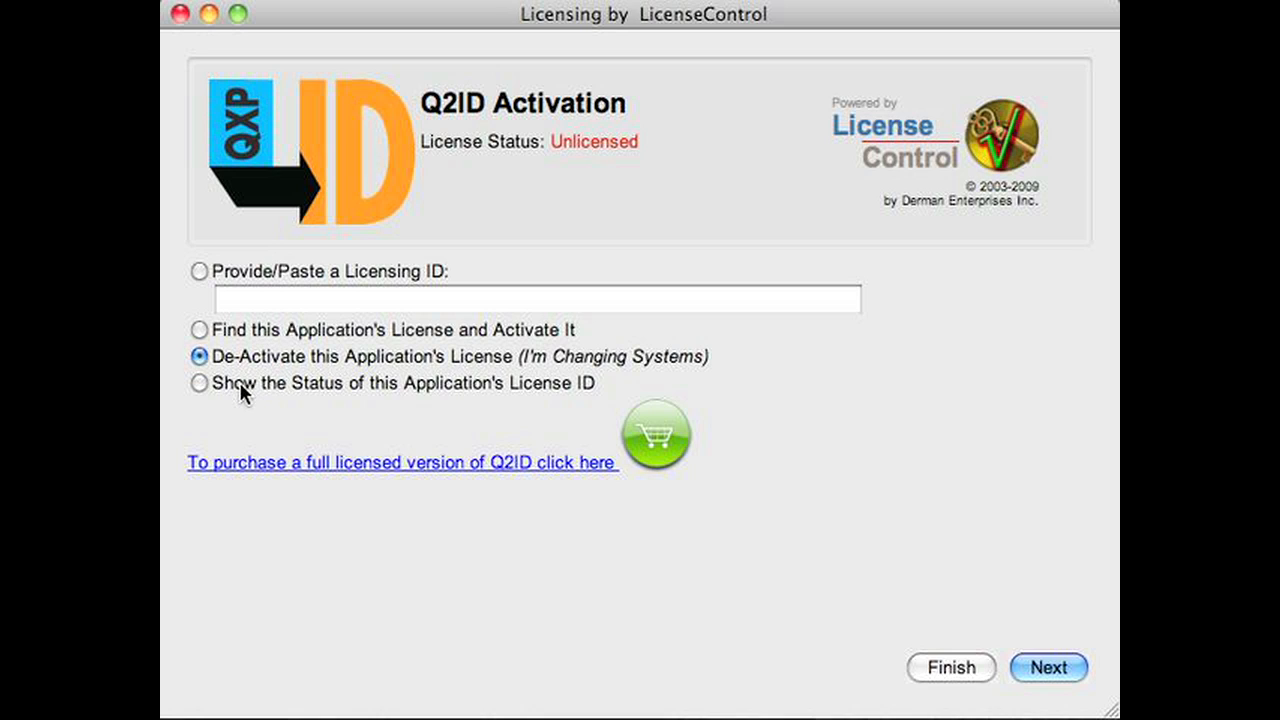
left_click(200, 384)
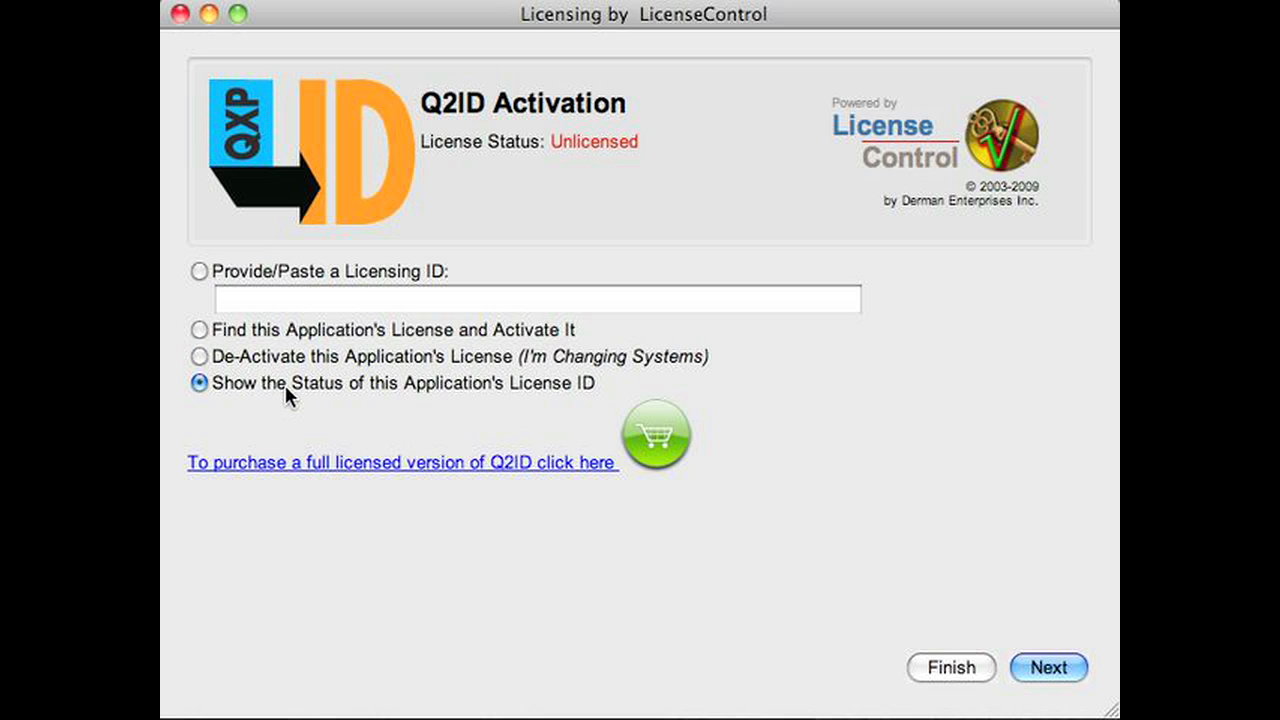
mouse_move(316, 472)
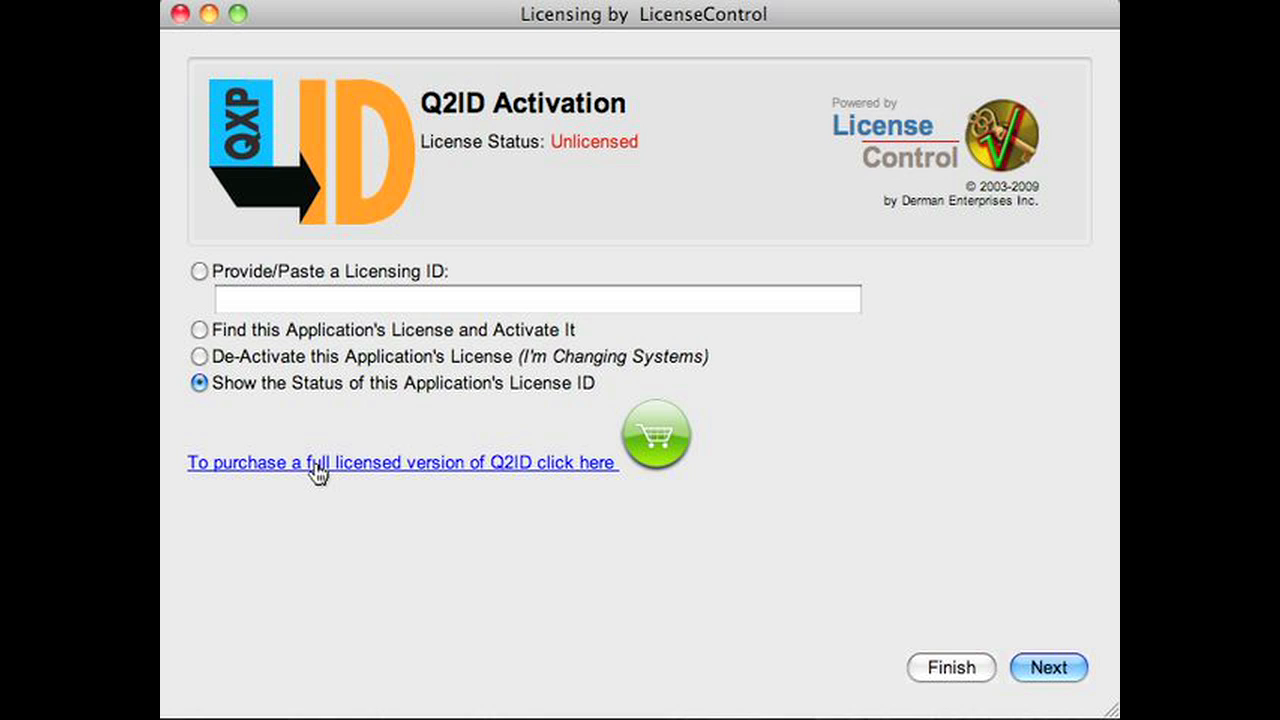
mouse_move(328, 480)
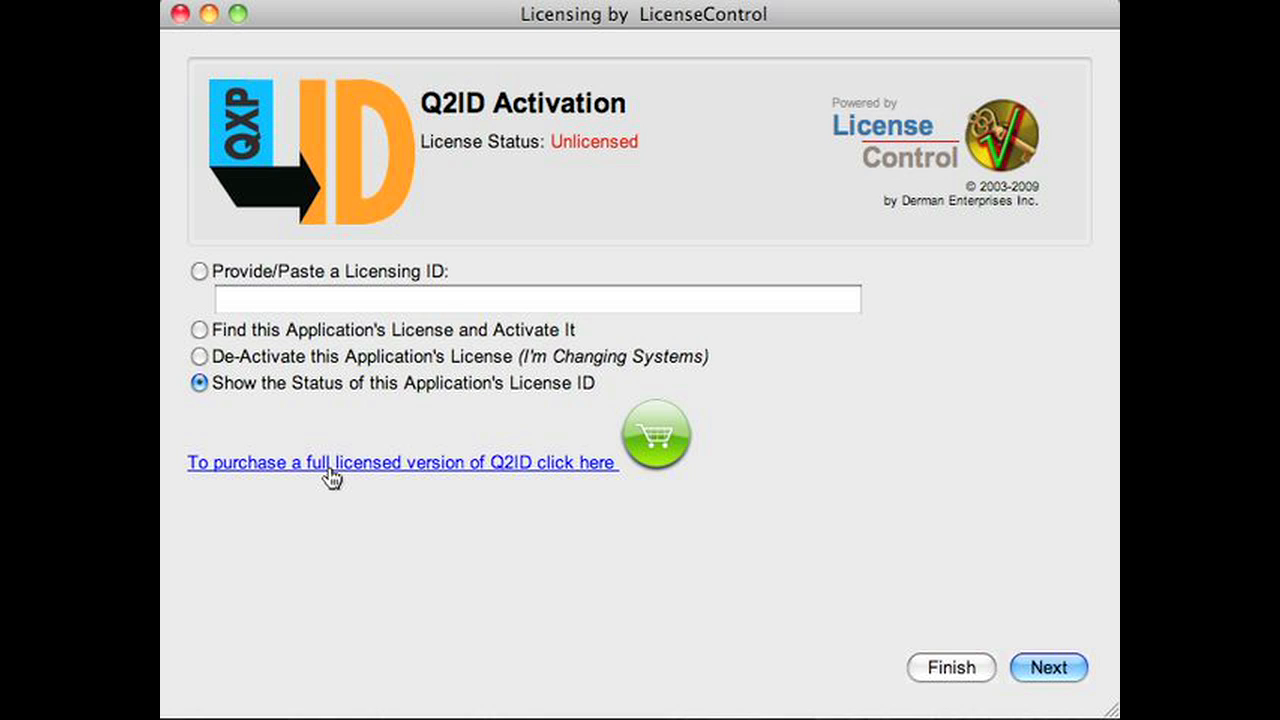
mouse_move(222, 280)
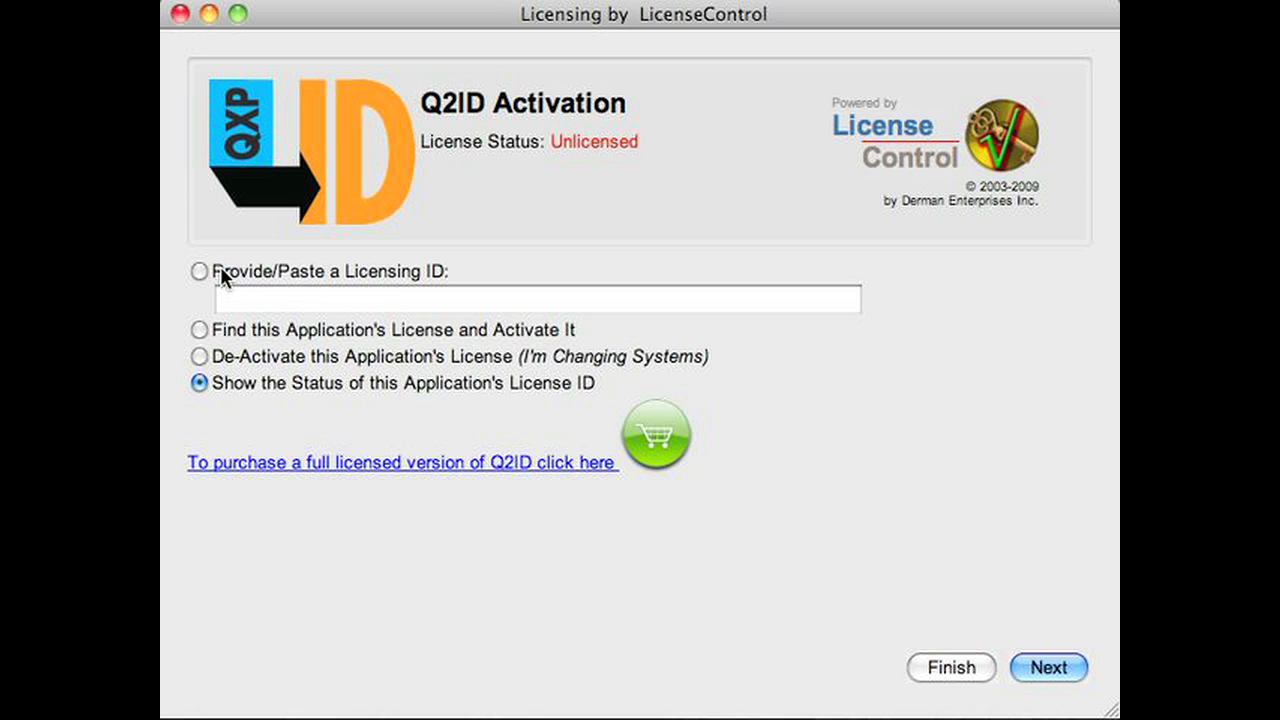
Provide the pasted Q2ID licensing ID and choose to activate the license
left_click(200, 272)
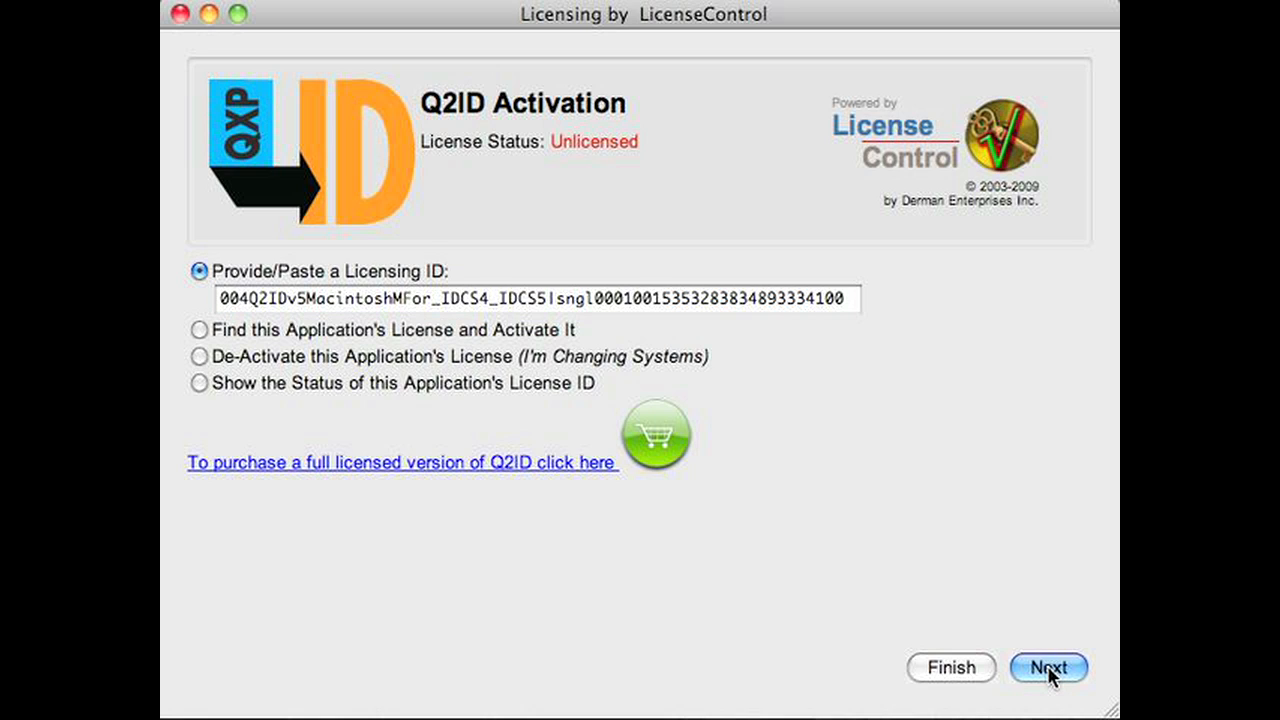
left_click(1048, 668)
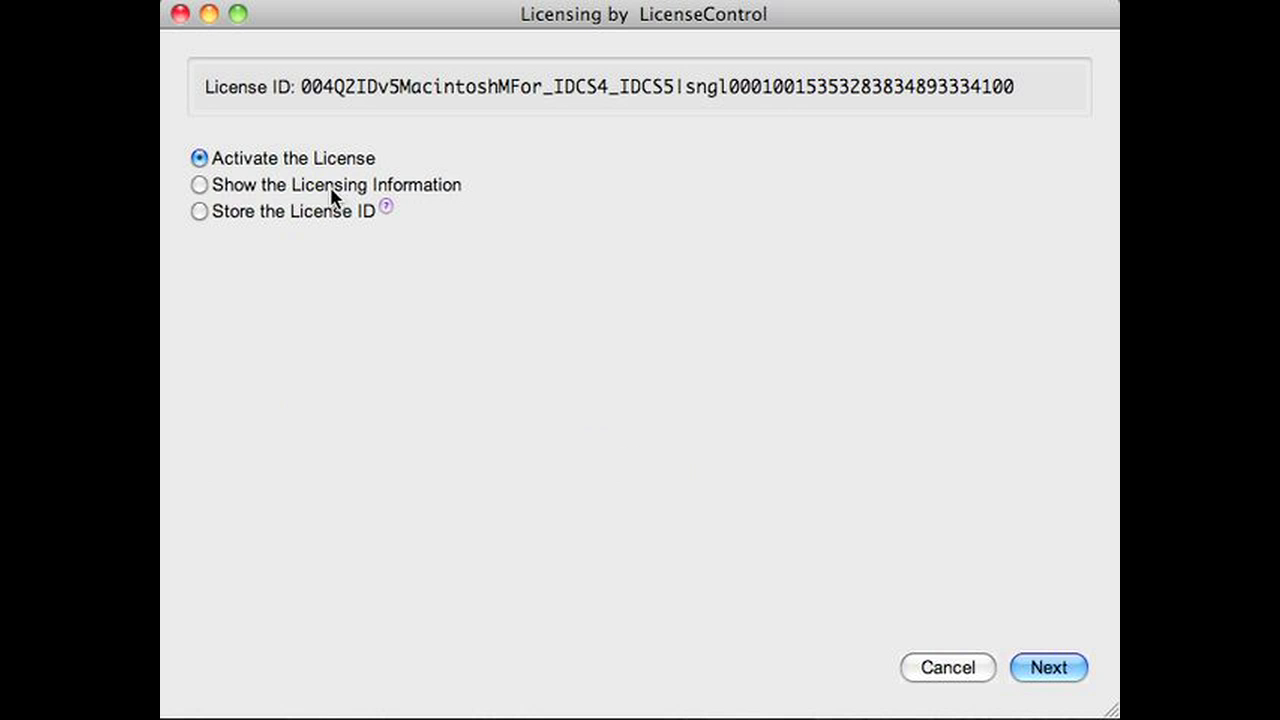
mouse_move(248, 162)
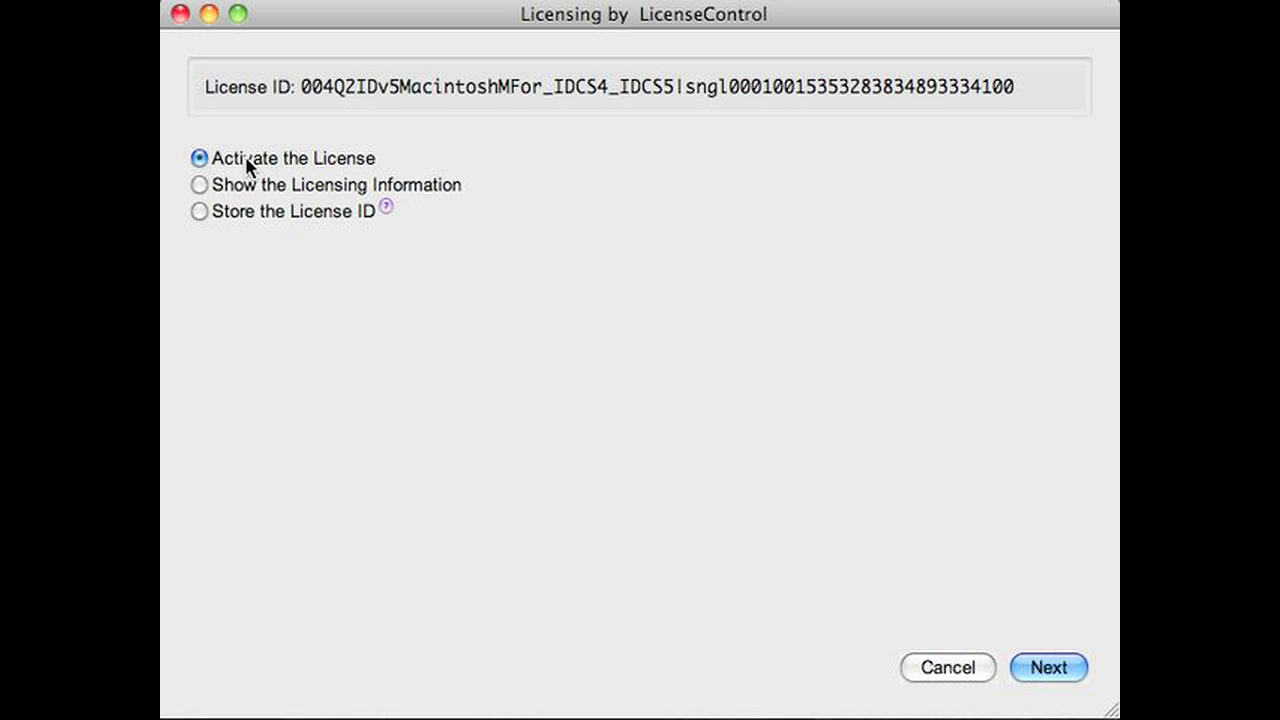
left_click(1048, 668)
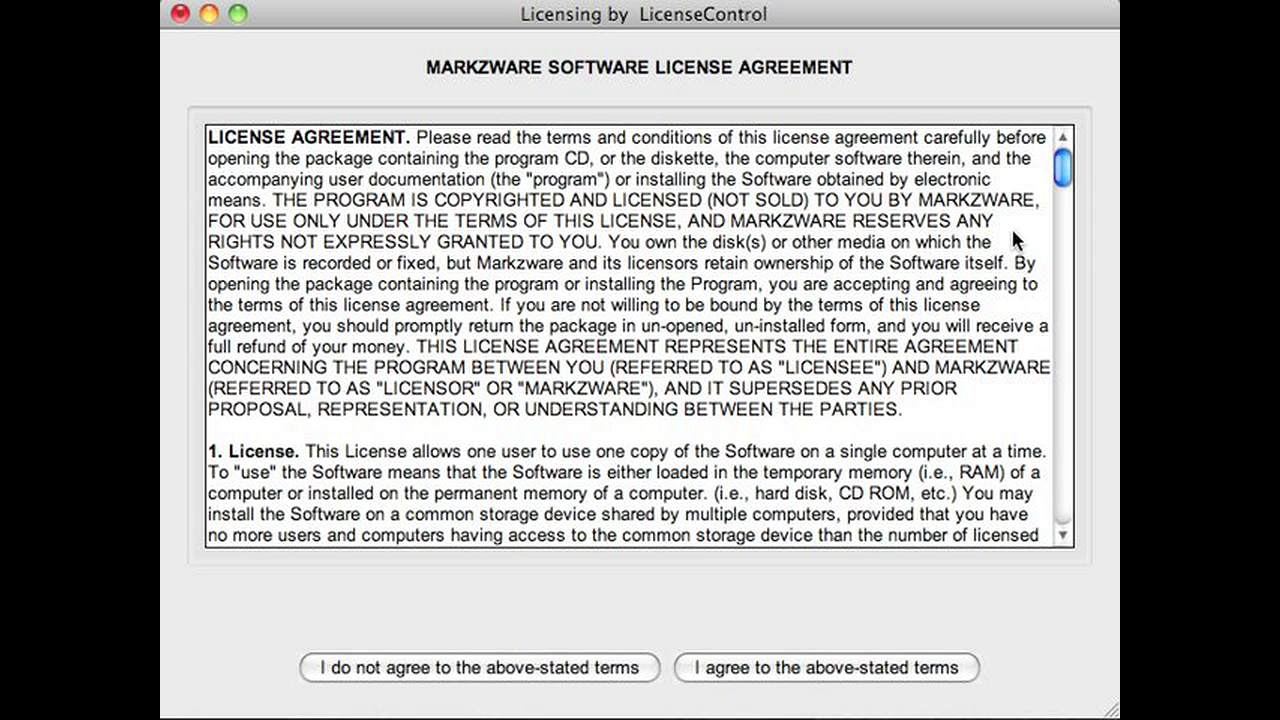
Read the Markzware license agreement and agree to its terms
scroll("down", 3)
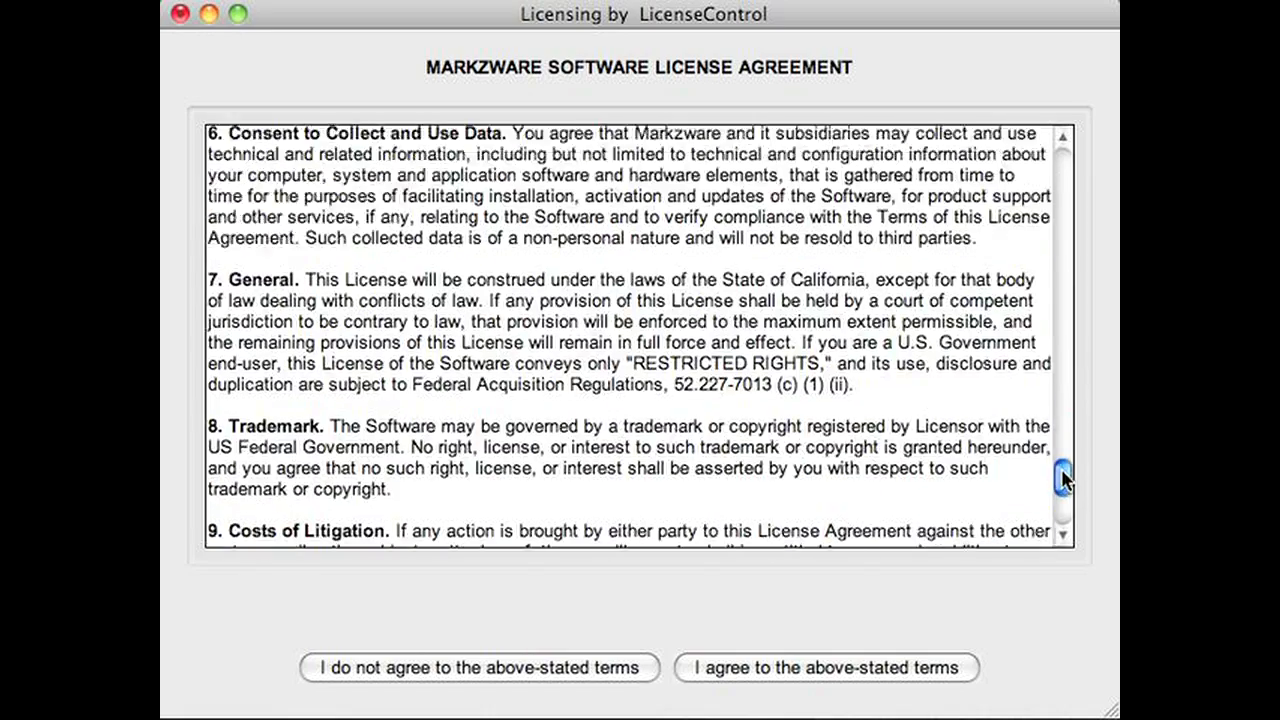
scroll("down", 3)
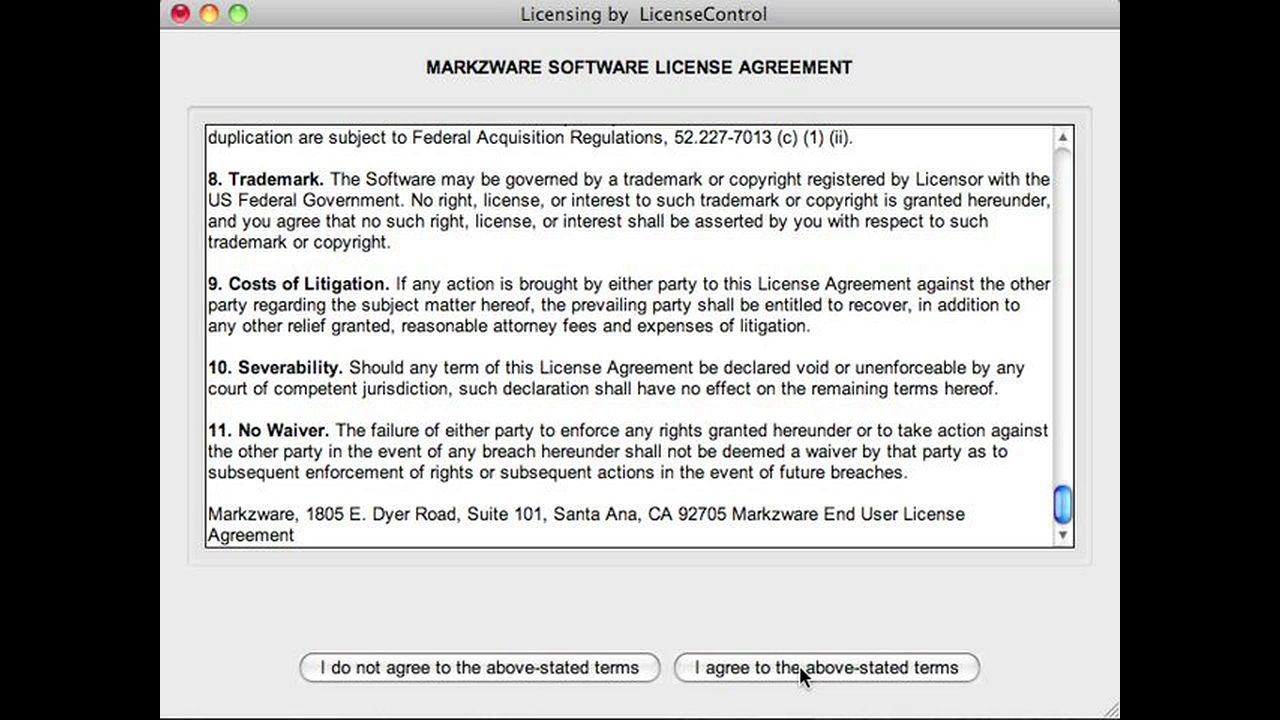
left_click(824, 668)
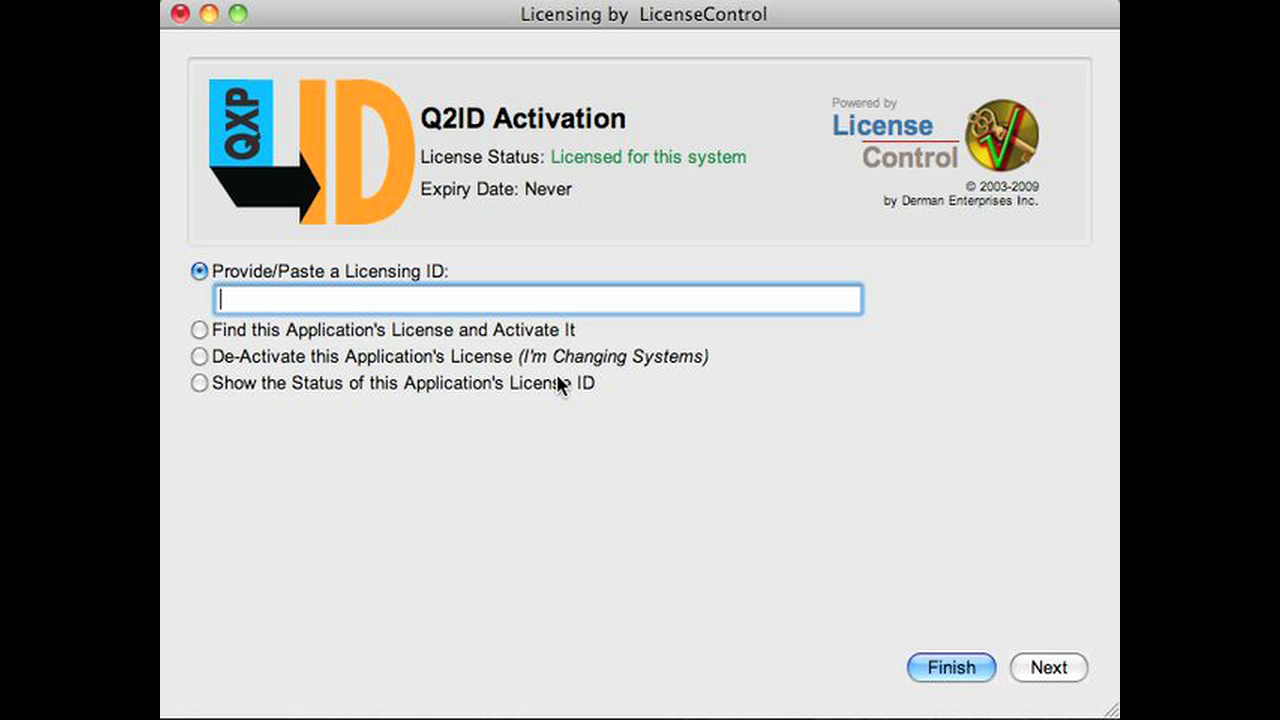
mouse_move(560, 378)
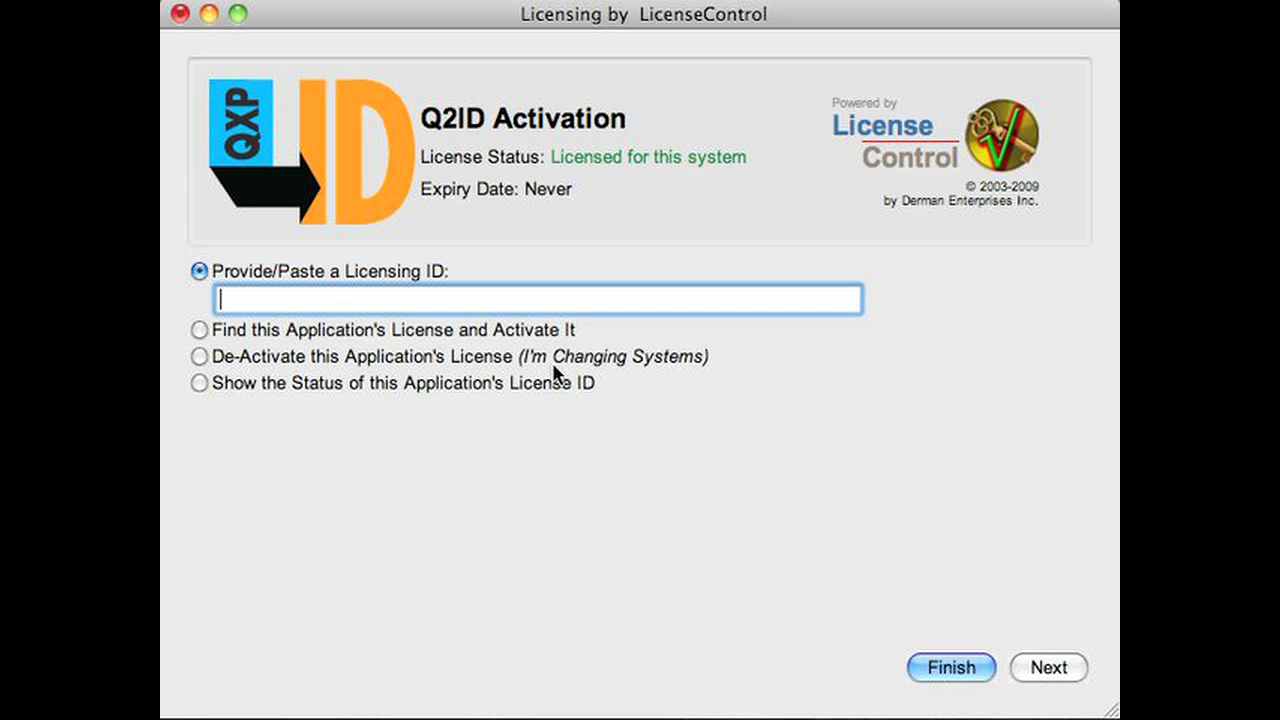
mouse_move(556, 160)
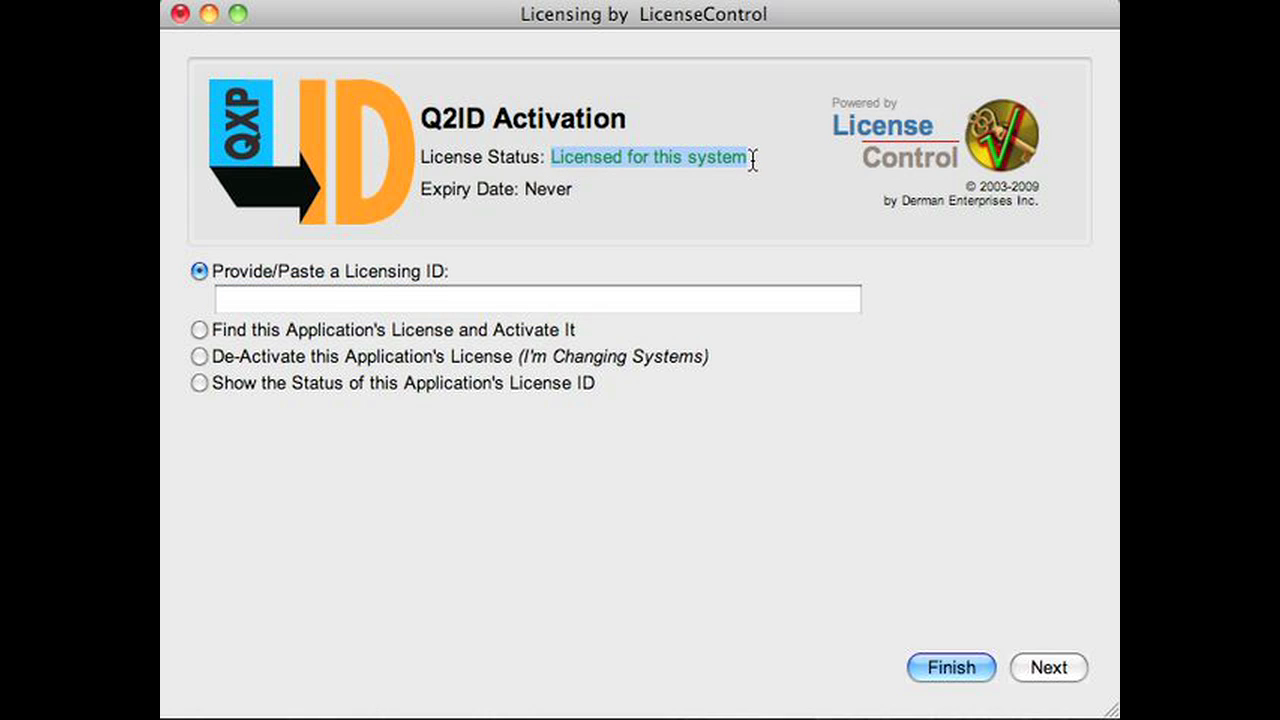
mouse_move(648, 158)
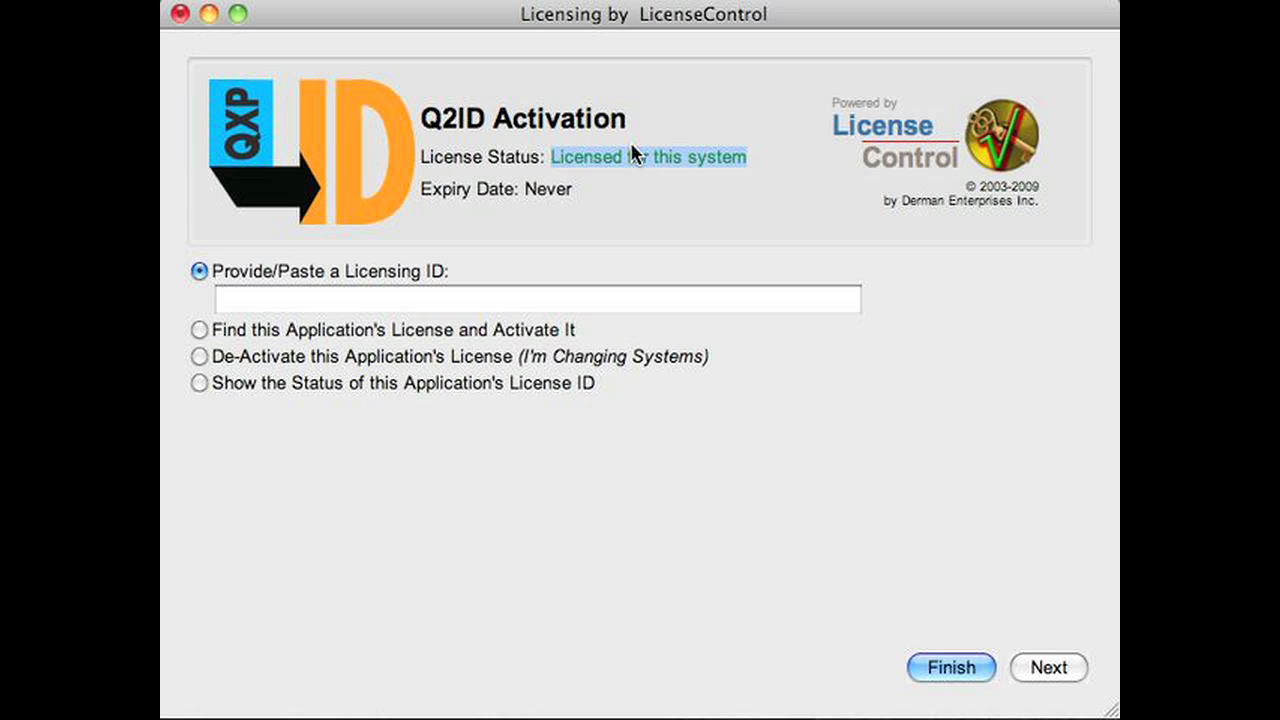
mouse_move(1056, 690)
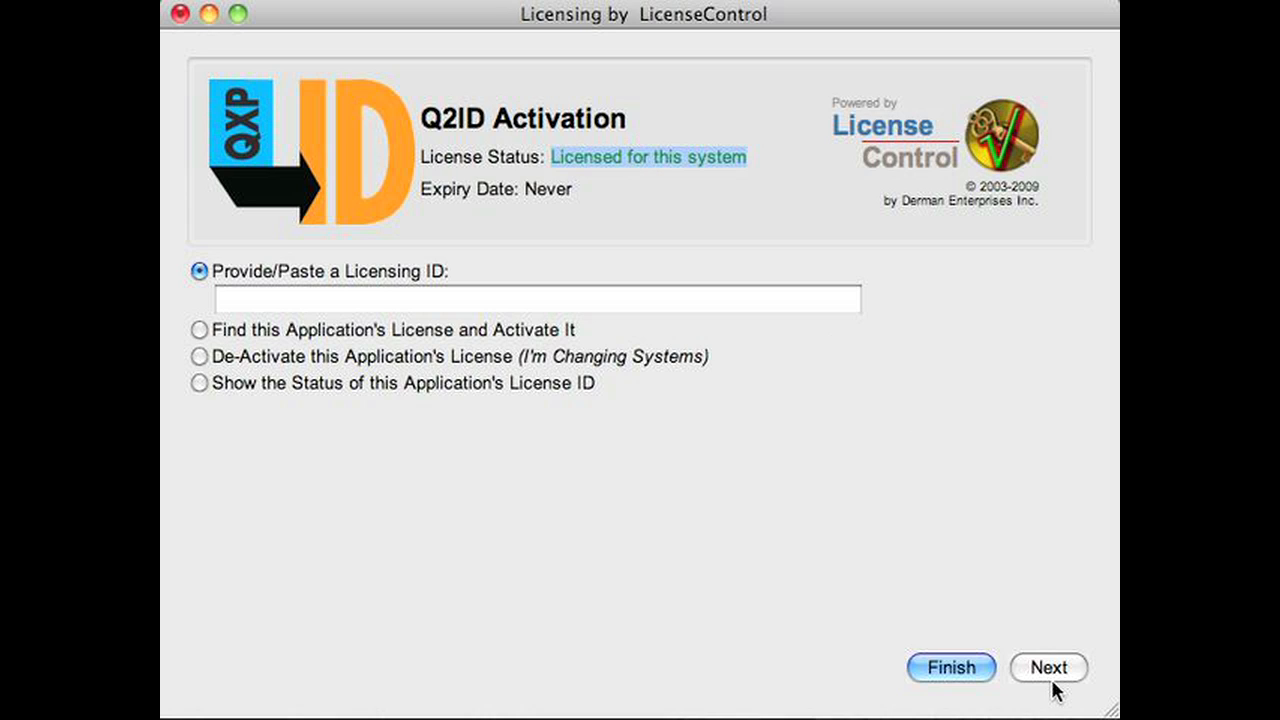
mouse_move(1070, 700)
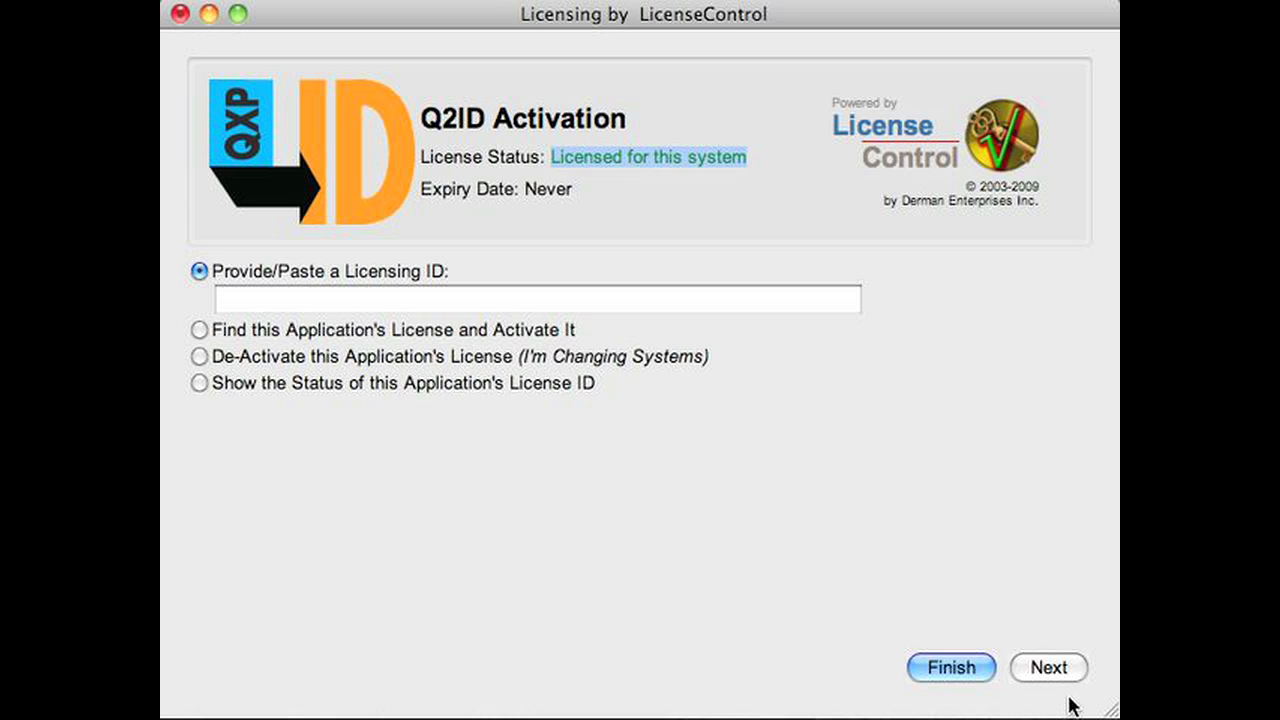
mouse_move(1058, 692)
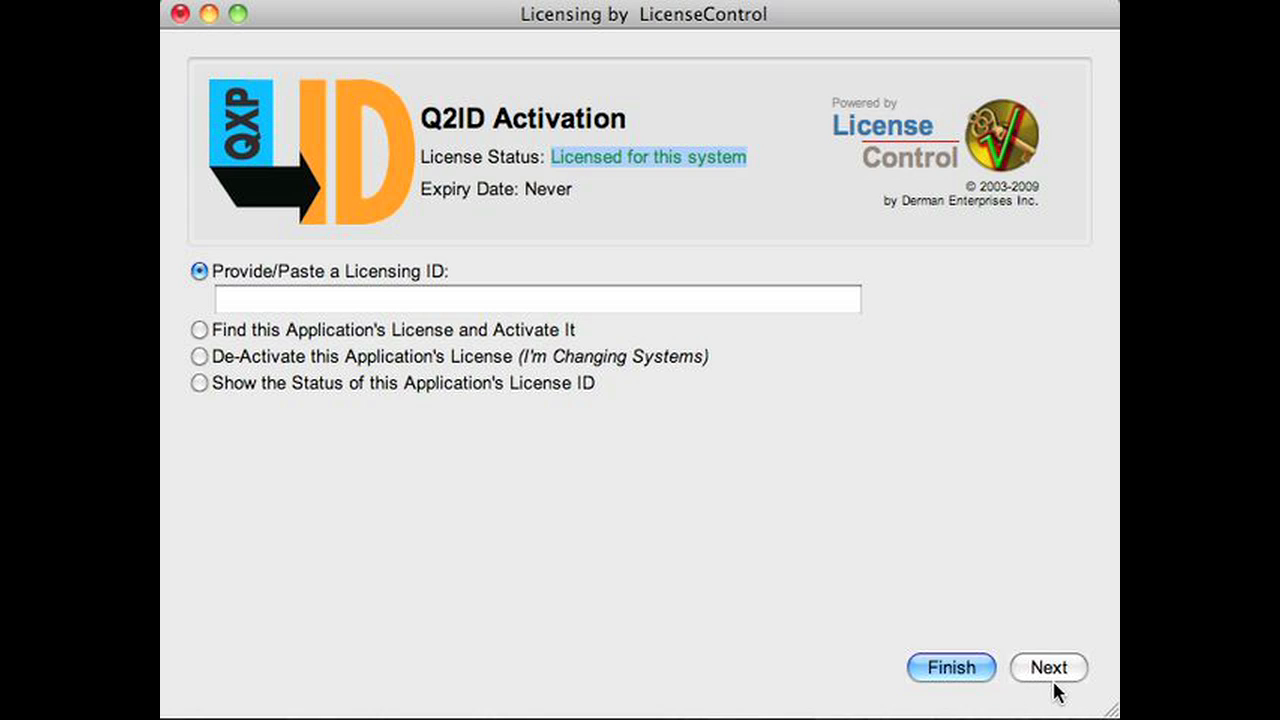
mouse_move(890, 678)
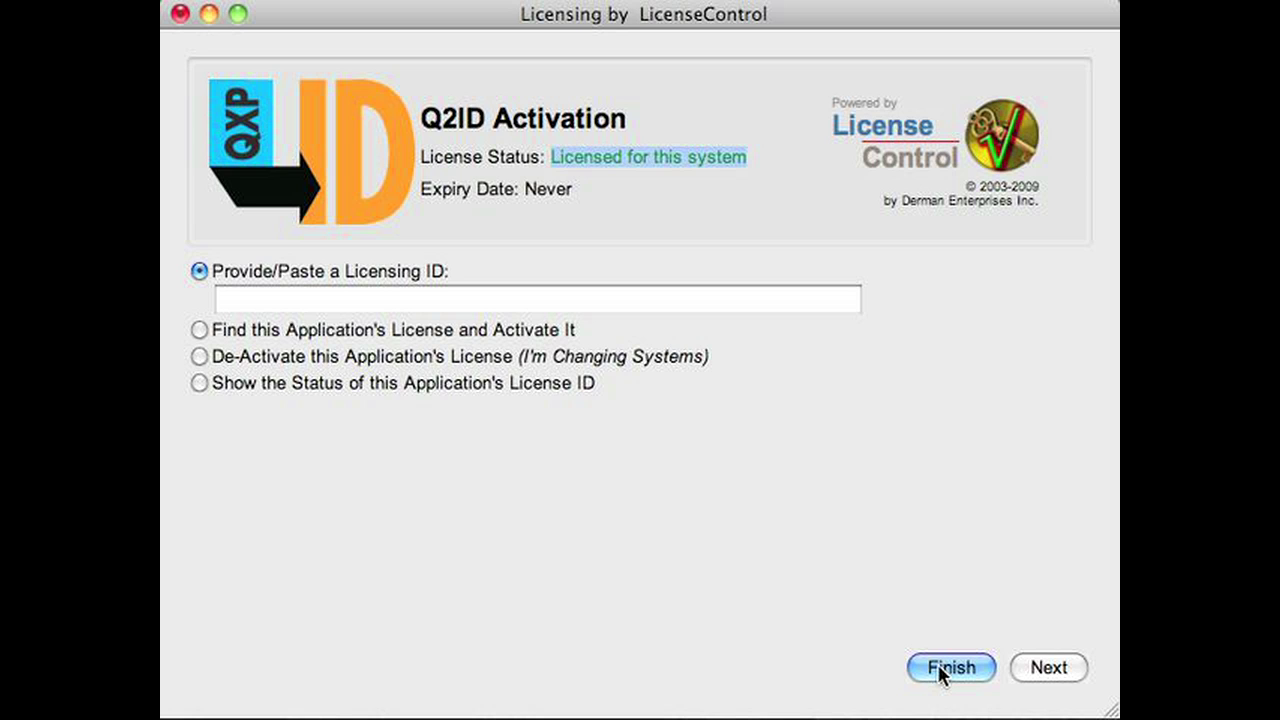
Finish the Q2ID activation now licensed for this system, closing LicenseControl
left_click(948, 668)
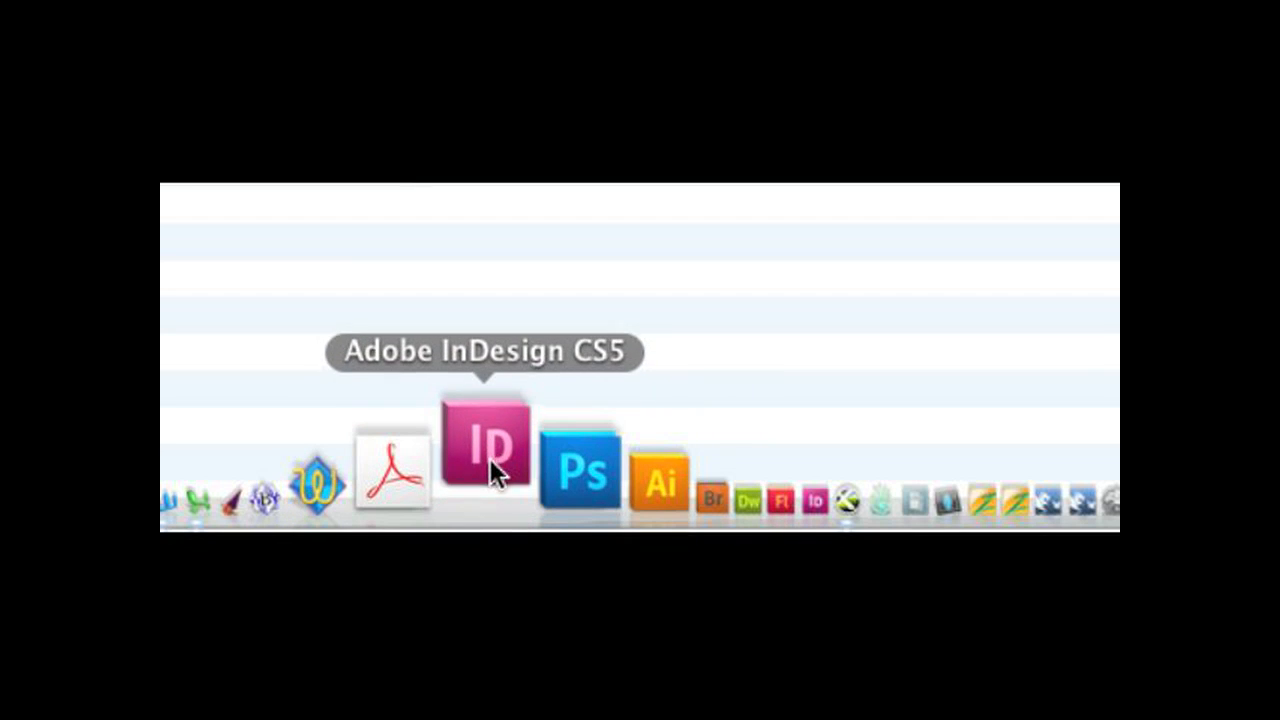
Launch InDesign CS5 and show the Markzware > Q2ID plugin commands
left_click(488, 464)
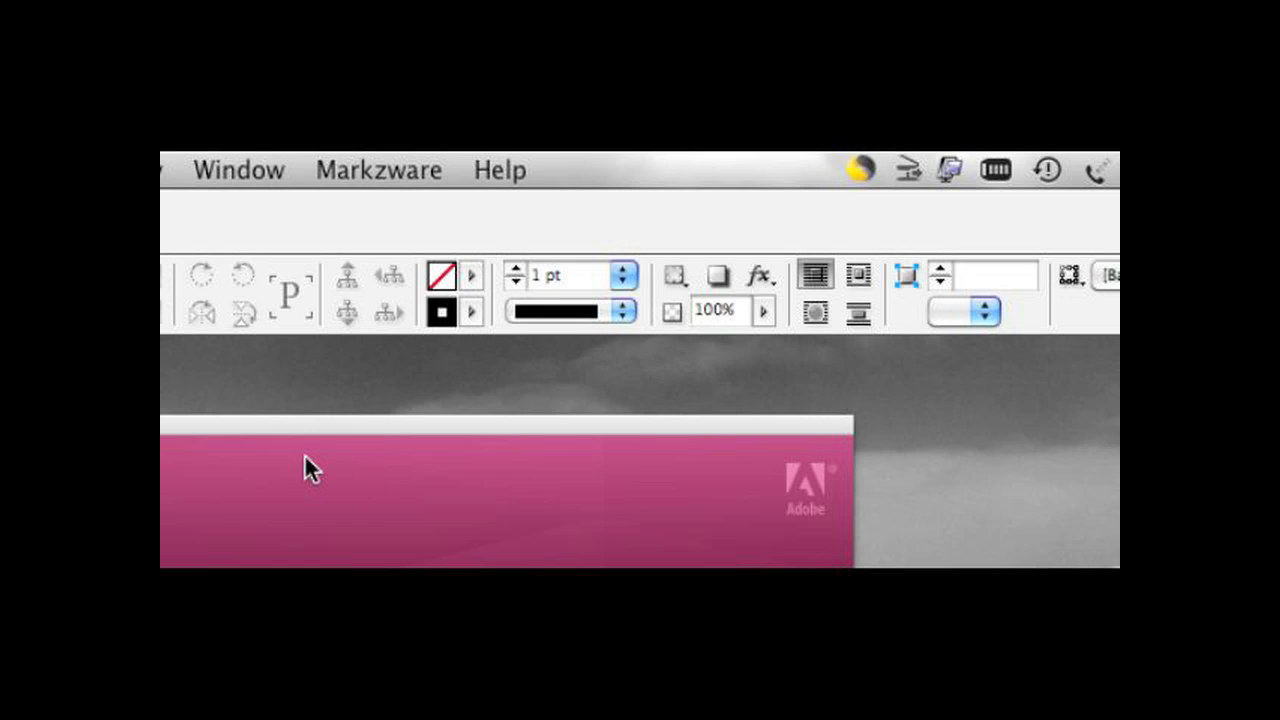
mouse_move(308, 468)
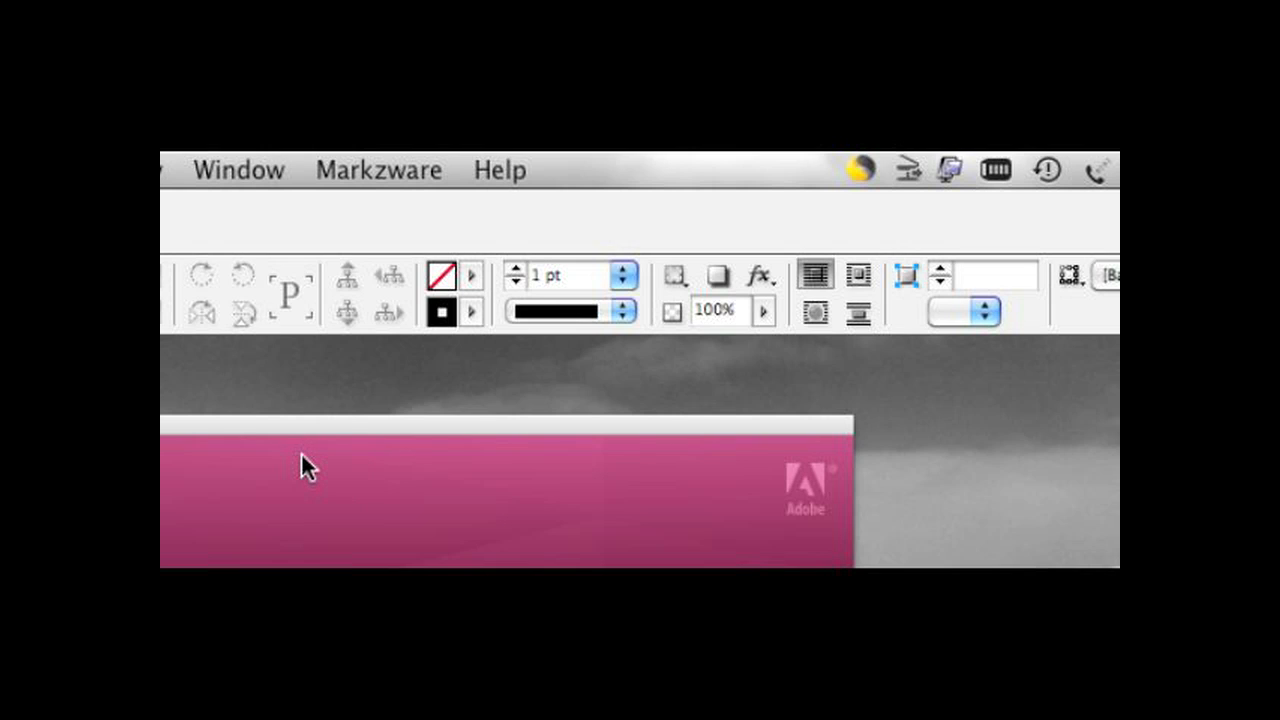
mouse_move(384, 164)
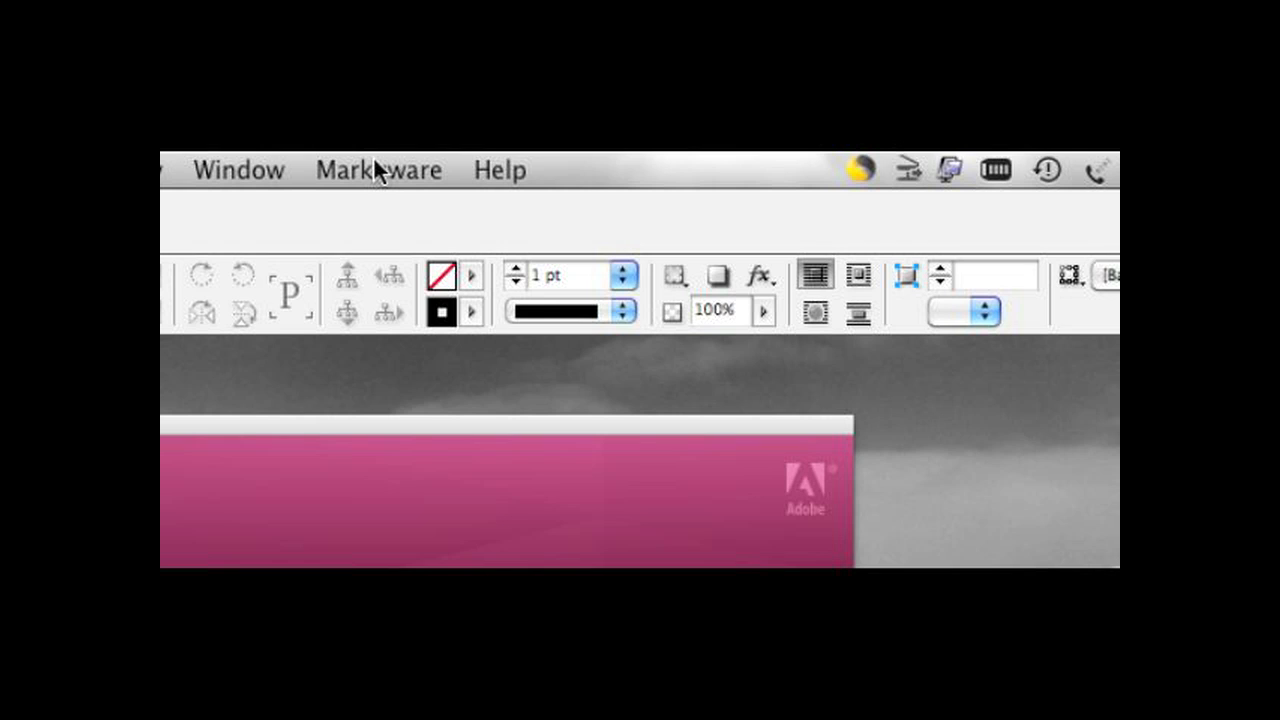
left_click(378, 168)
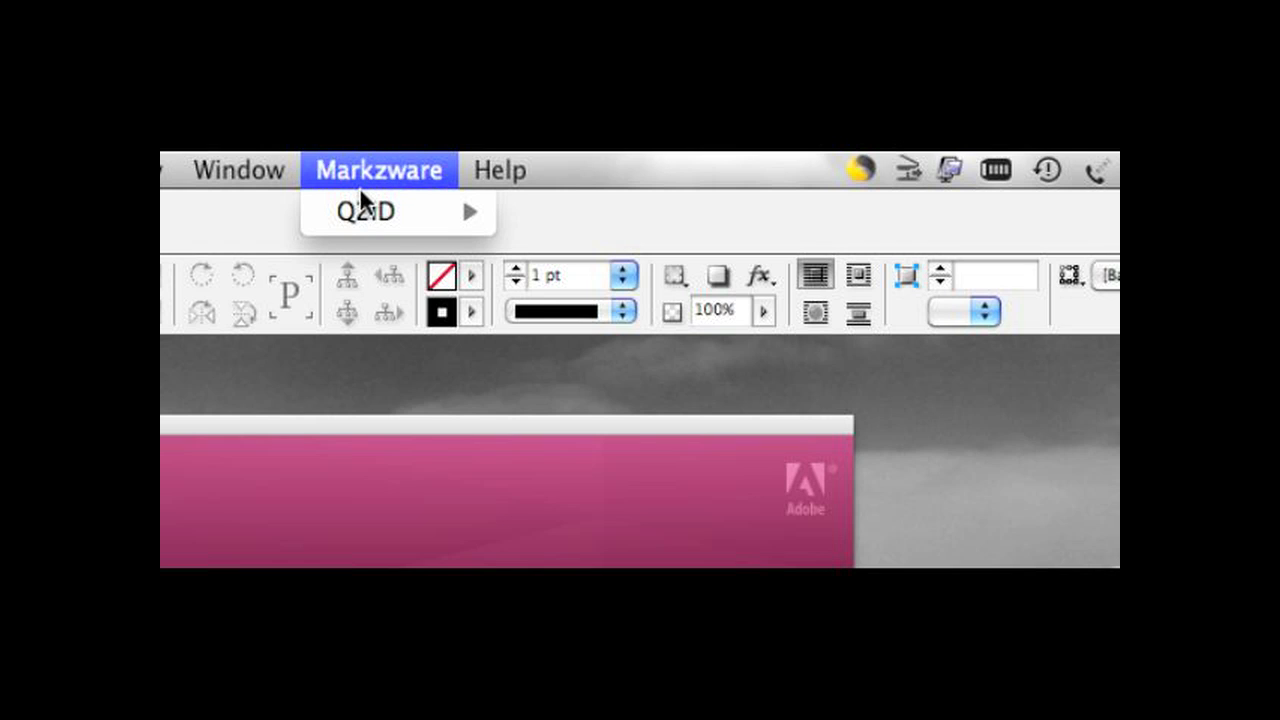
mouse_move(390, 212)
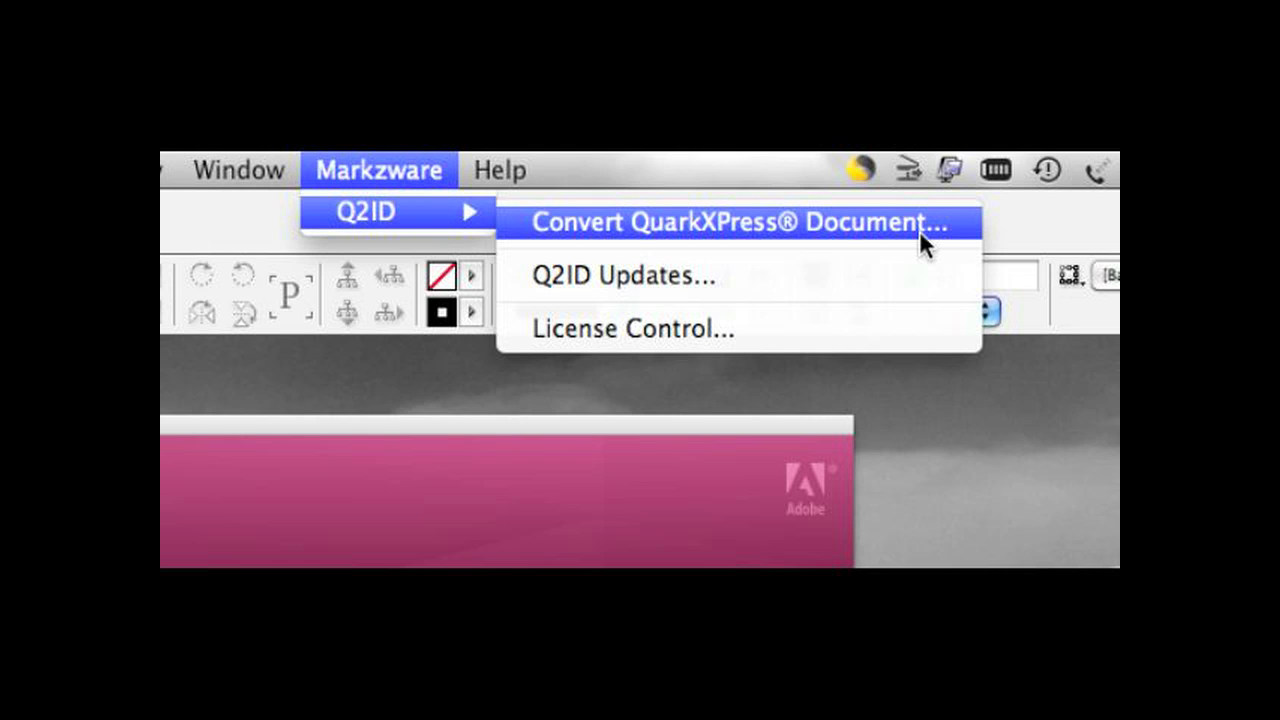
mouse_move(918, 238)
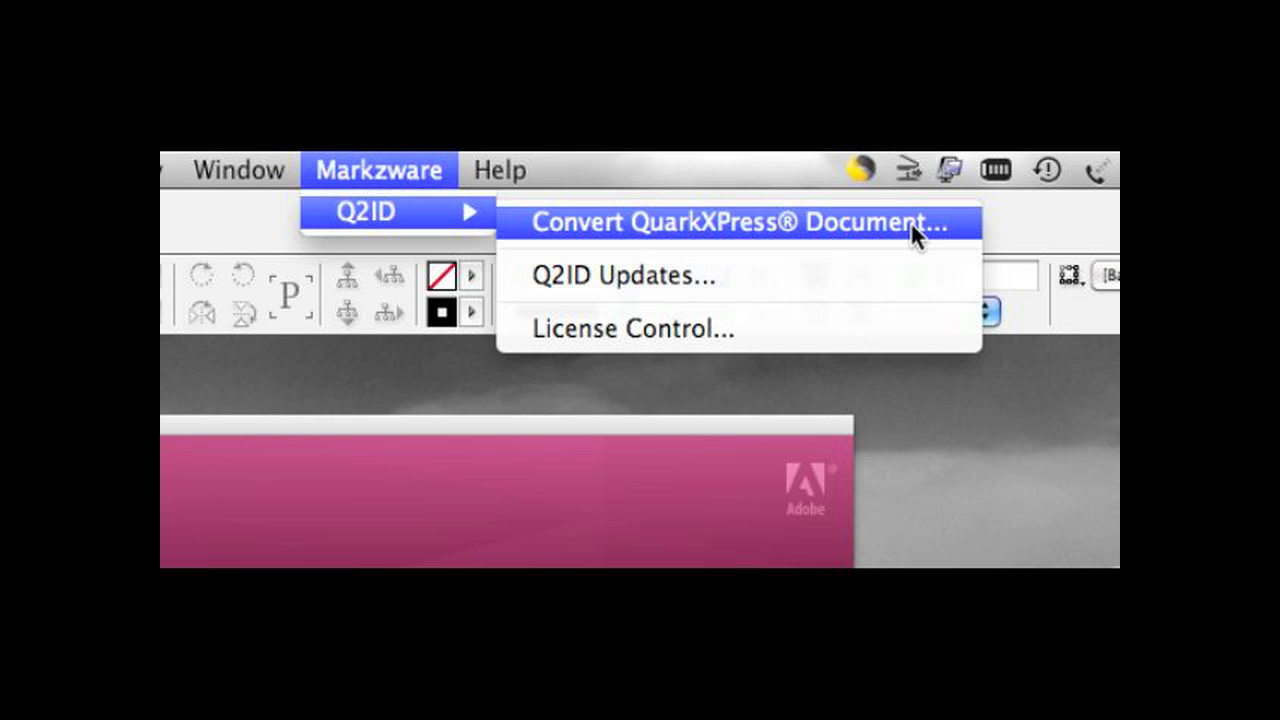
mouse_move(696, 276)
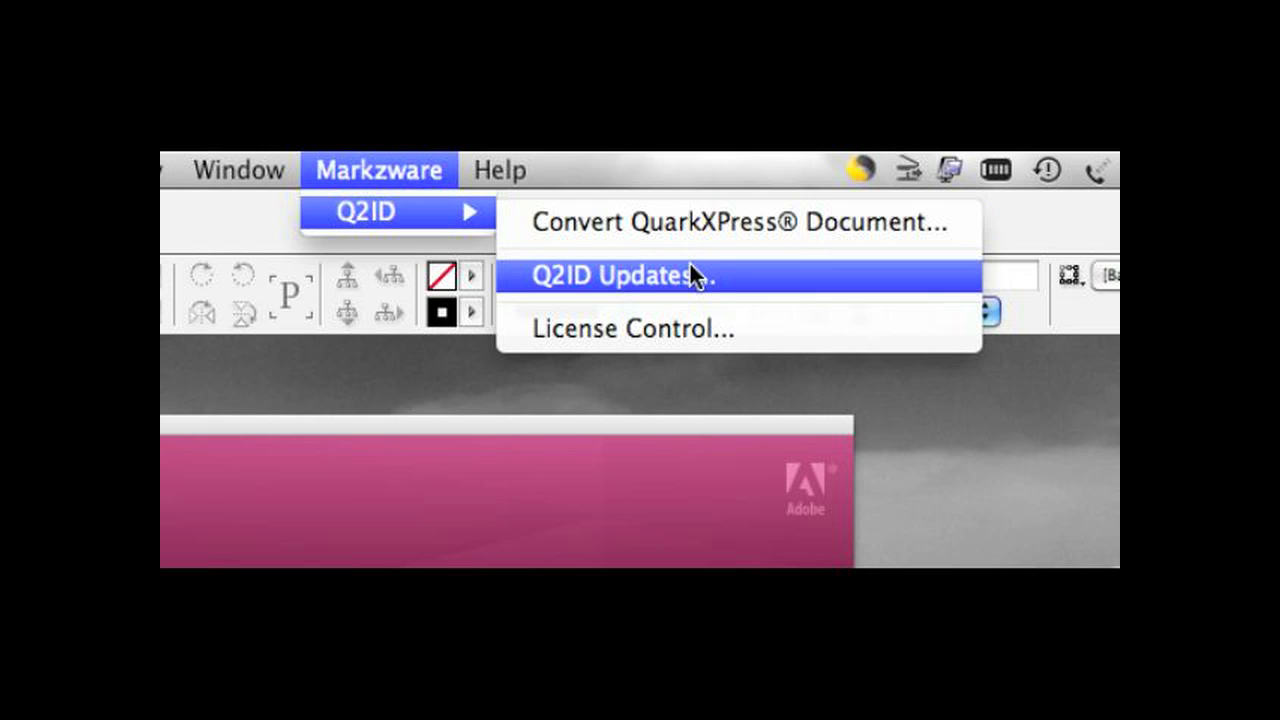
mouse_move(738, 298)
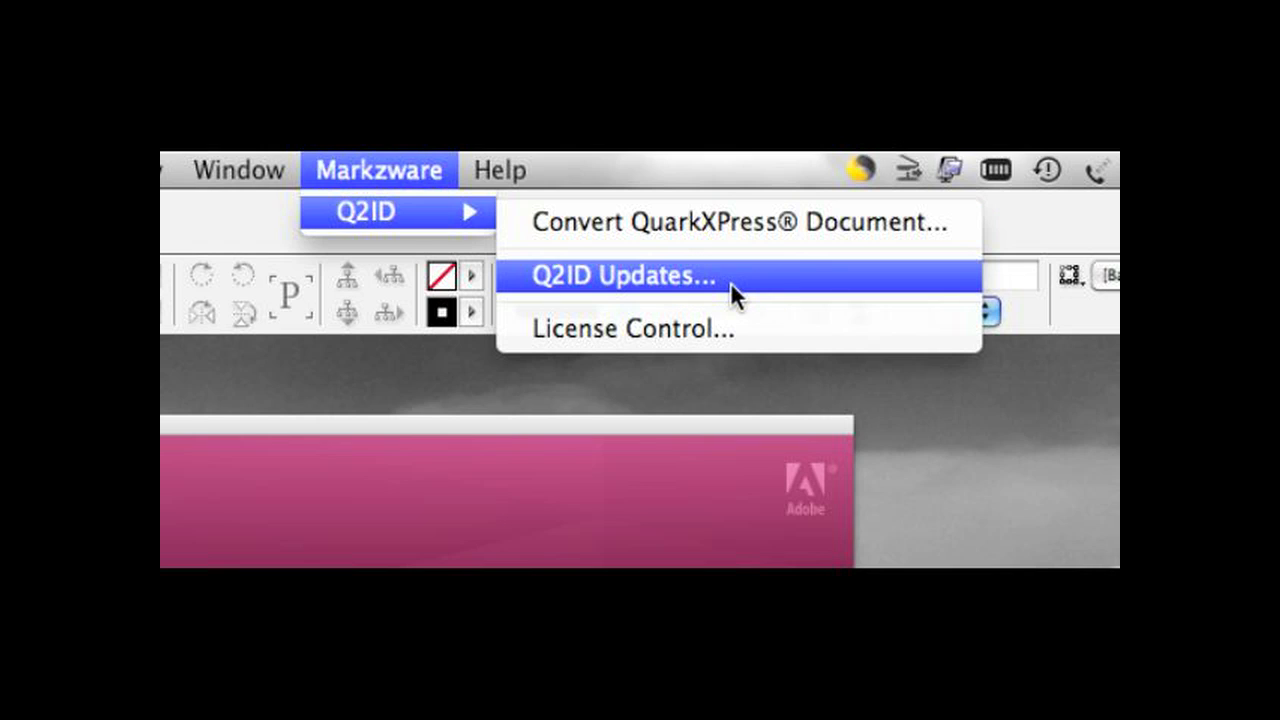
mouse_move(740, 330)
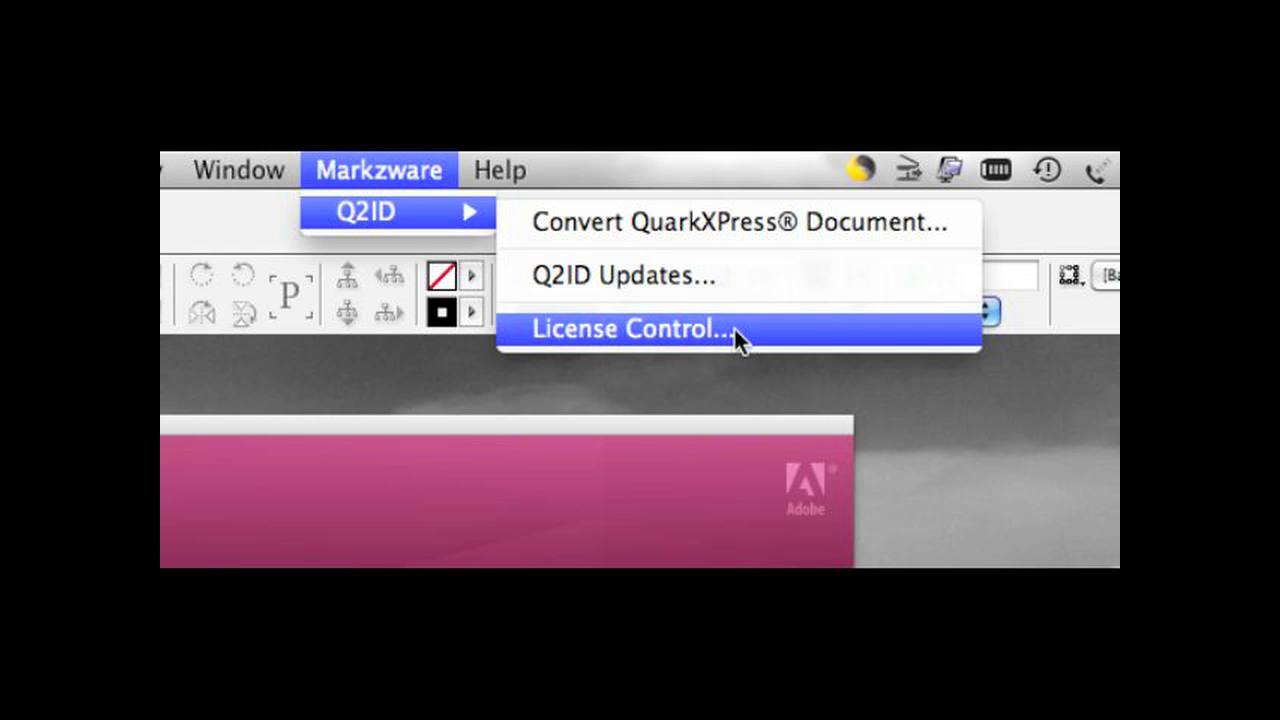
mouse_move(756, 344)
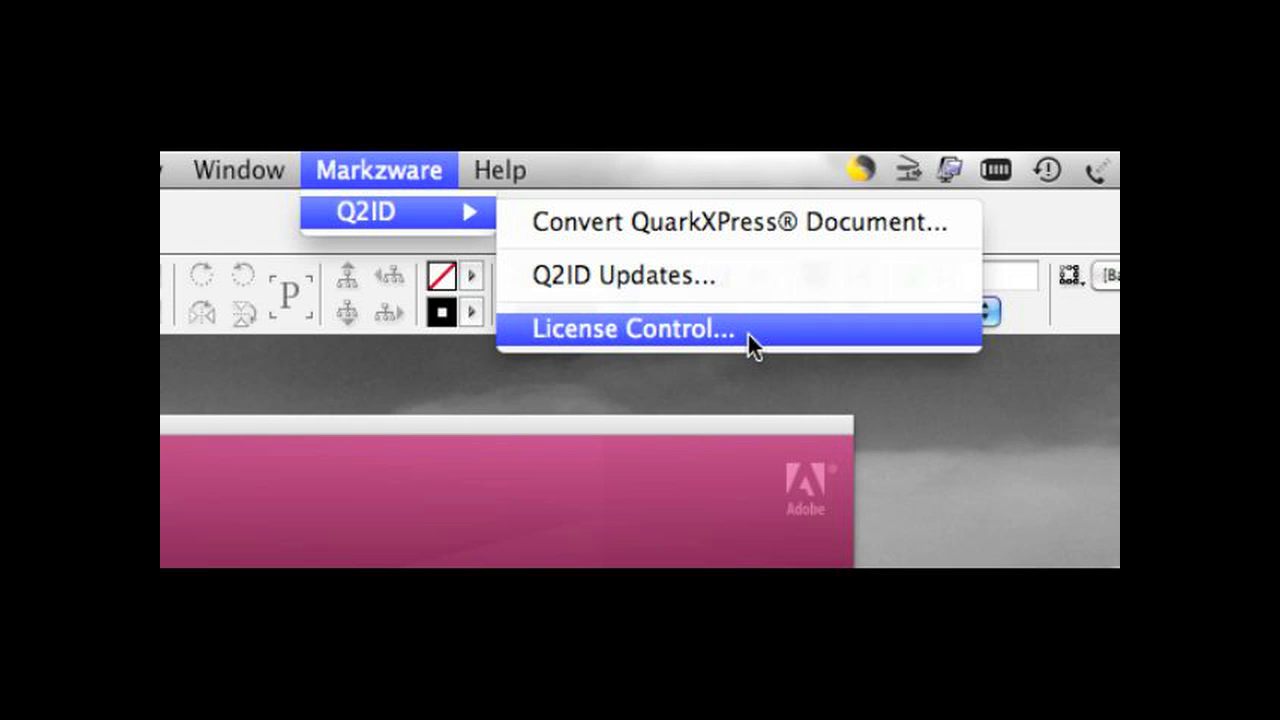
mouse_move(876, 222)
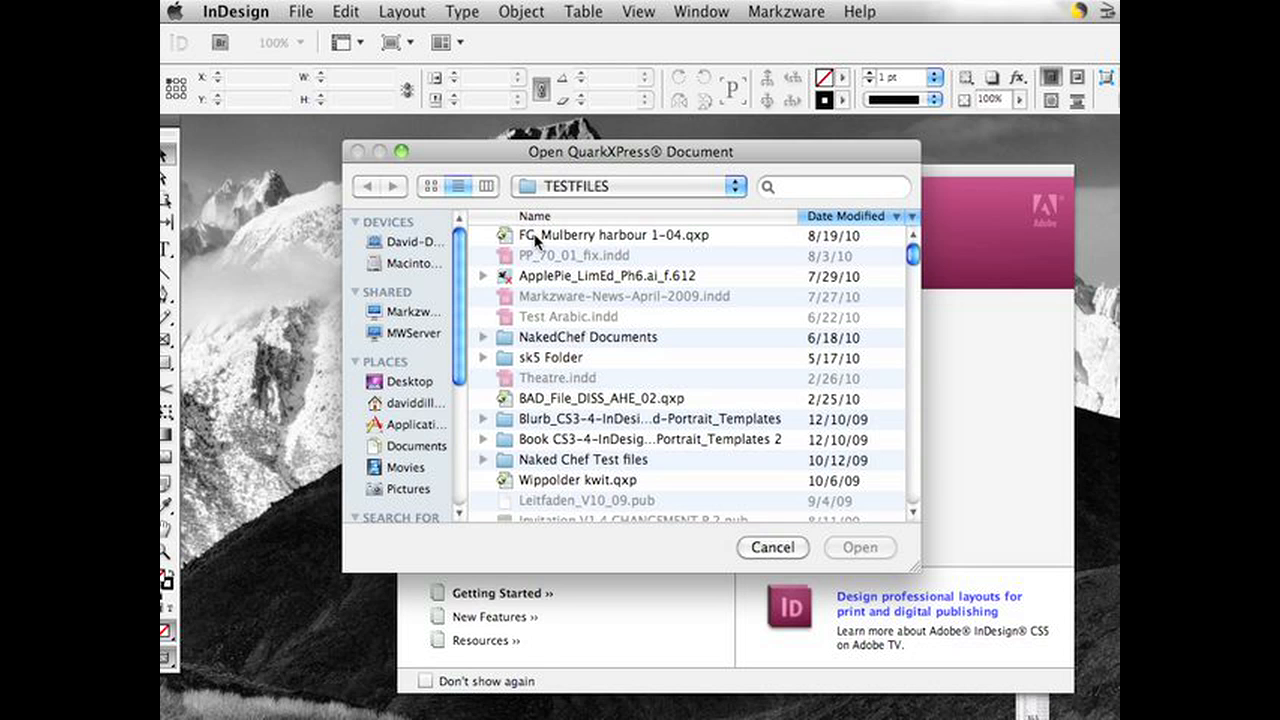
mouse_move(568, 244)
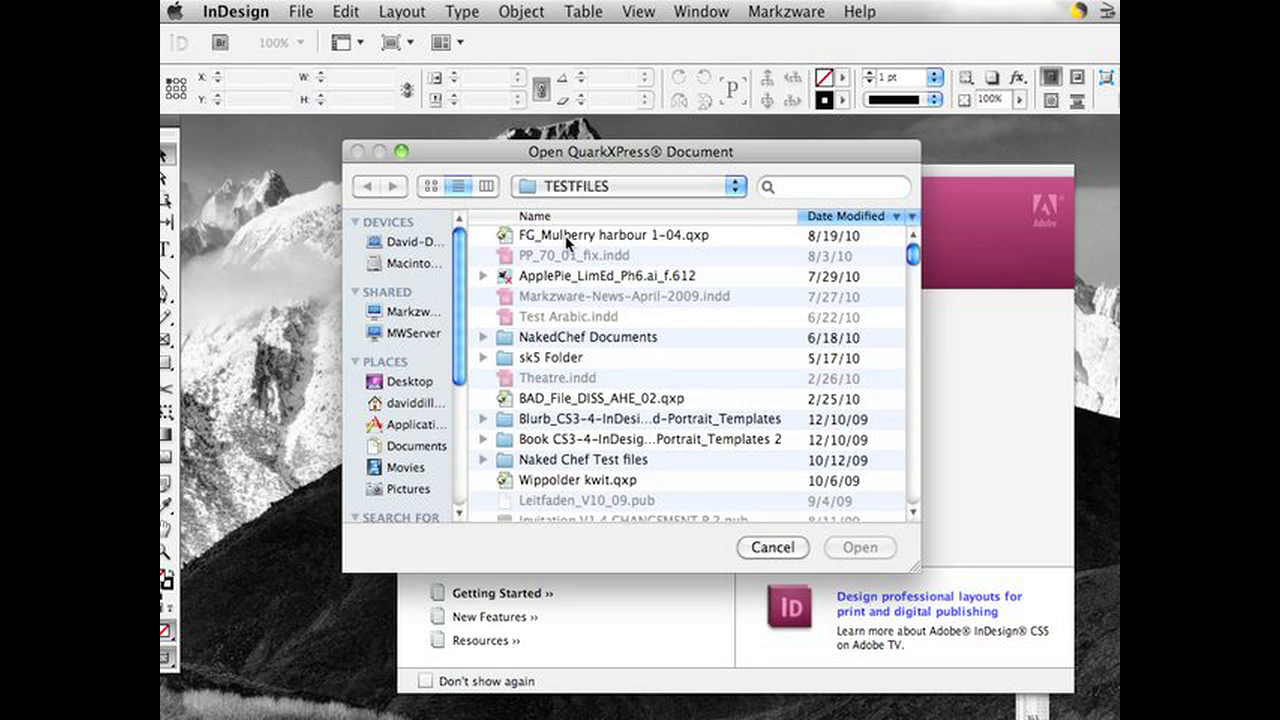
Select FG_Mulberry harbour 1-04.qxp in the TESTFILES folder for conversion
left_click(600, 236)
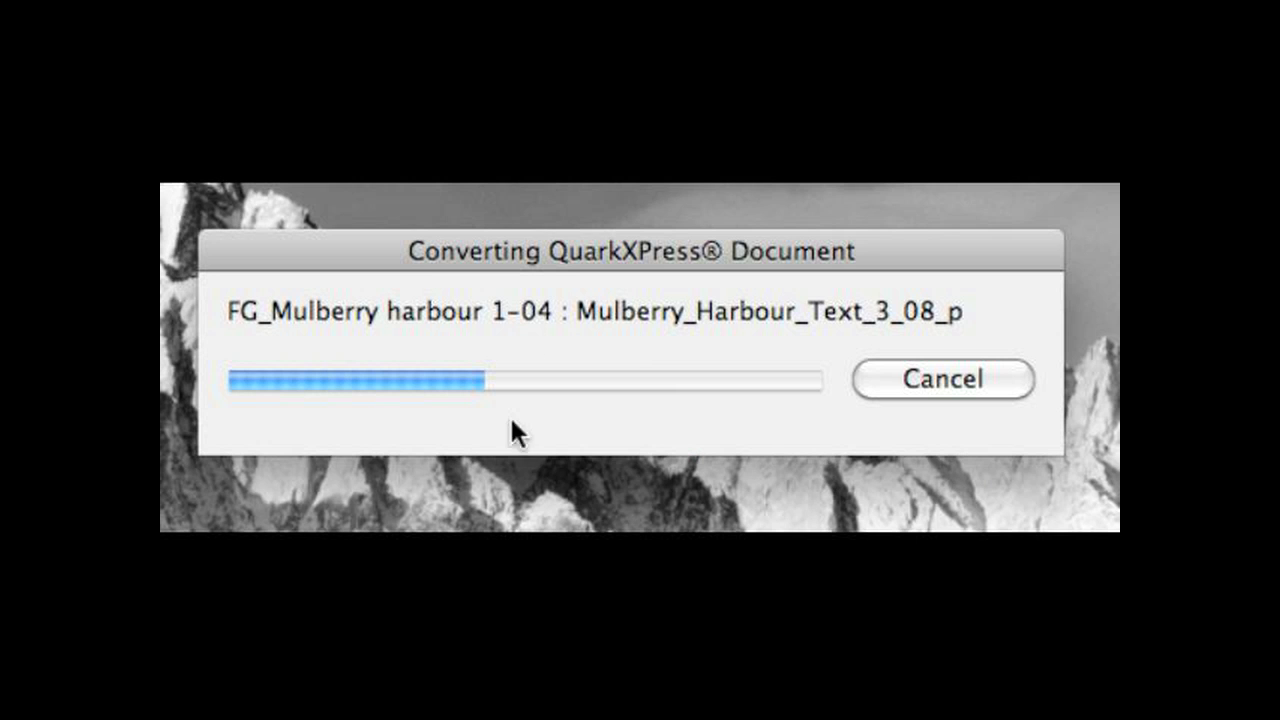
mouse_move(576, 264)
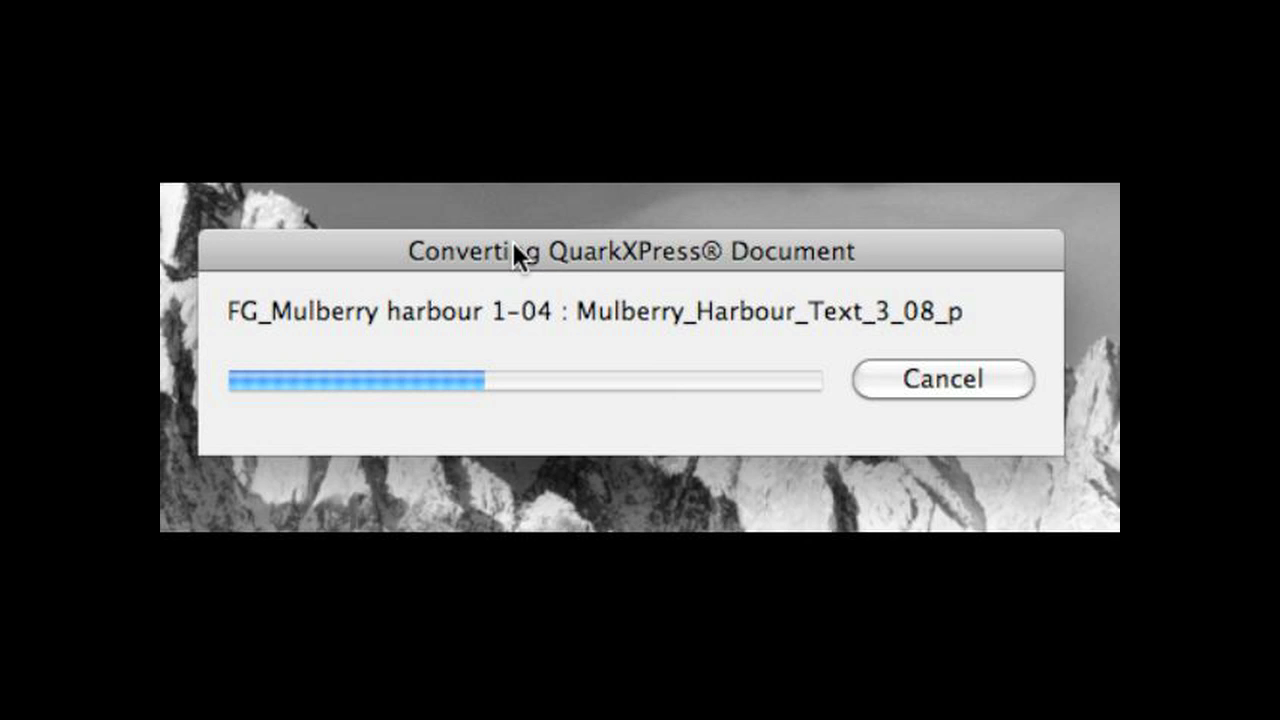
mouse_move(404, 278)
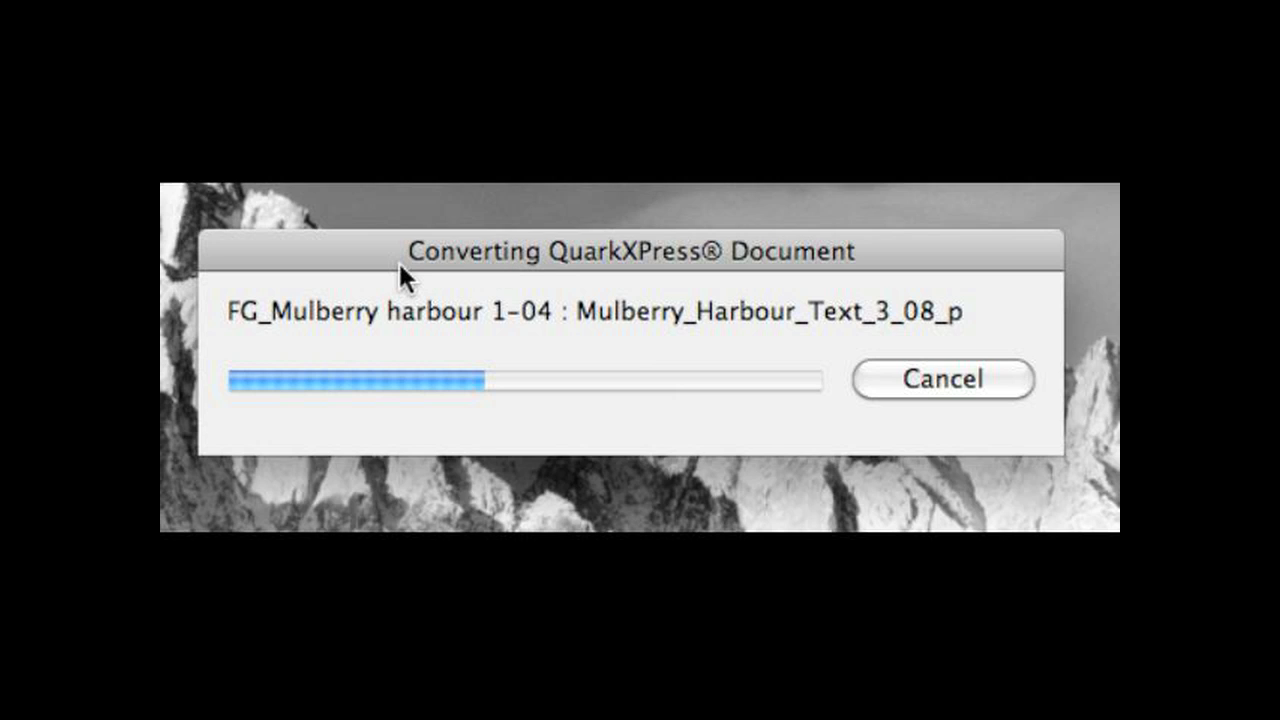
mouse_move(250, 404)
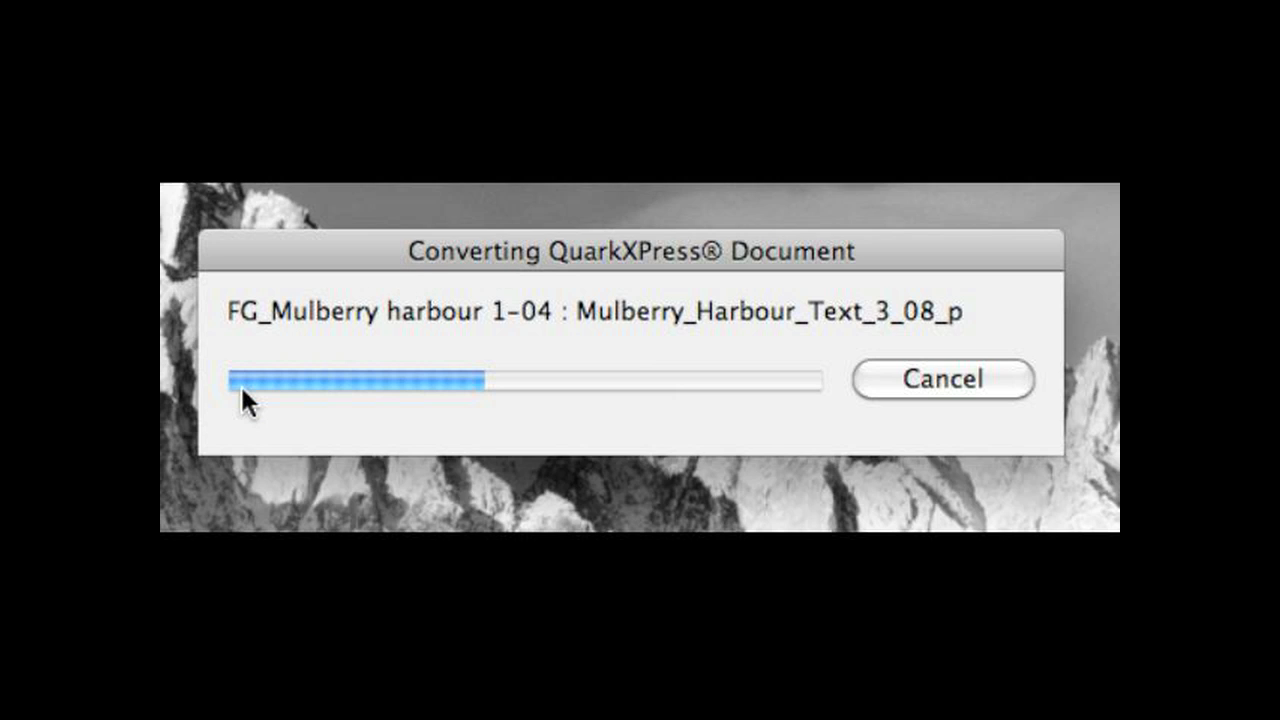
mouse_move(590, 424)
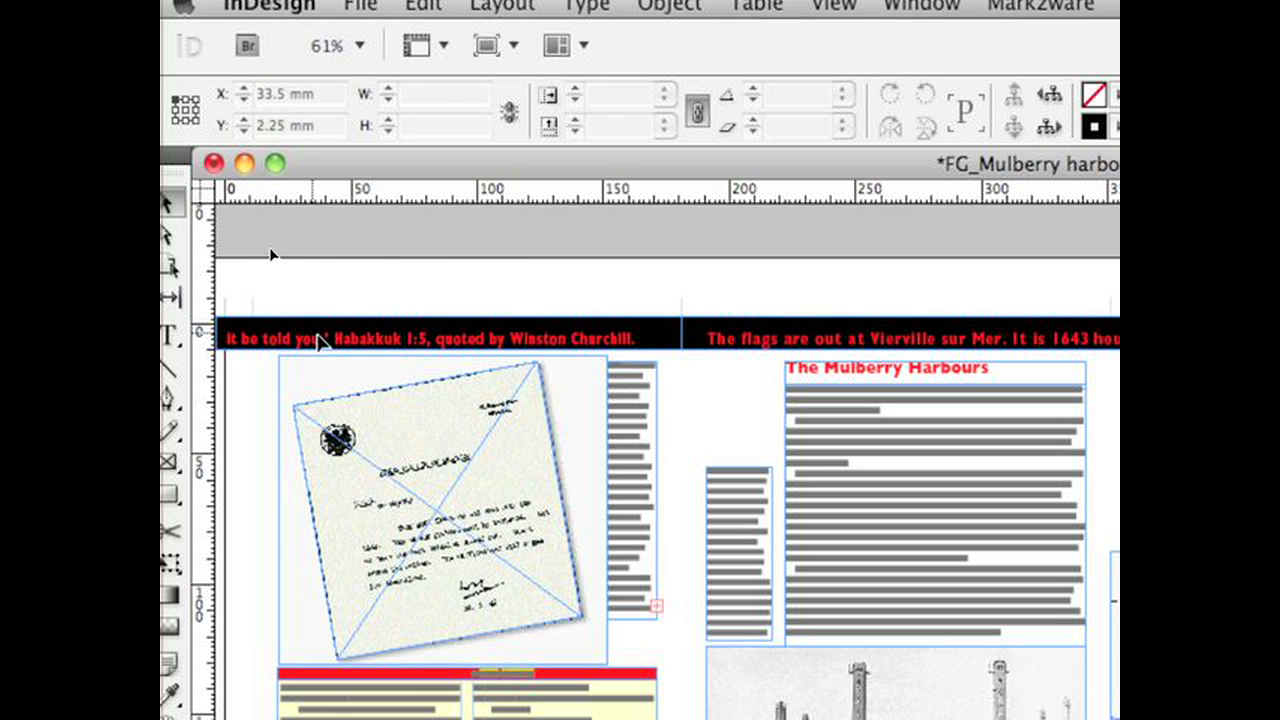
Select the tilted letter image frame, then view the lower text columns and harbour photo
left_click(440, 500)
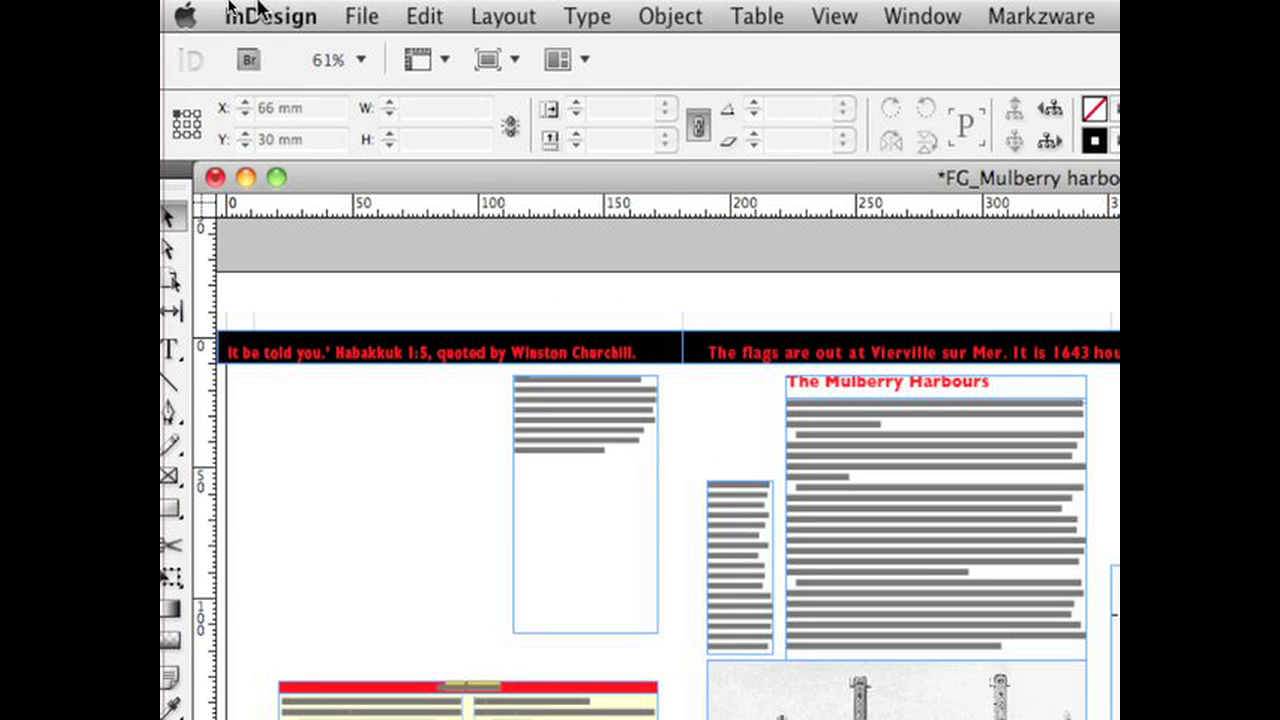
left_click(424, 16)
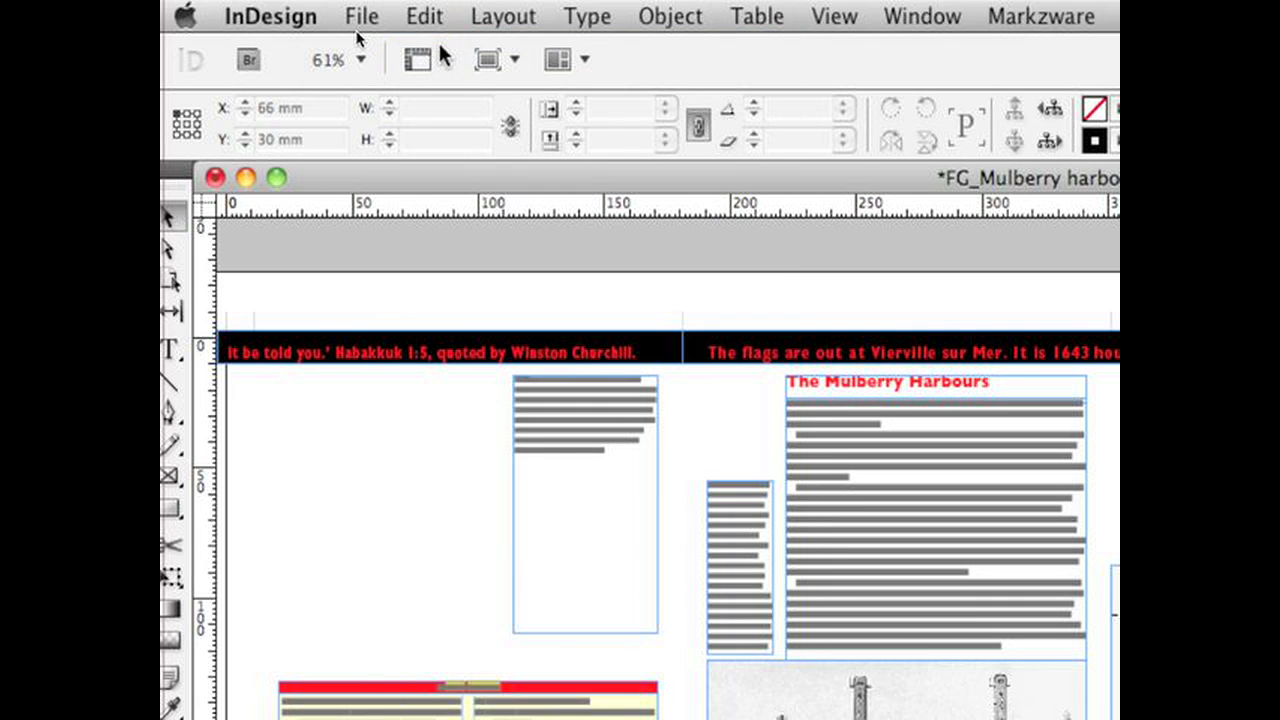
left_click(440, 500)
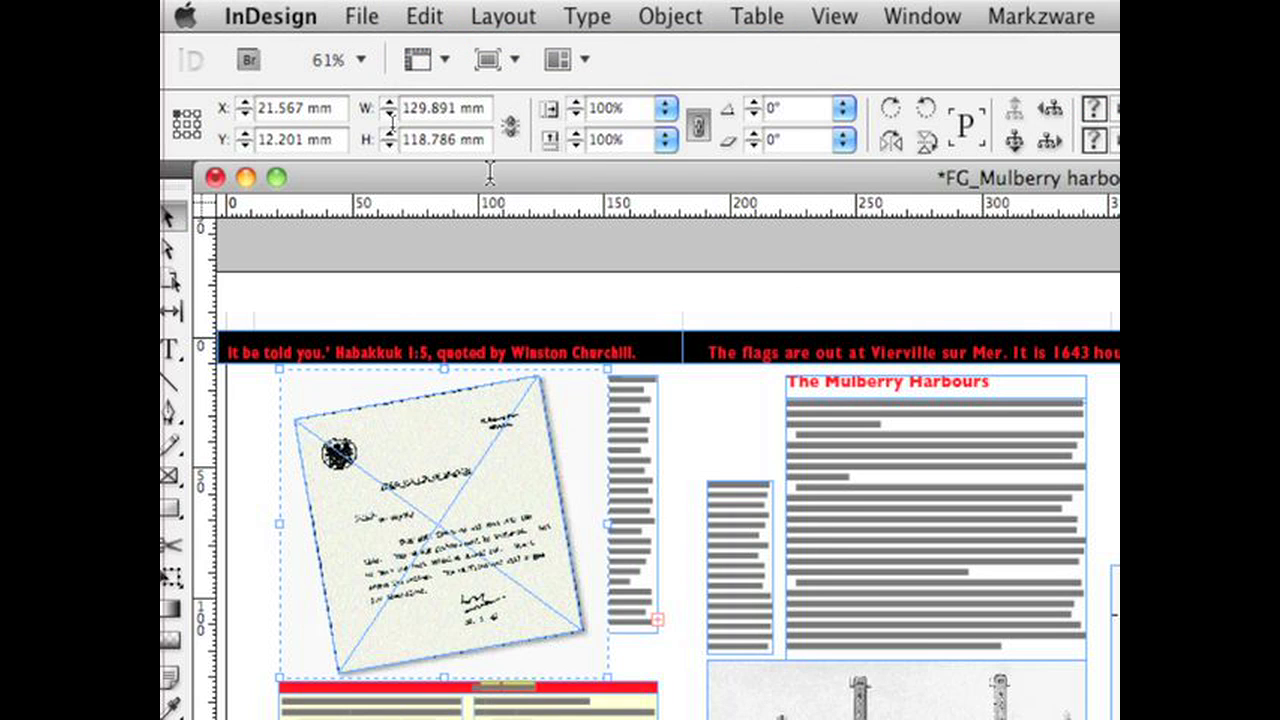
mouse_move(484, 172)
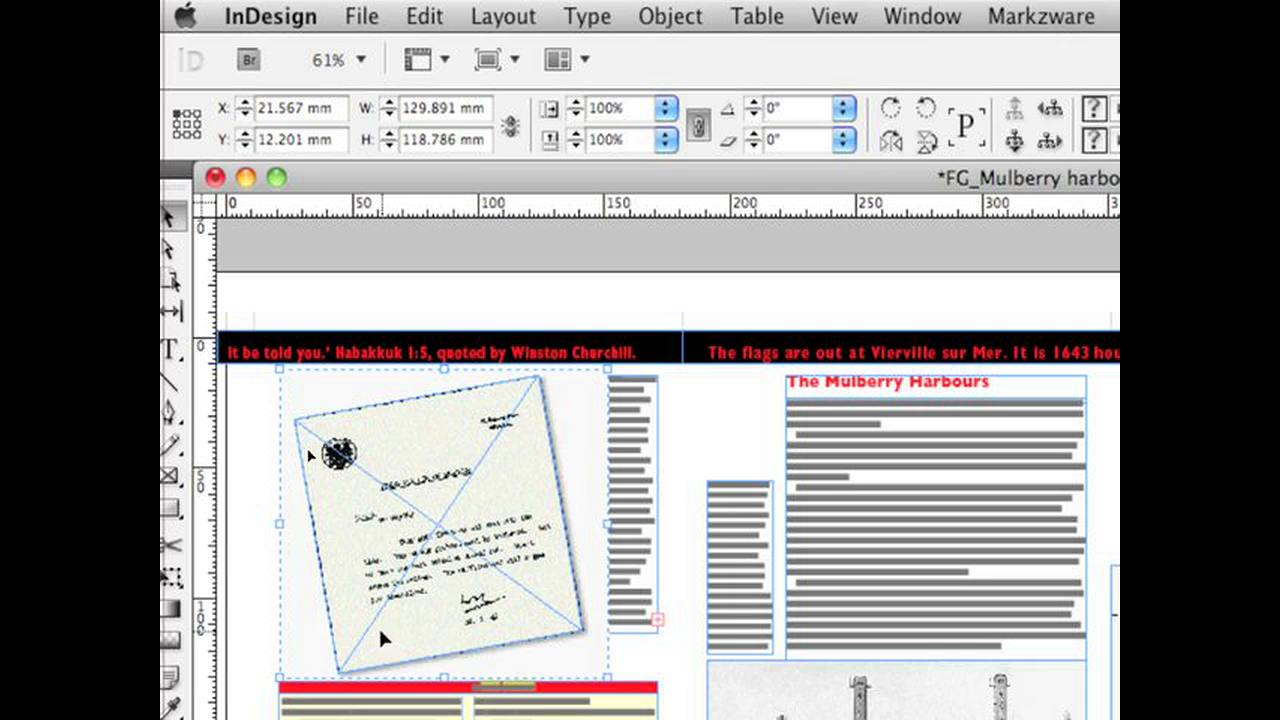
scroll("down", 3)
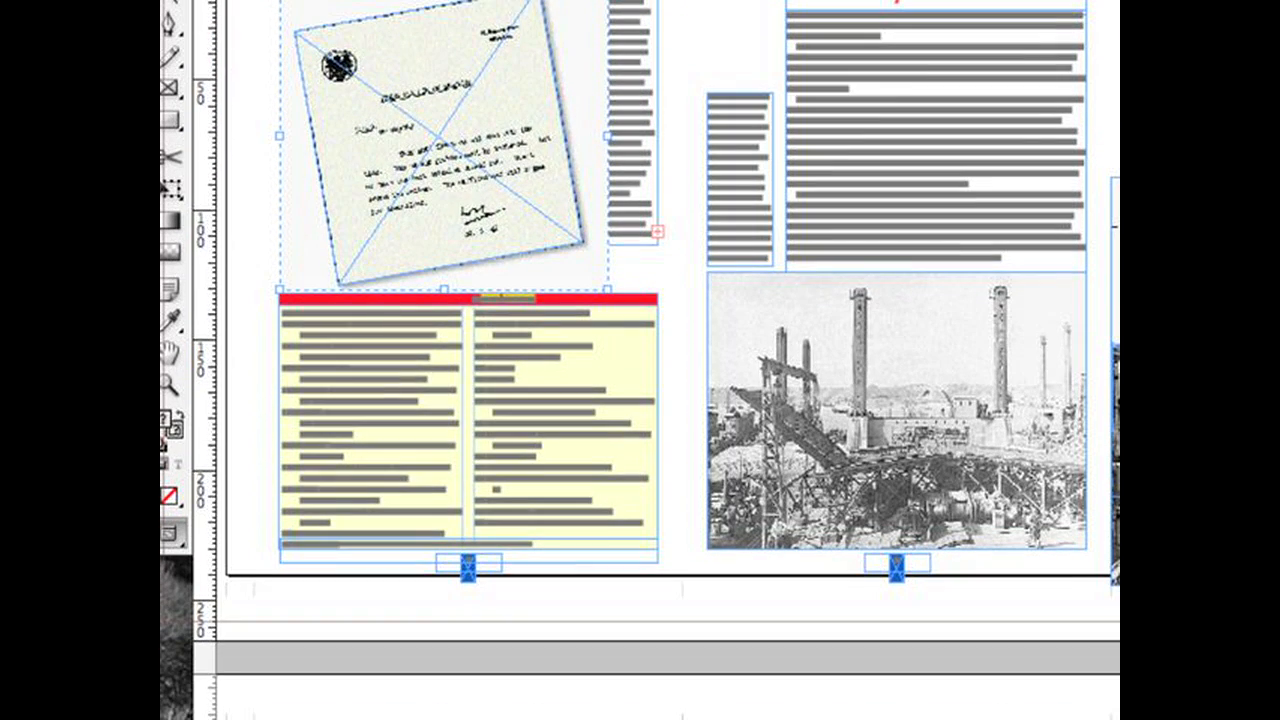